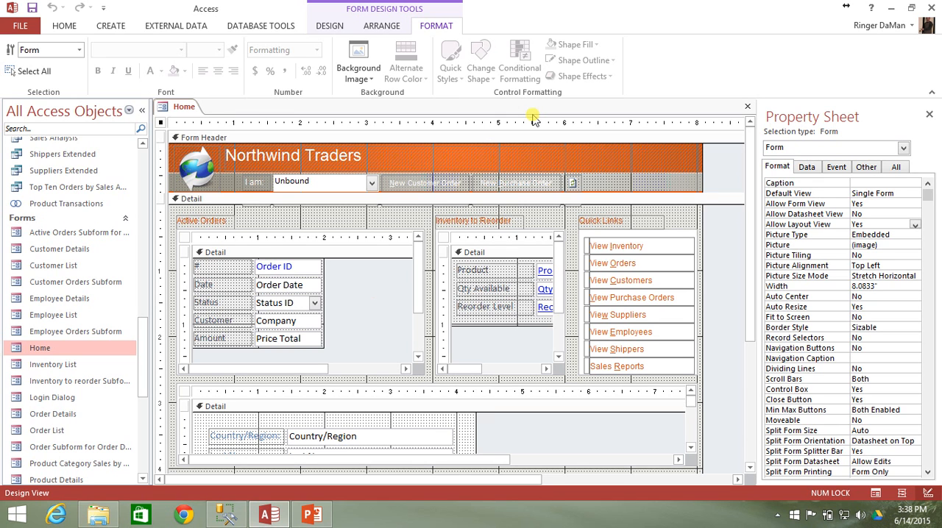
mouse_move(144, 240)
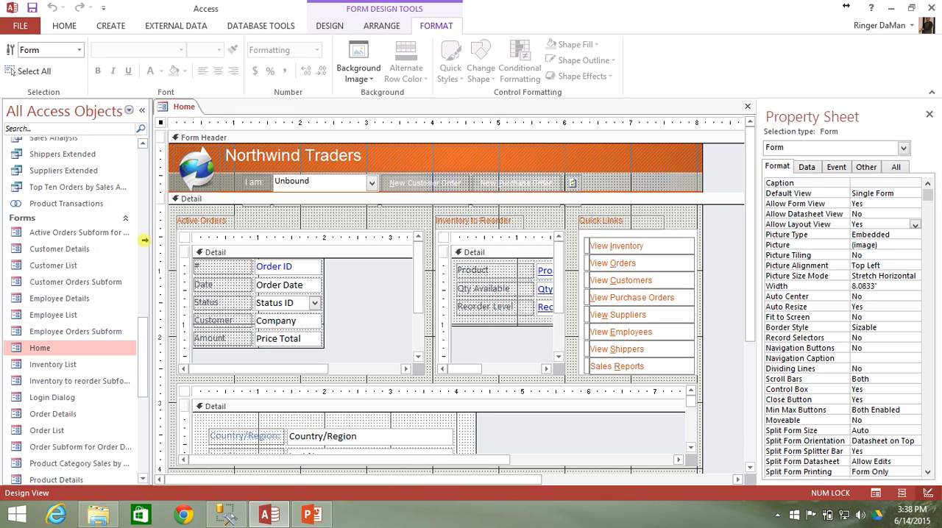
mouse_move(409, 339)
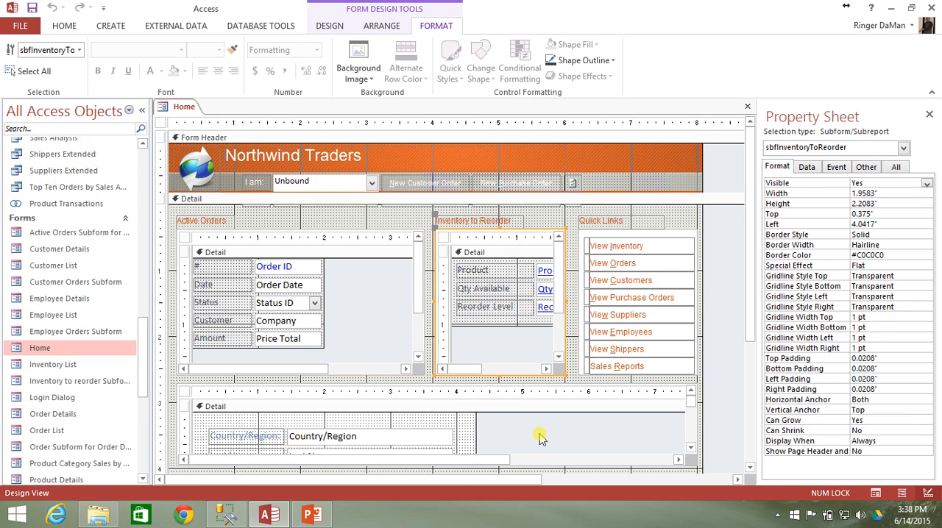
Inspect the Active Orders and Inventory to Reorder subform controls on the Home form design.
left_click(361, 321)
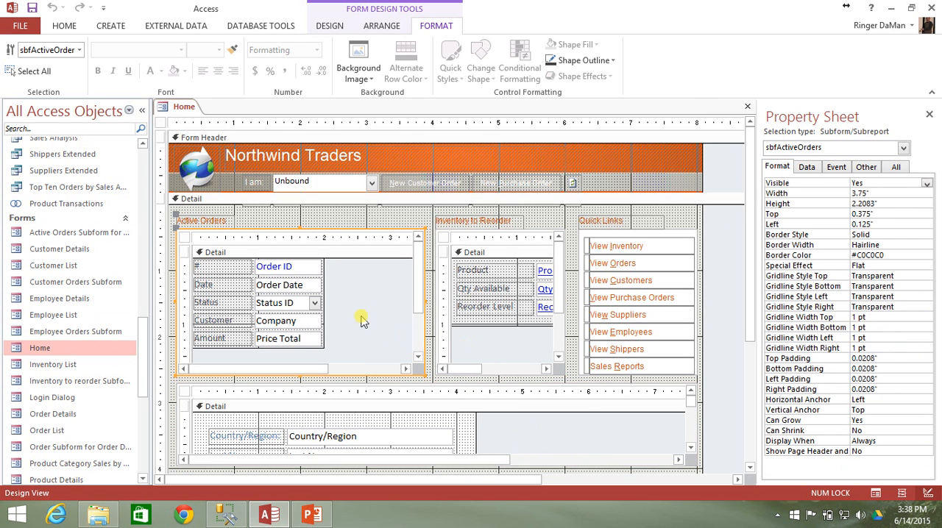
left_click(500, 309)
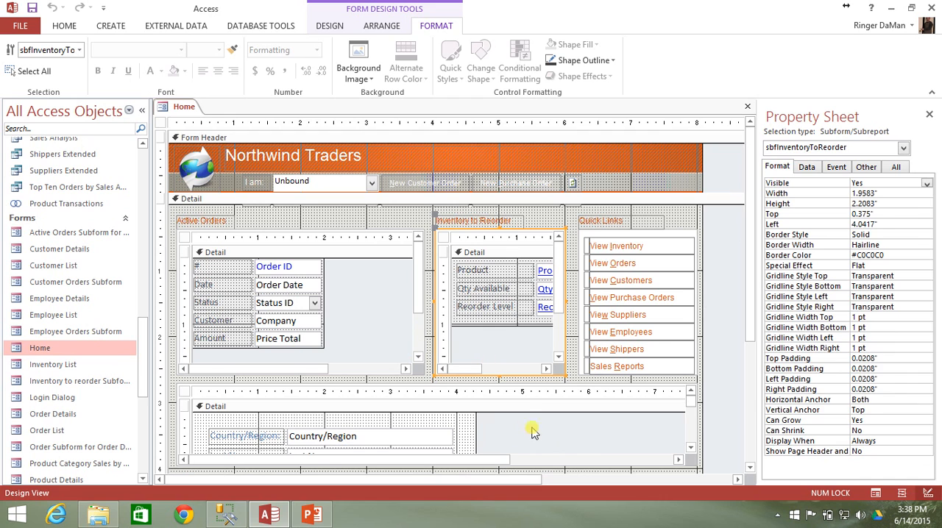
left_click(537, 430)
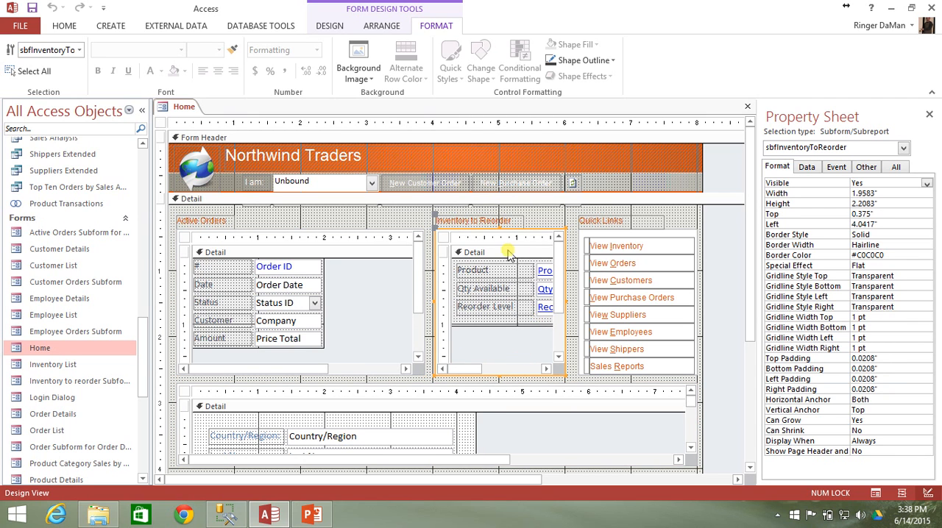
mouse_move(487, 344)
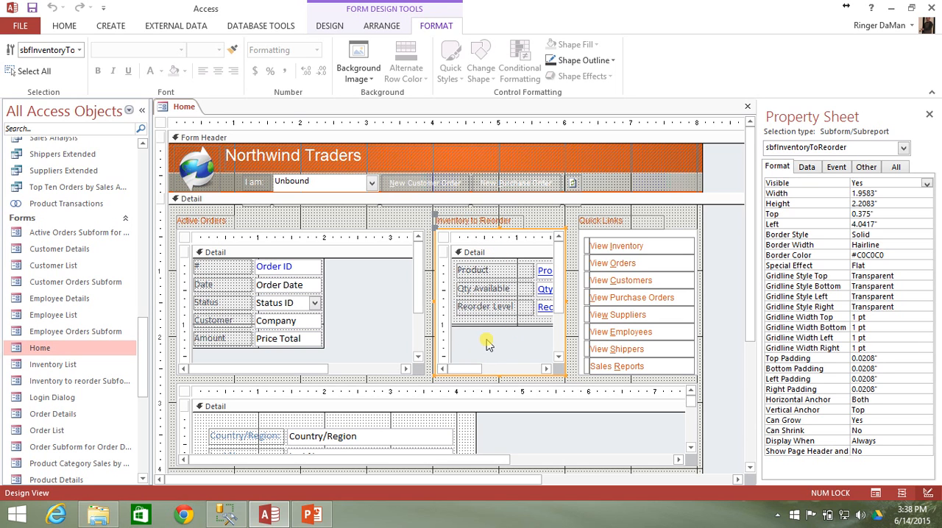
mouse_move(505, 356)
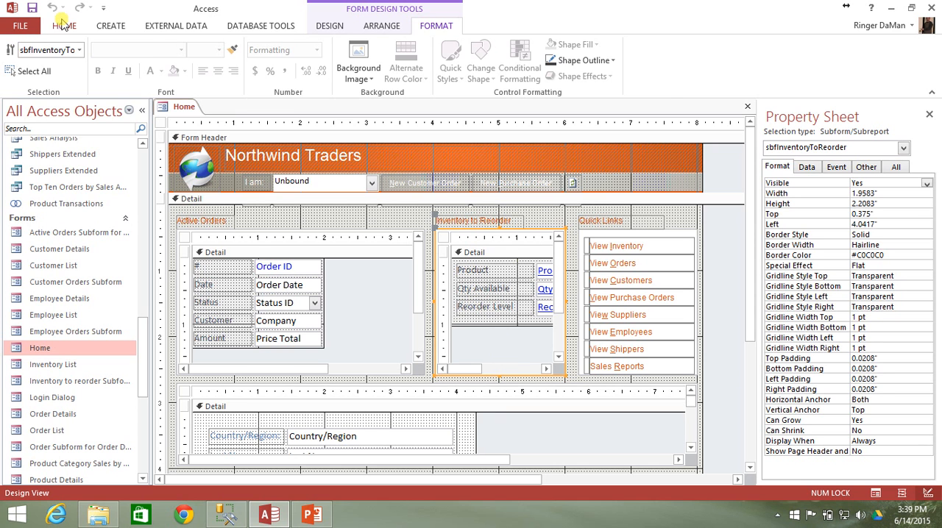
Run the Home form in Form View from the Home ribbon.
left_click(64, 25)
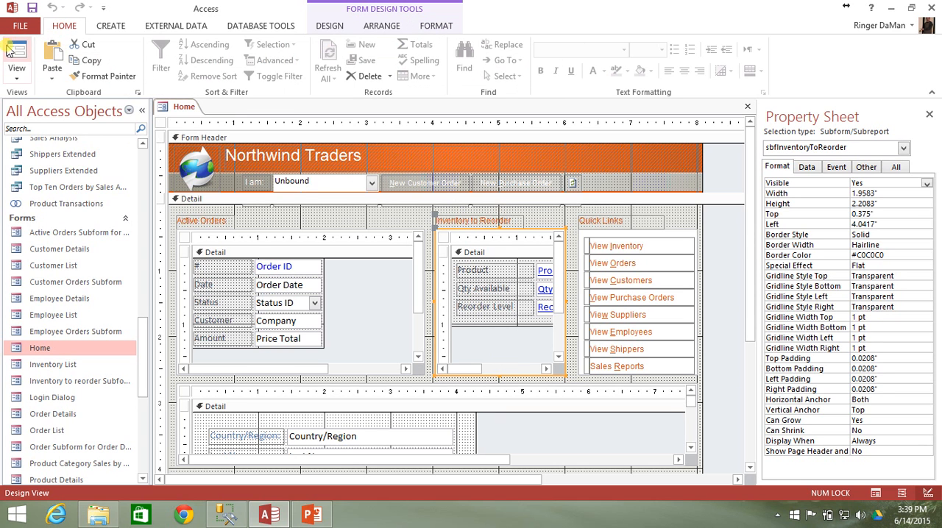
left_click(17, 59)
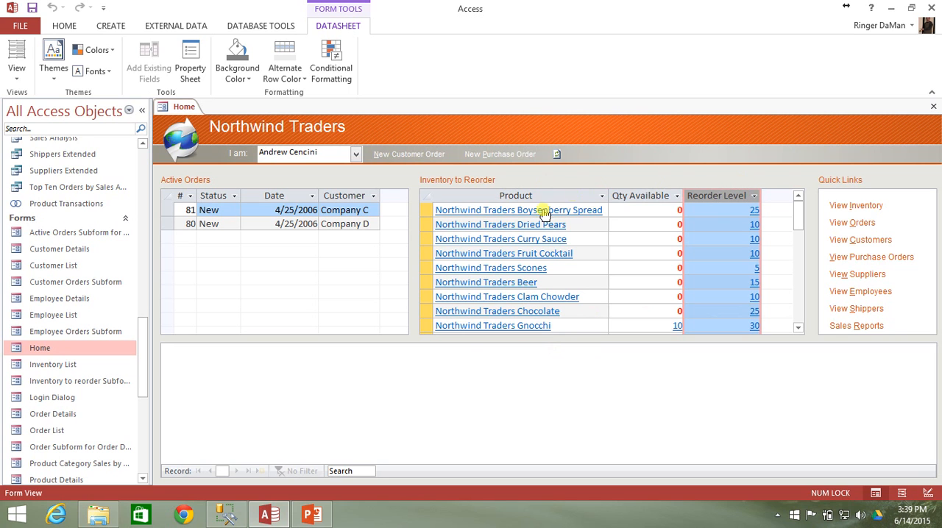
mouse_move(602, 338)
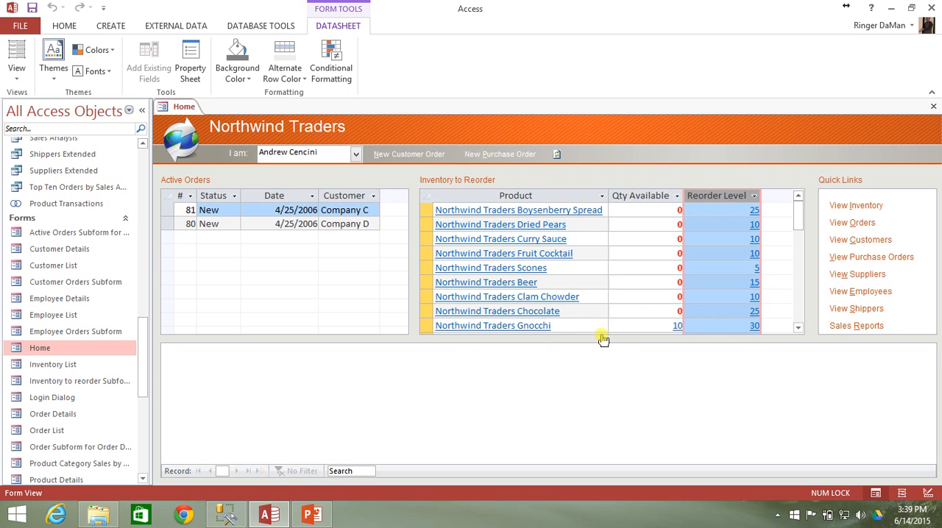
mouse_move(529, 326)
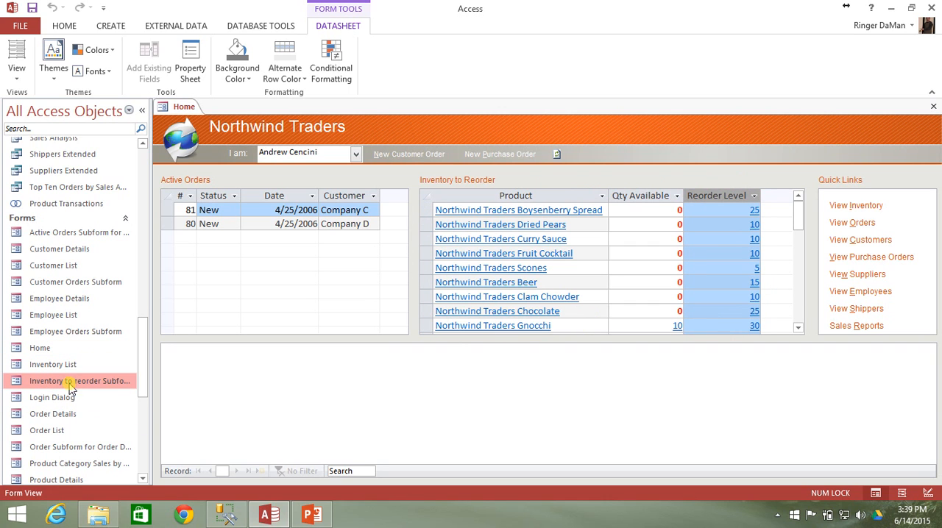
mouse_move(109, 390)
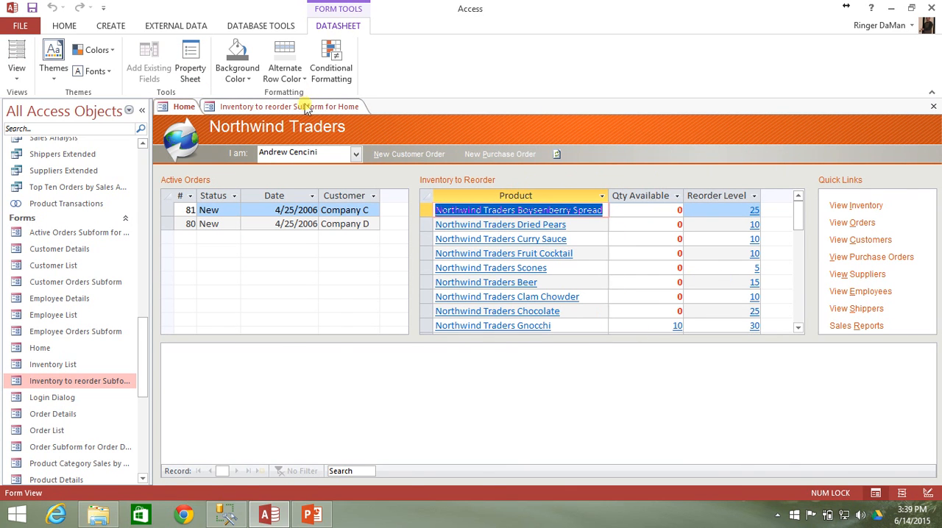
Bring the Inventory to reorder Subform for Home document forward.
left_click(191, 59)
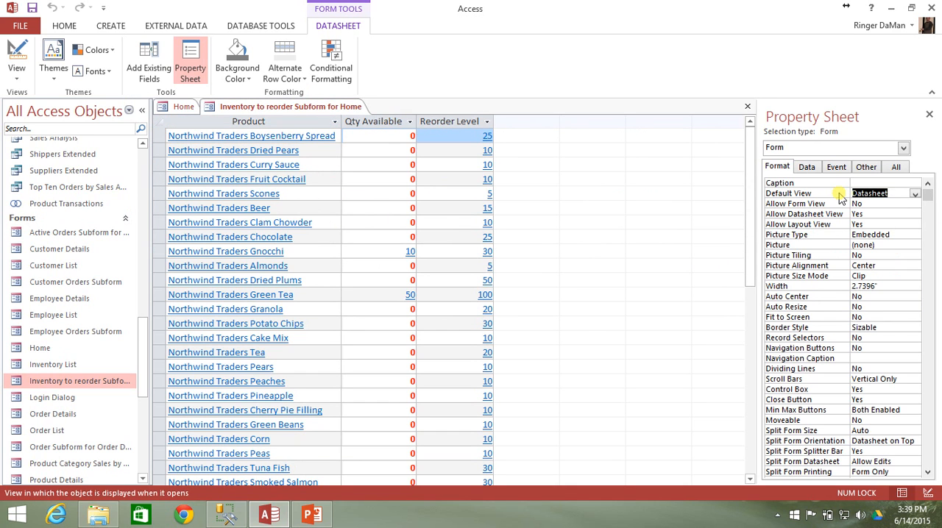
mouse_move(327, 153)
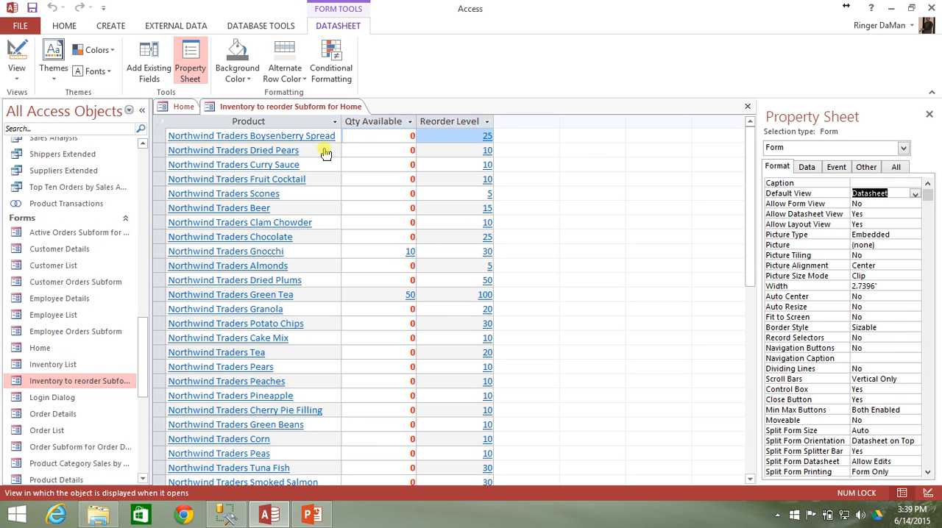
mouse_move(302, 118)
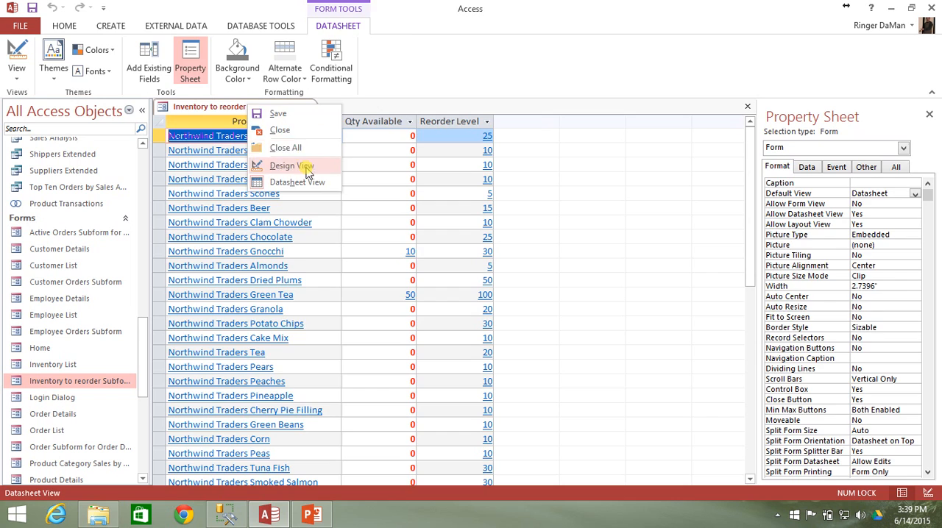
left_click(292, 165)
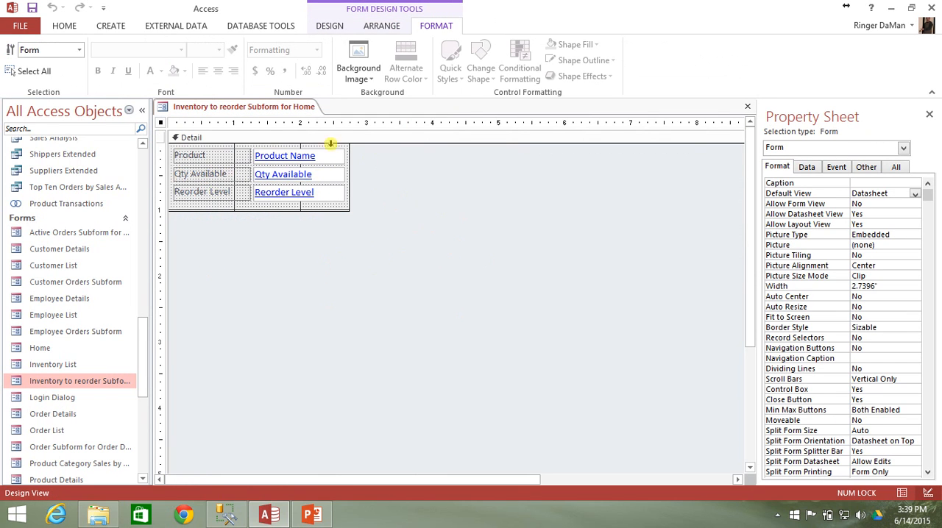
left_click(282, 174)
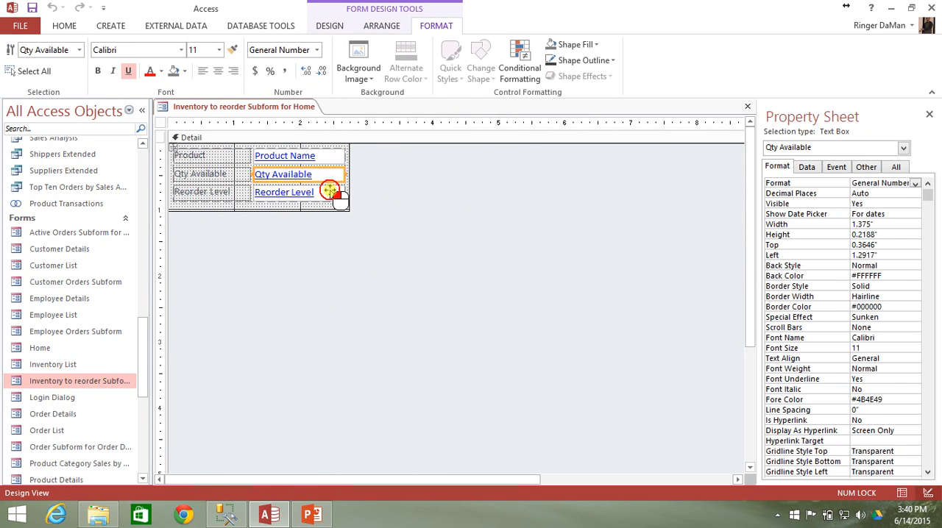
left_click(283, 192)
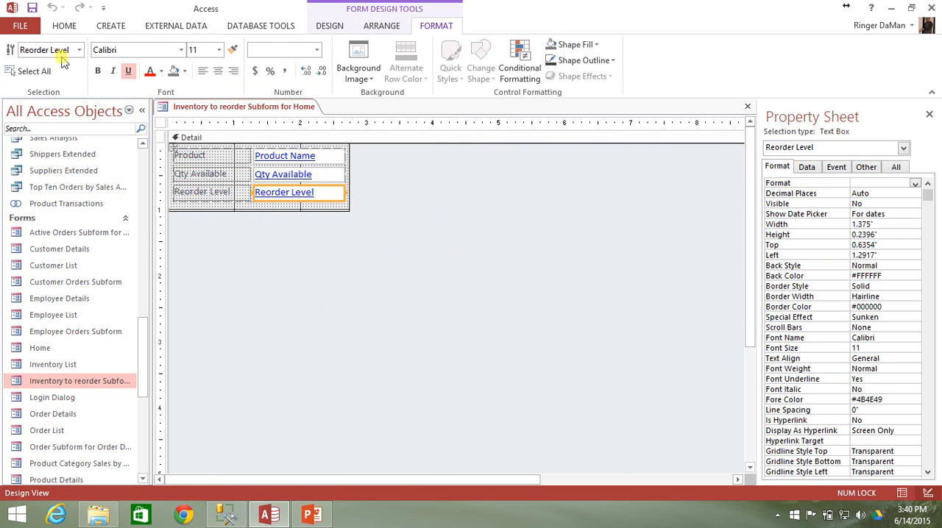
left_click(65, 25)
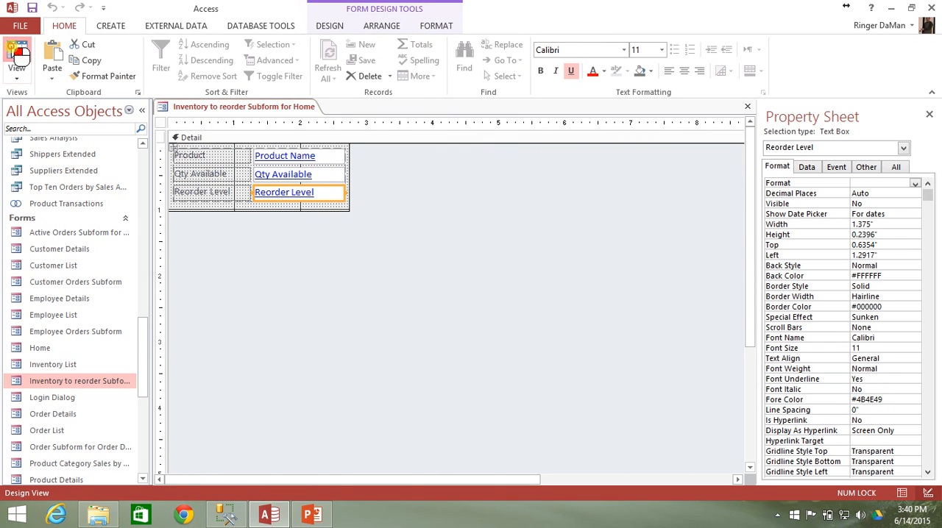
left_click(17, 56)
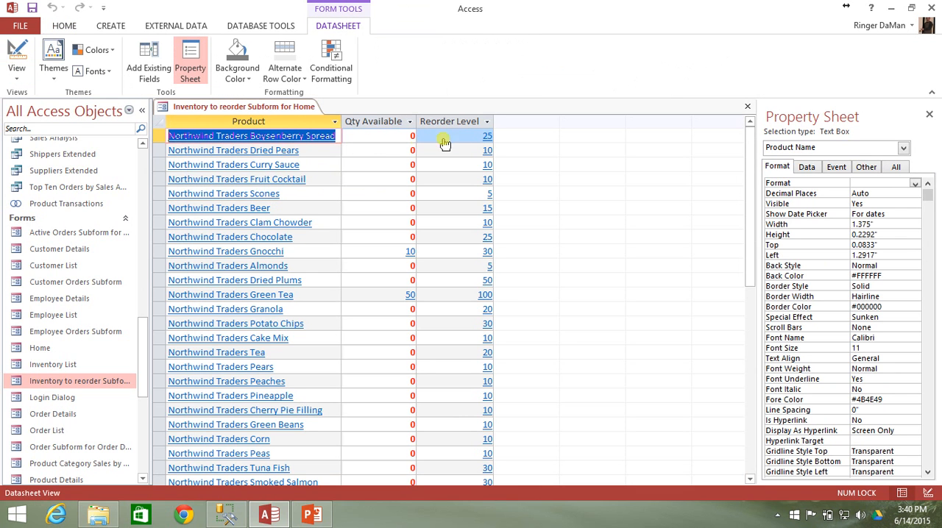
mouse_move(337, 191)
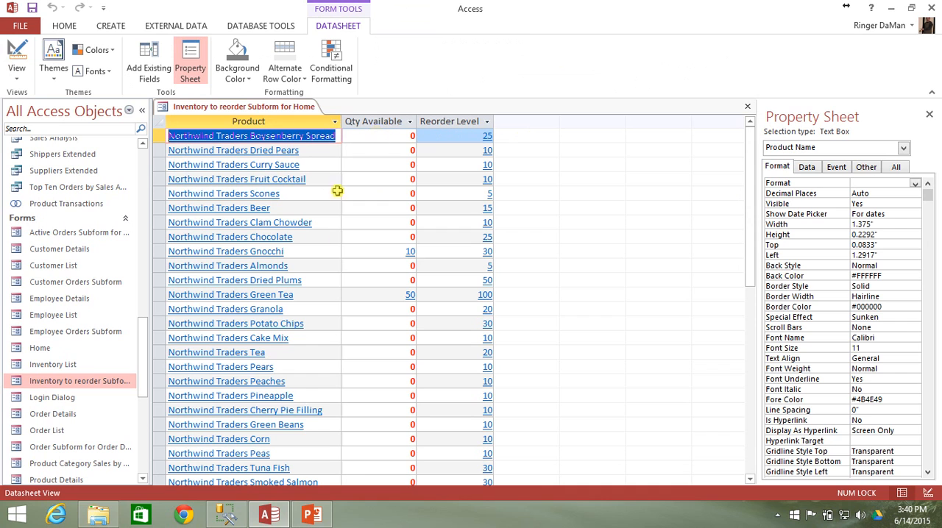
mouse_move(630, 30)
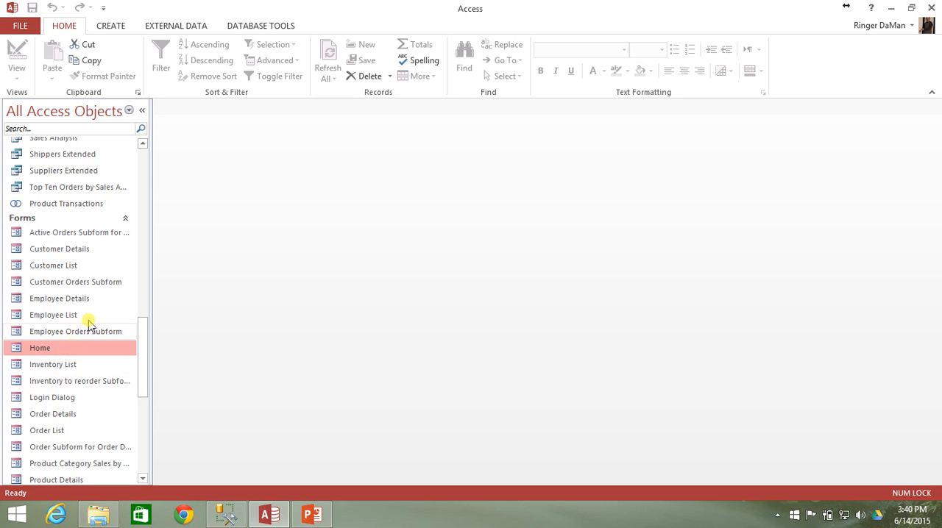
Reopen the Home form in Design View from the Navigation Pane.
right_click(40, 348)
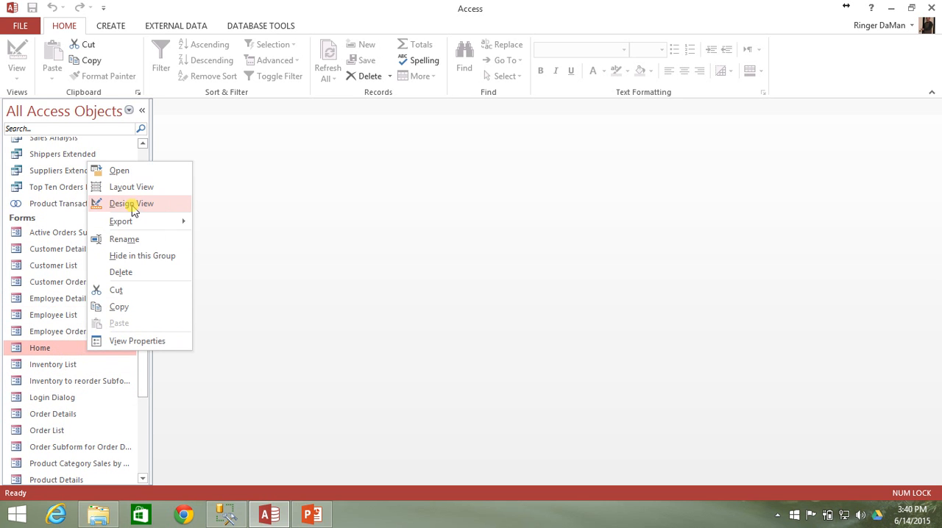
left_click(131, 204)
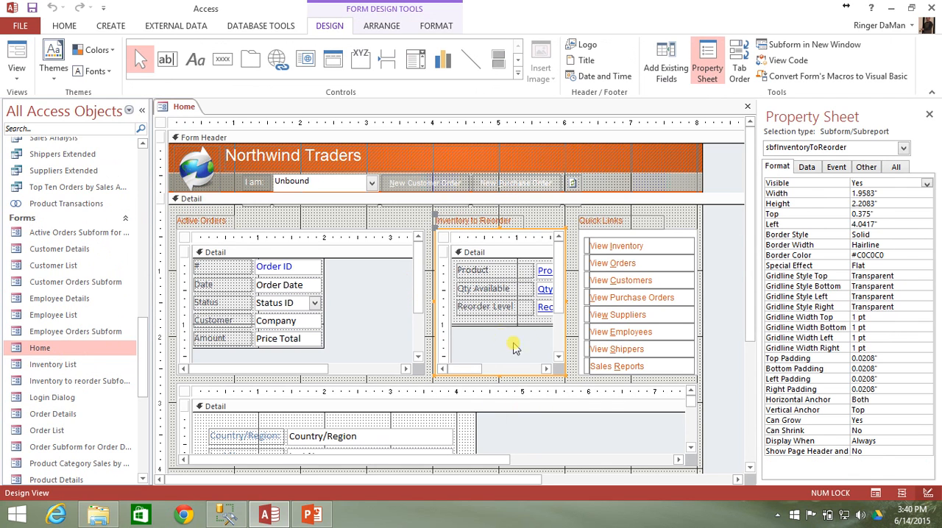
mouse_move(515, 359)
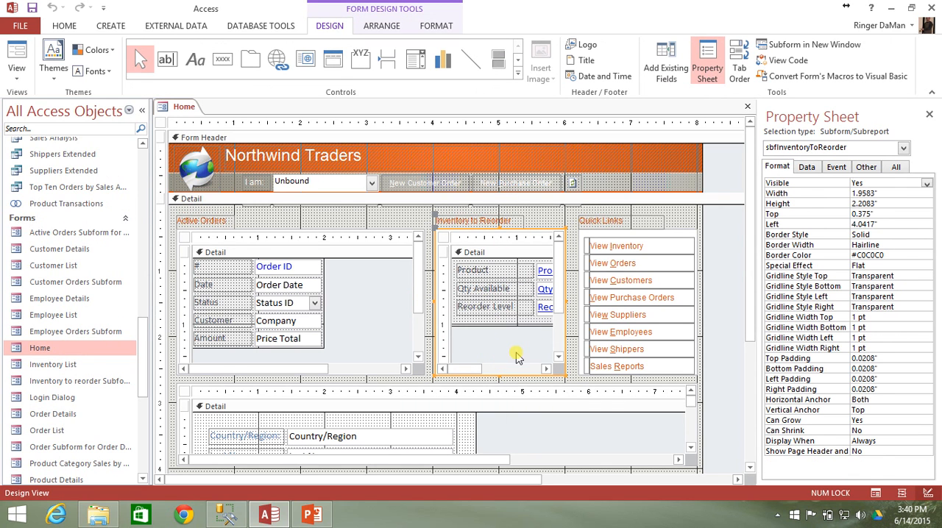
mouse_move(508, 346)
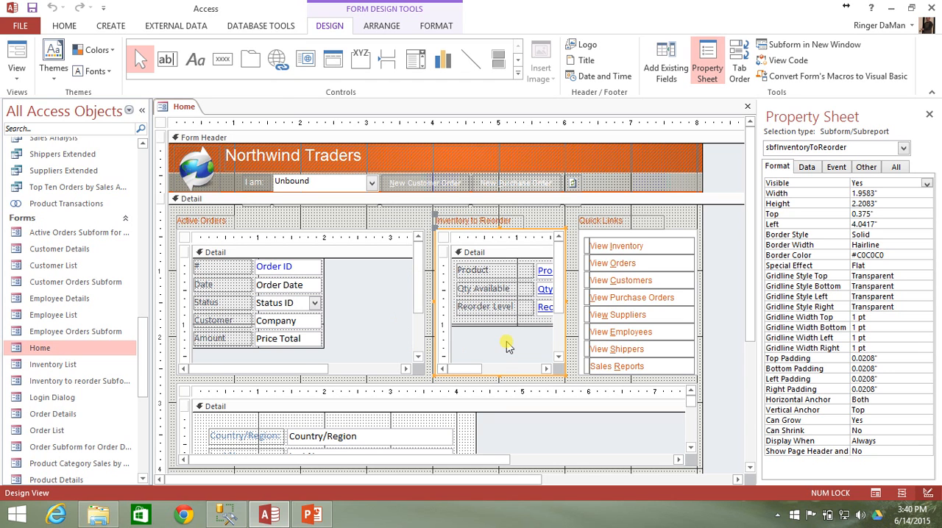
left_click(110, 25)
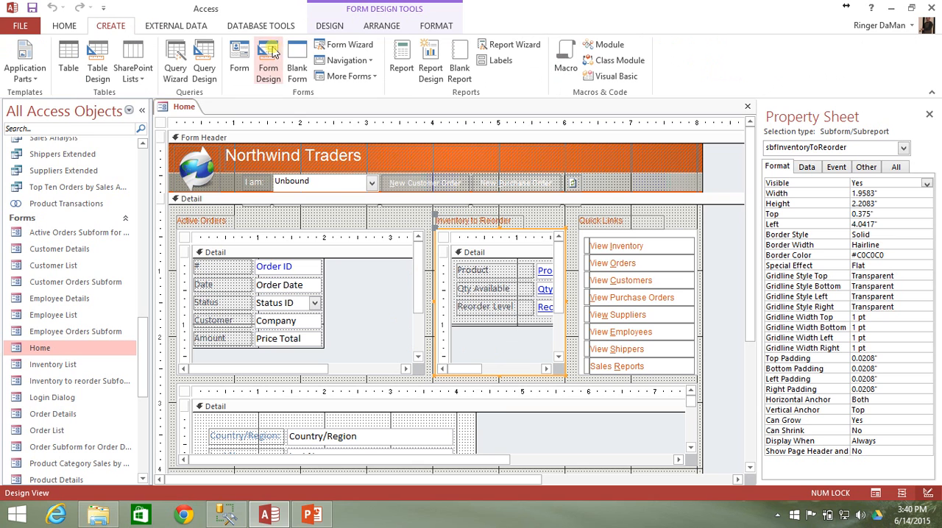
mouse_move(268, 58)
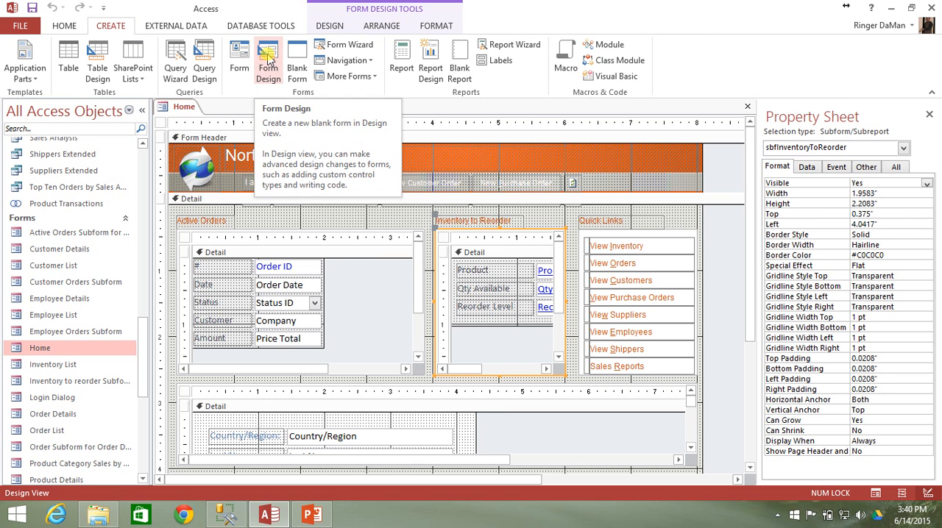
Start a new blank form in Design View and begin adding a Subform/Subreport control.
left_click(268, 62)
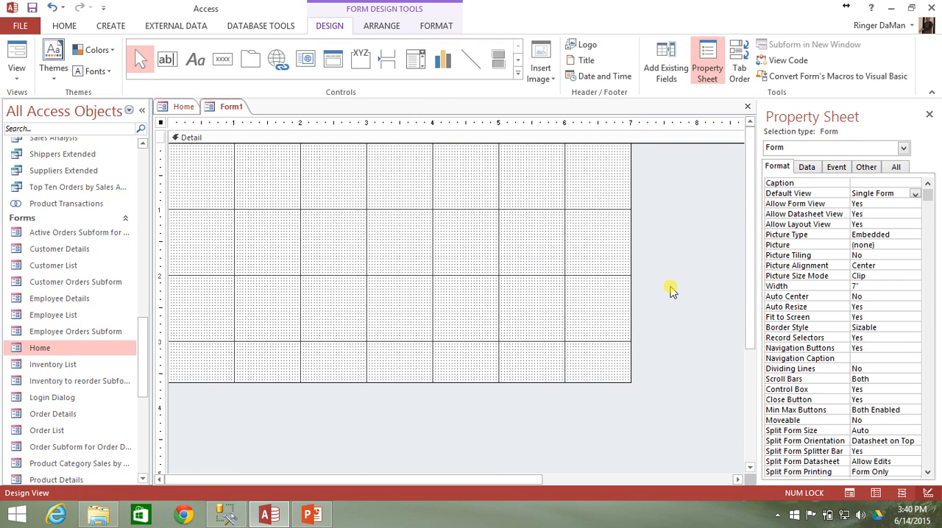
mouse_move(380, 88)
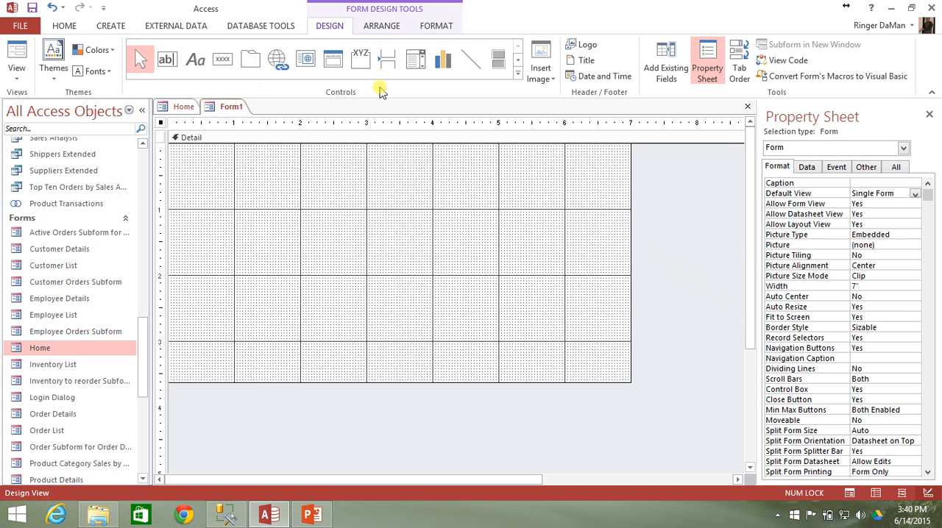
mouse_move(373, 253)
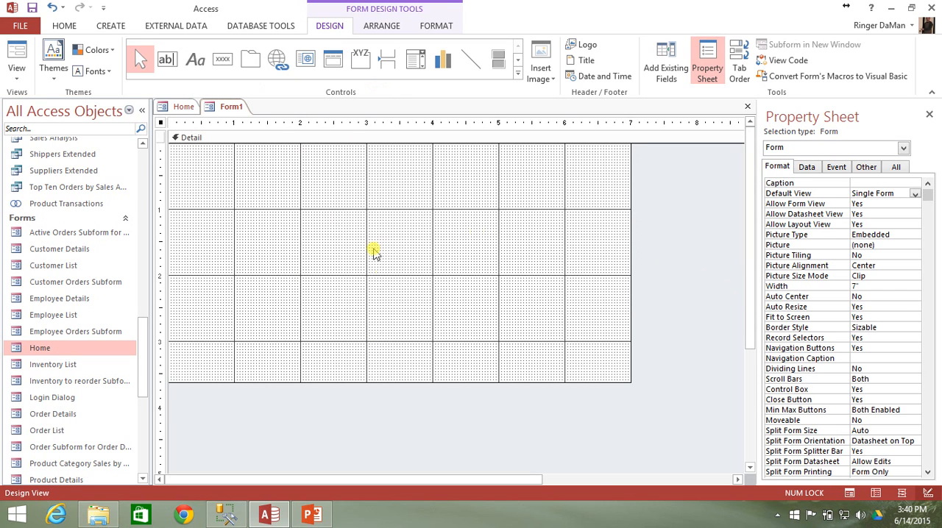
mouse_move(434, 146)
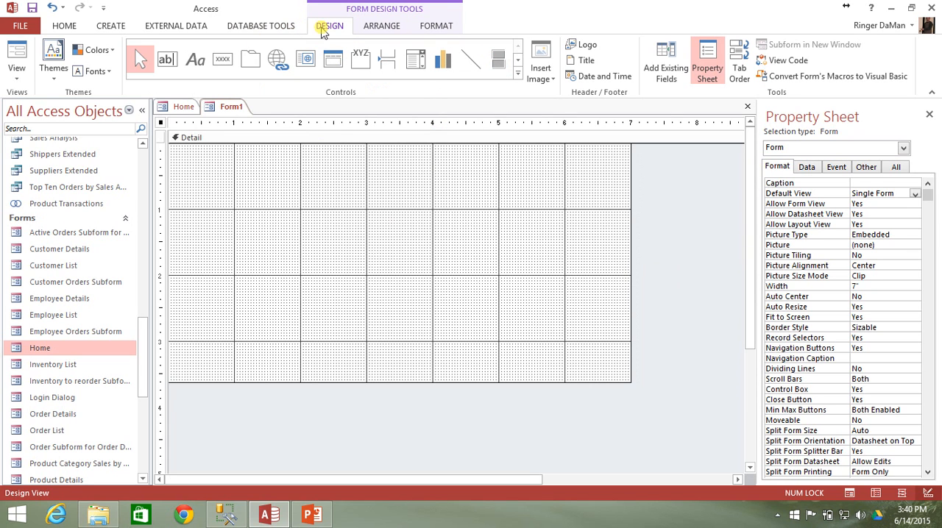
left_click(518, 64)
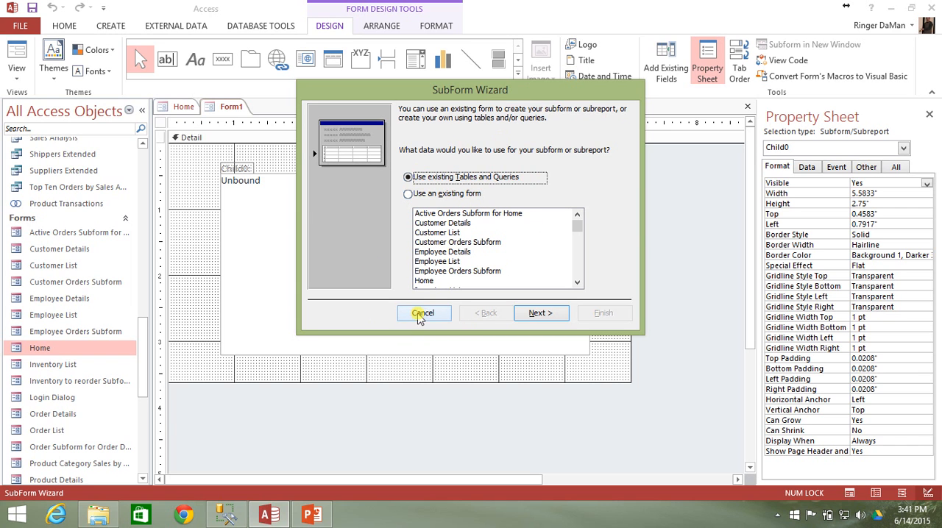
Cancel the SubForm Wizard and relabel the subform caption 'Inventory To Reorder'.
left_click(424, 313)
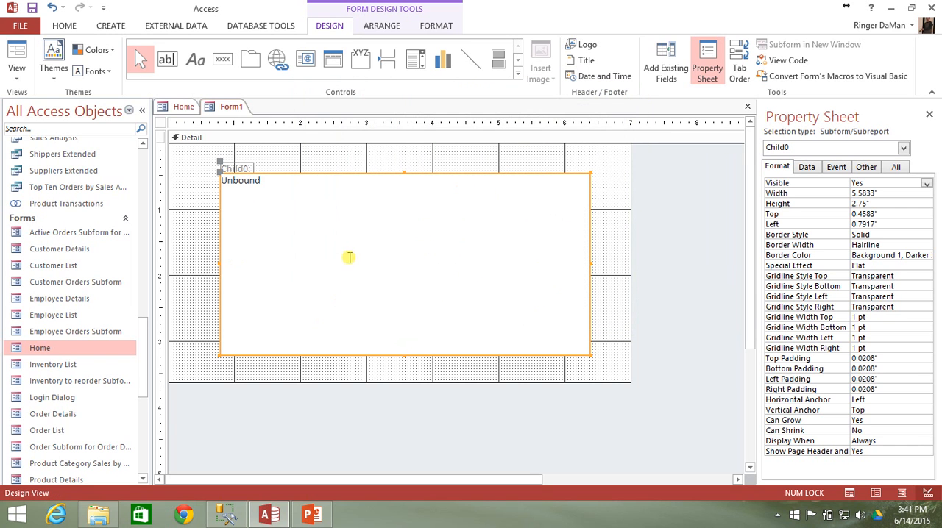
left_click(237, 168)
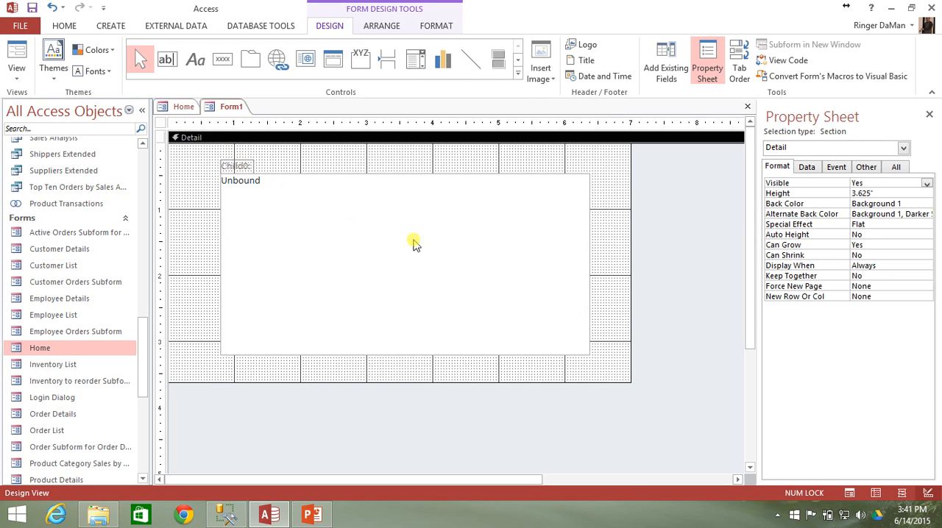
mouse_move(462, 286)
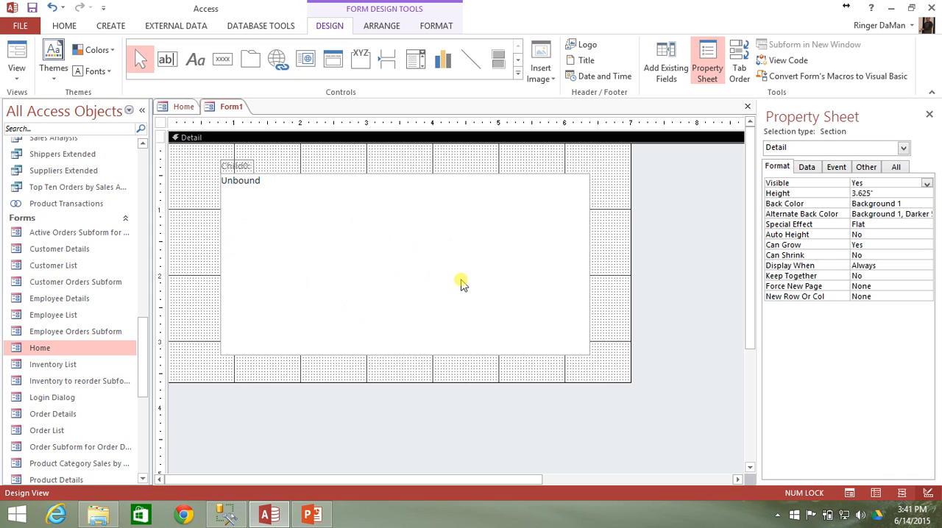
left_click(237, 165)
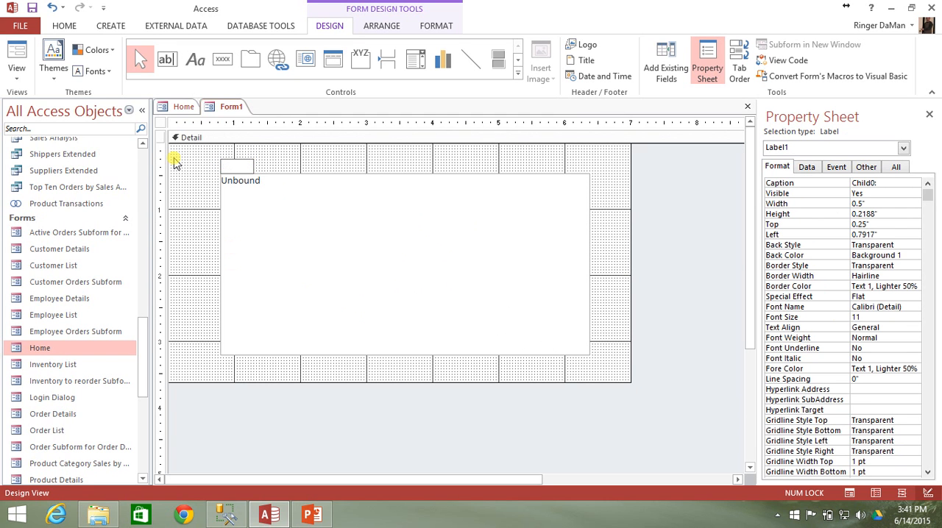
type("Inventory To Reorder")
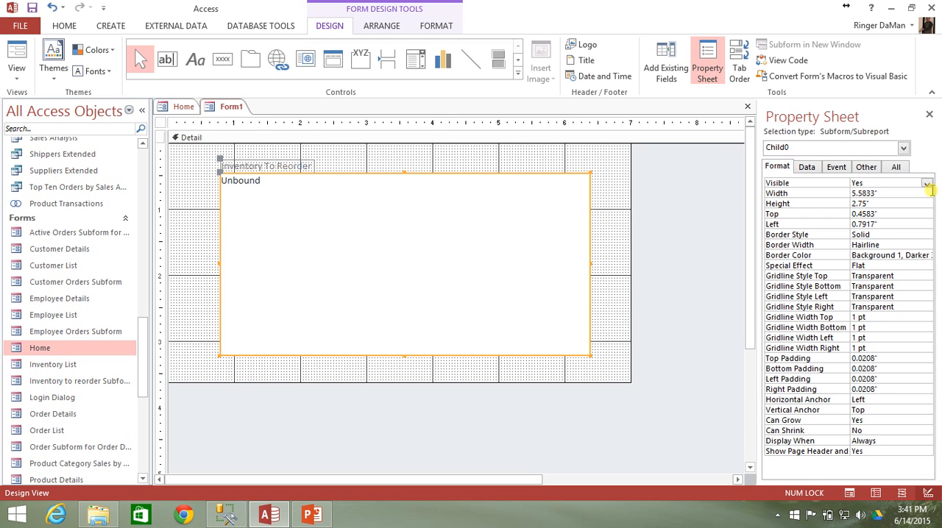
Rename the subform control to subInventoryToReorder on the Other property tab.
left_click(865, 167)
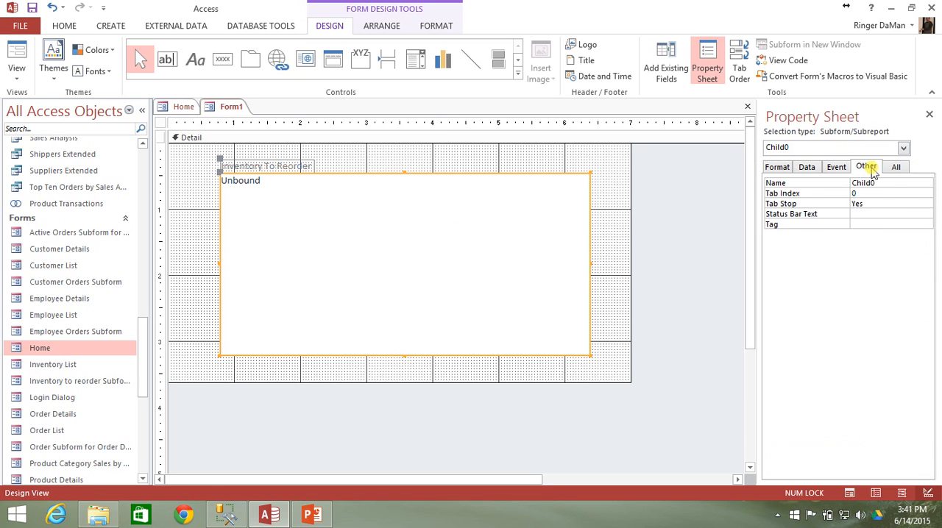
left_click(883, 183)
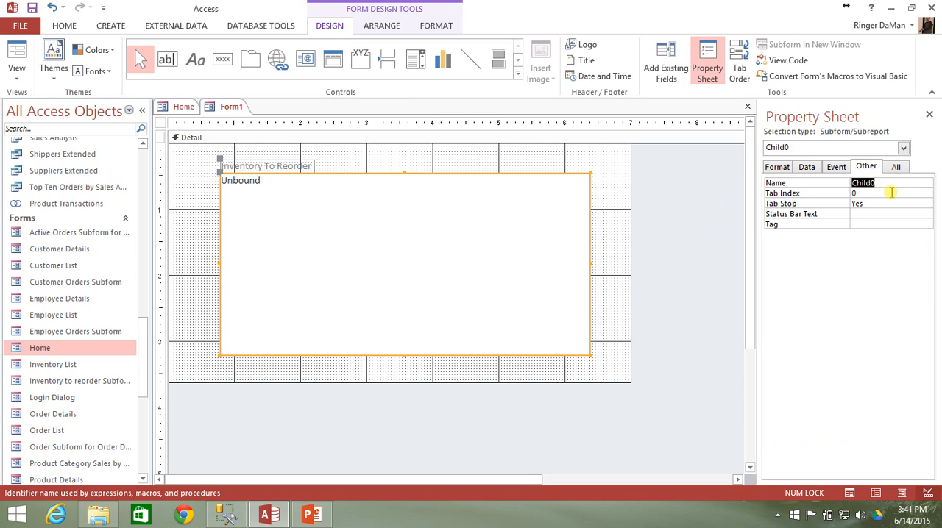
type("sub")
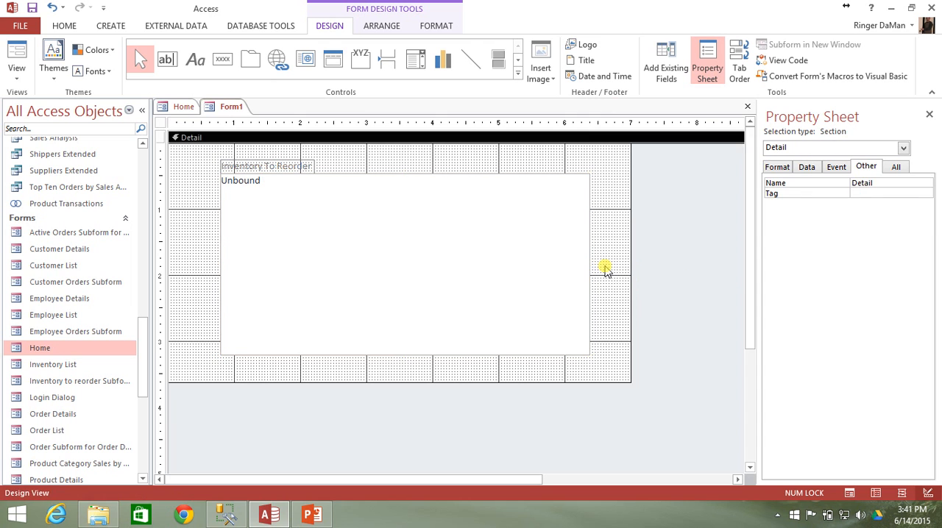
Compare with the Home form's design and select its Inventory to Reorder subform control.
left_click(267, 166)
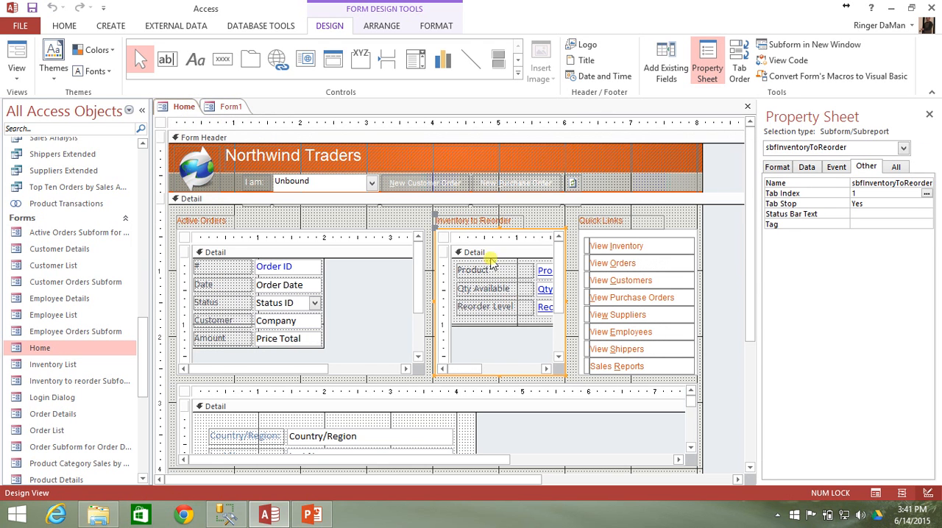
left_click(500, 300)
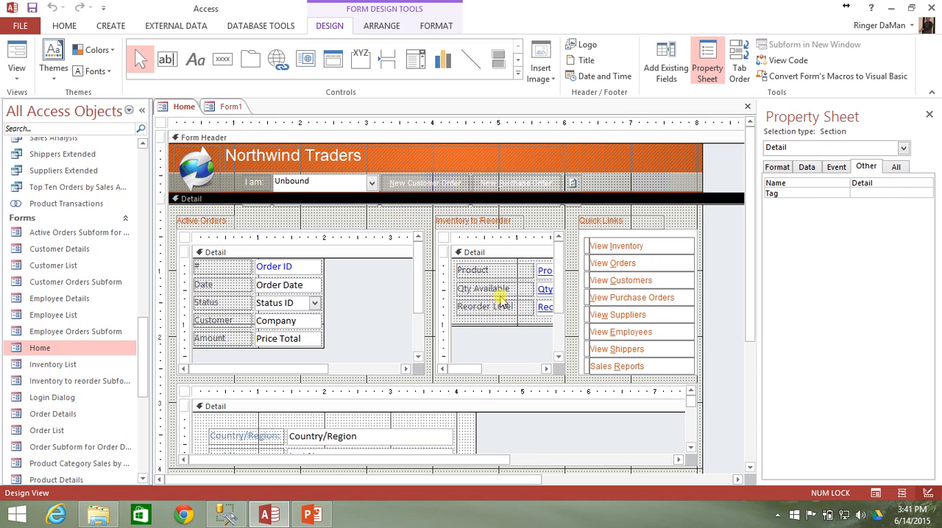
mouse_move(512, 324)
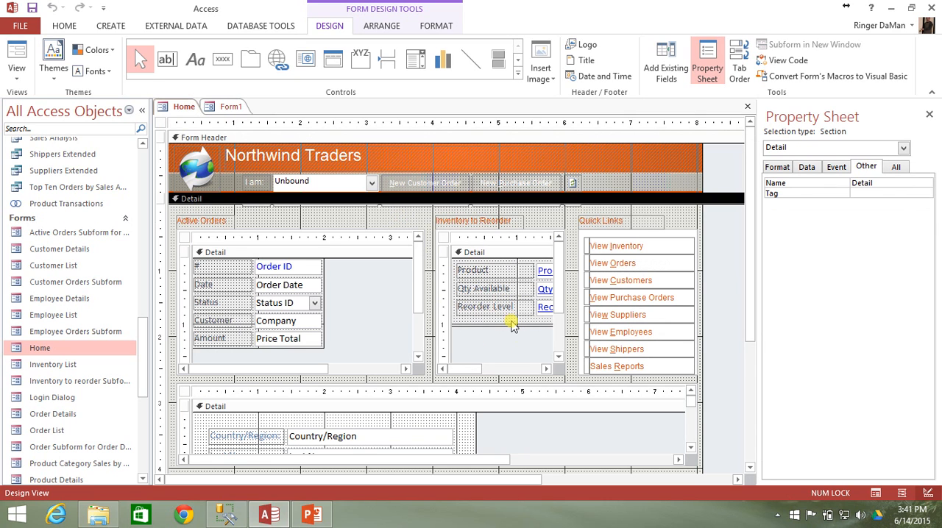
mouse_move(109, 381)
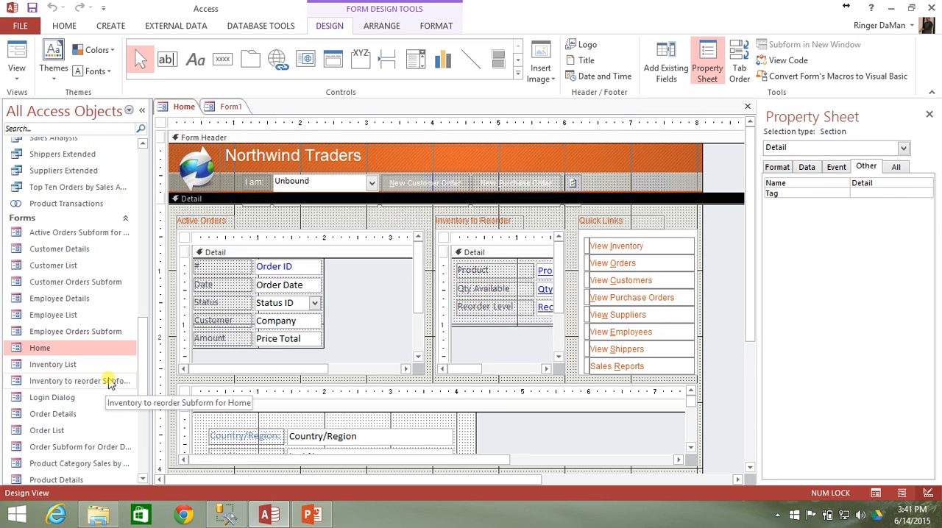
left_click(233, 106)
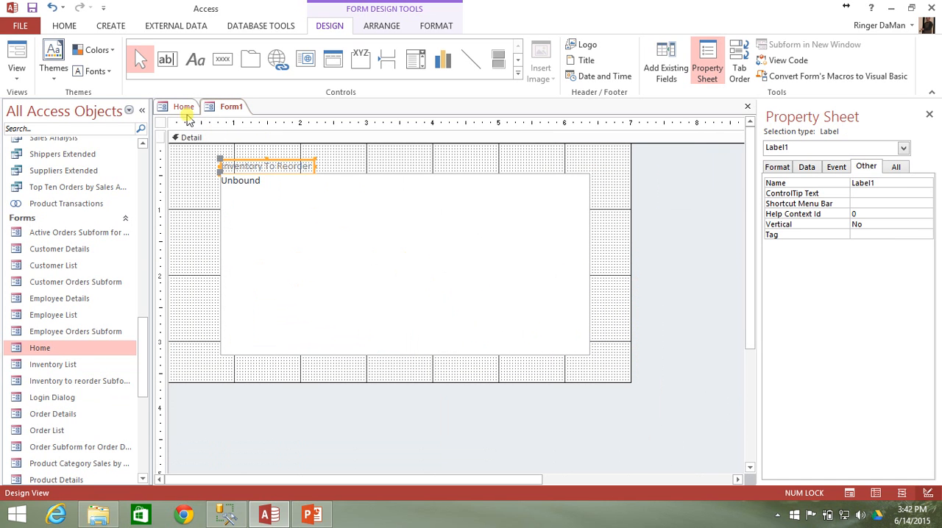
left_click(184, 106)
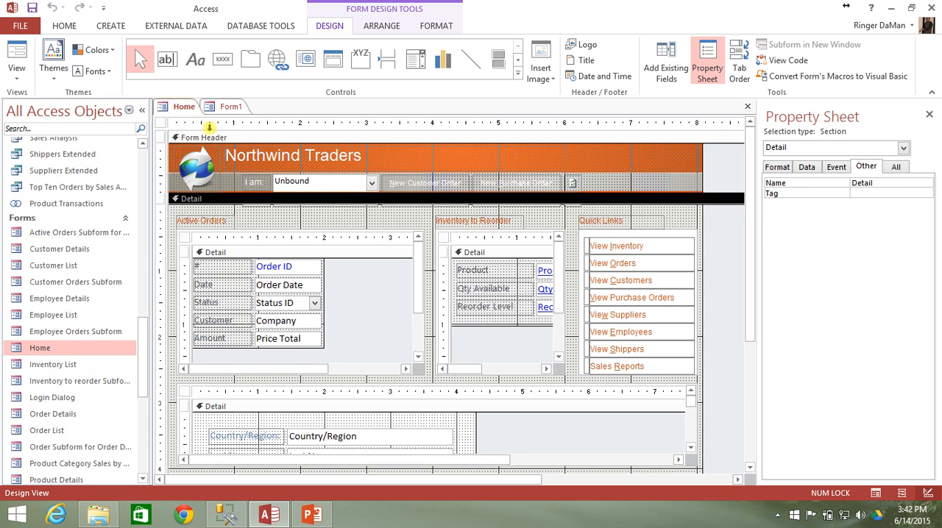
mouse_move(174, 110)
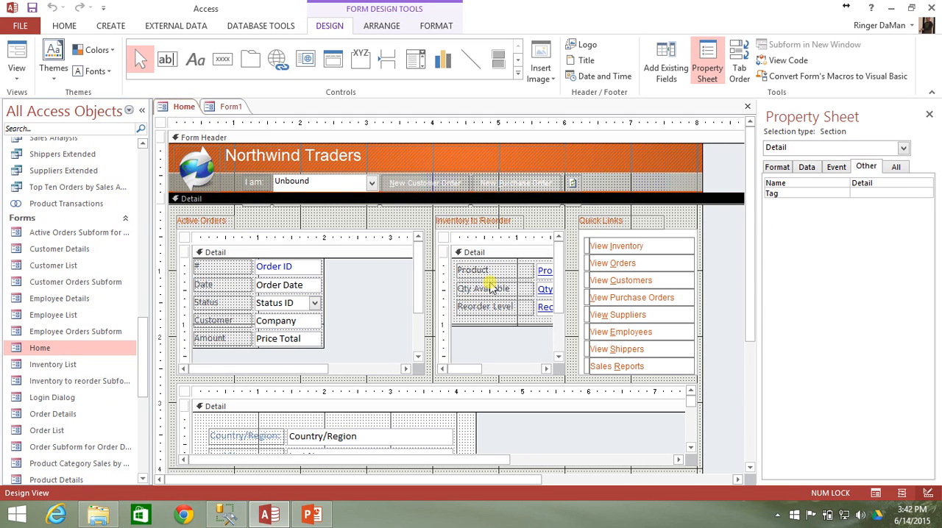
mouse_move(504, 341)
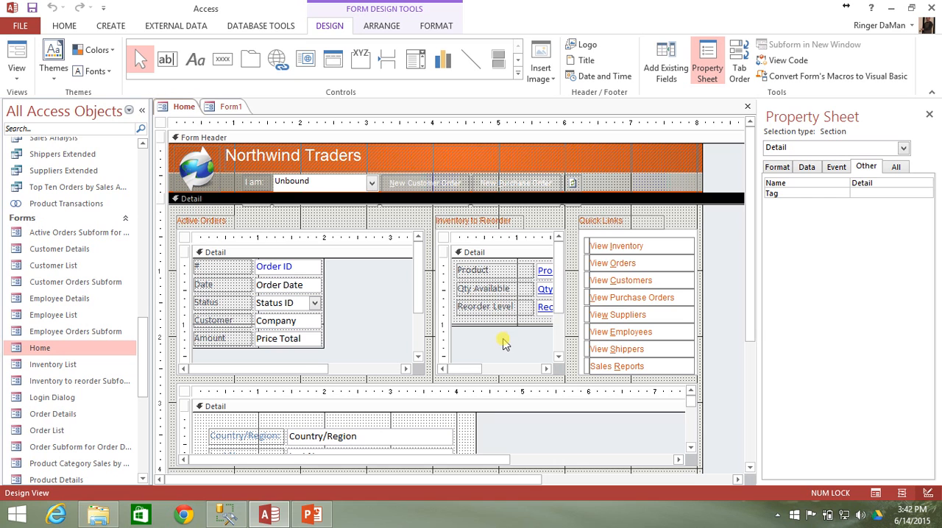
left_click(497, 336)
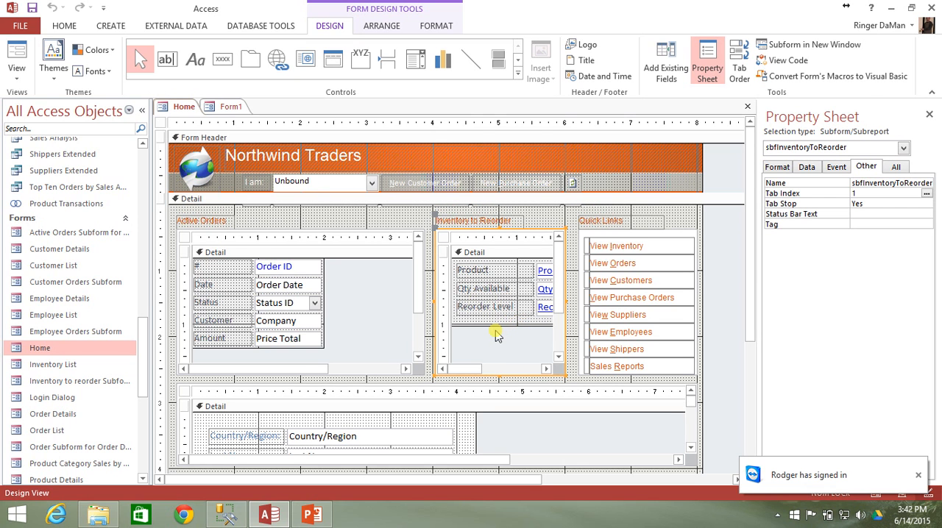
mouse_move(557, 313)
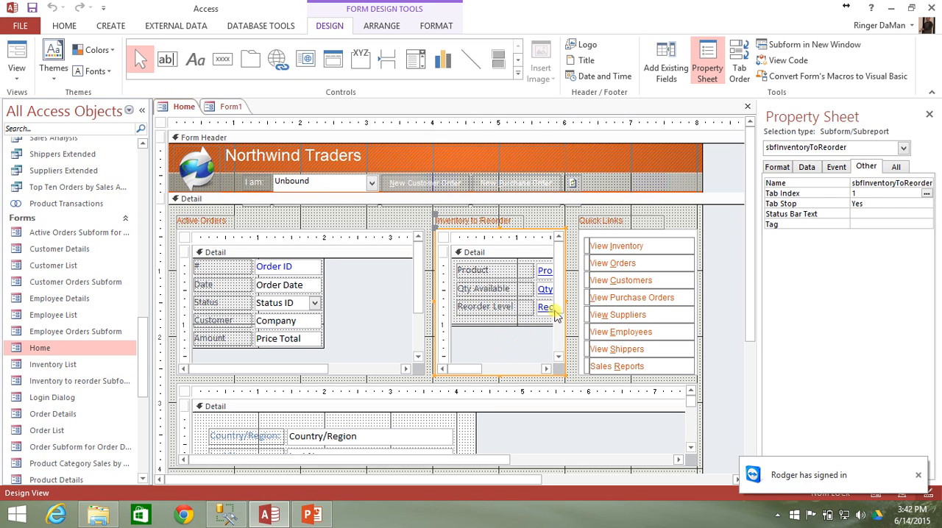
mouse_move(536, 353)
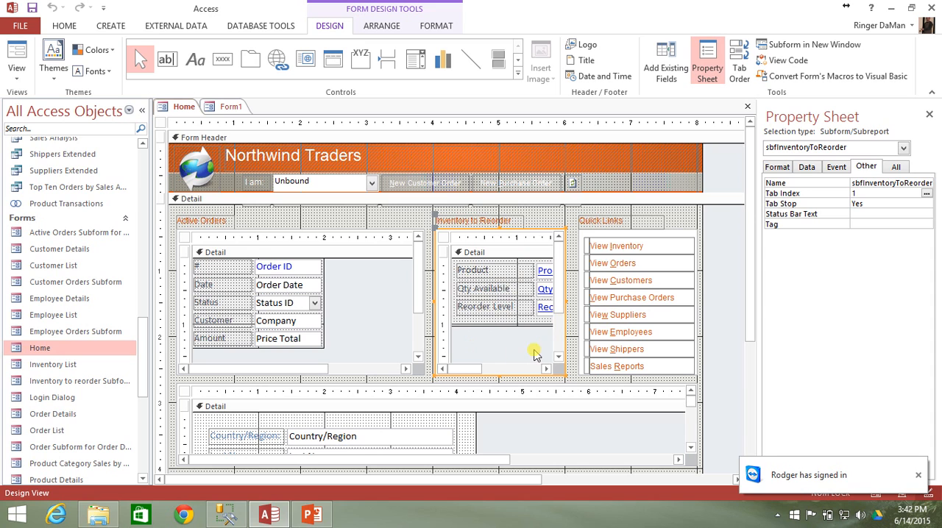
mouse_move(527, 355)
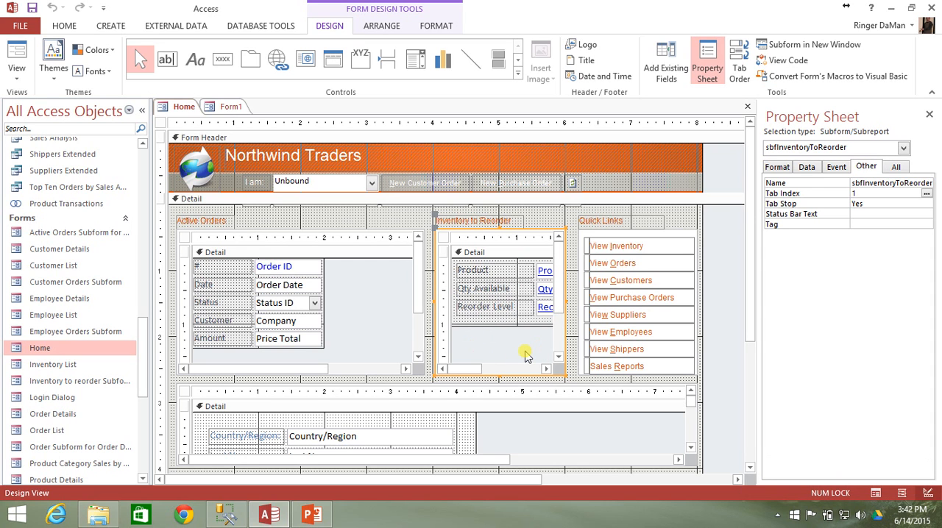
mouse_move(154, 95)
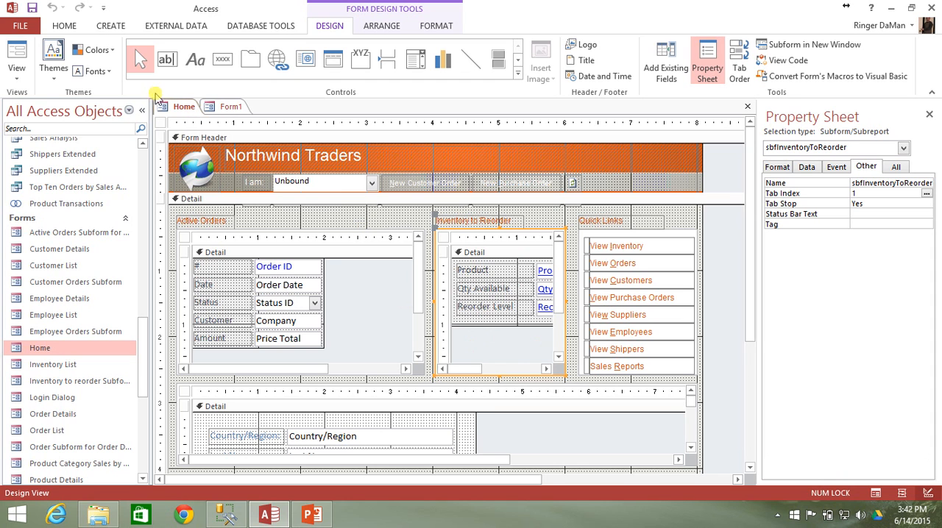
mouse_move(203, 118)
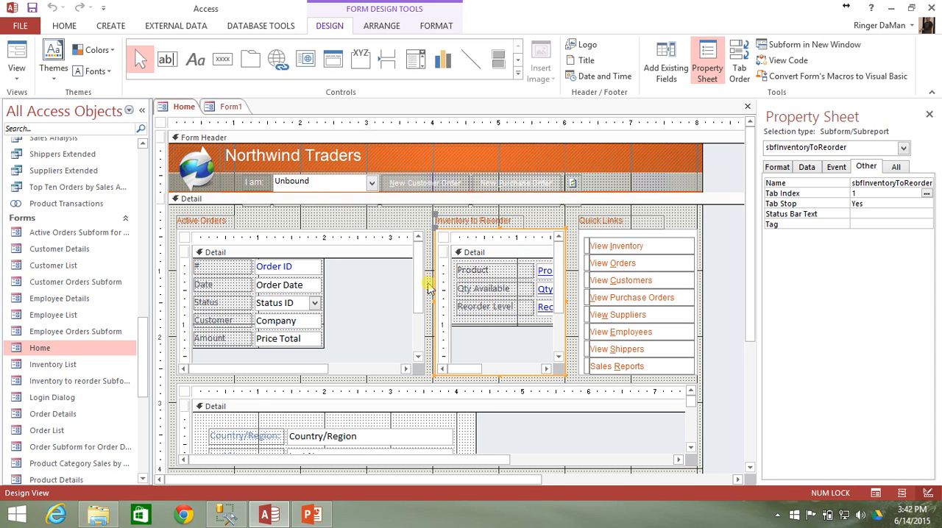
mouse_move(420, 465)
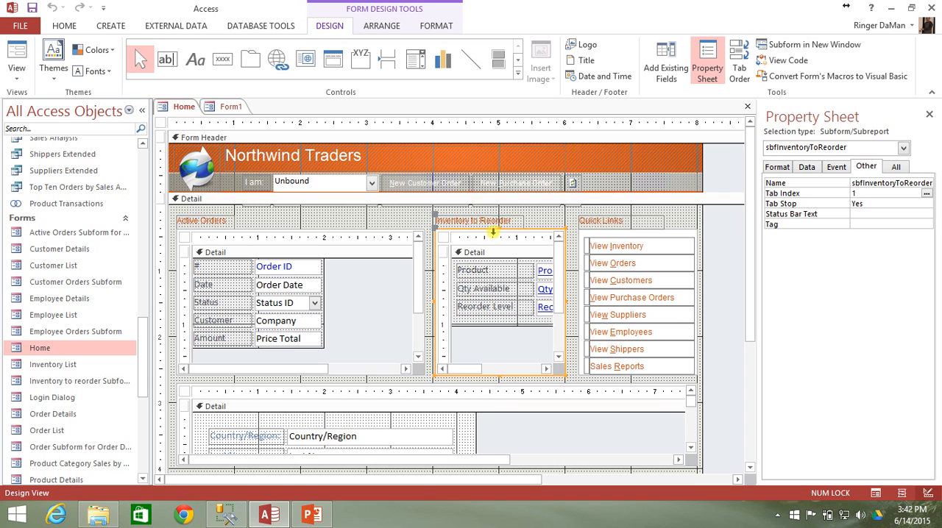
mouse_move(81, 385)
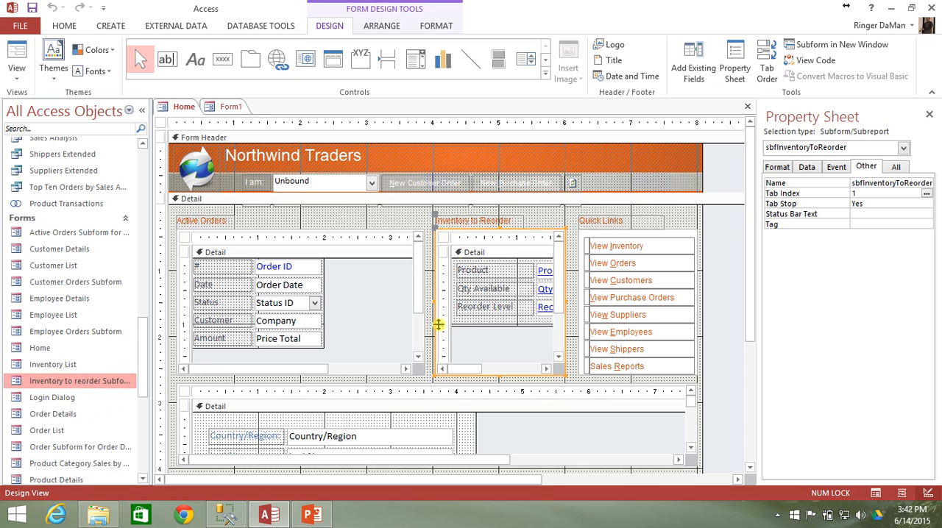
mouse_move(489, 322)
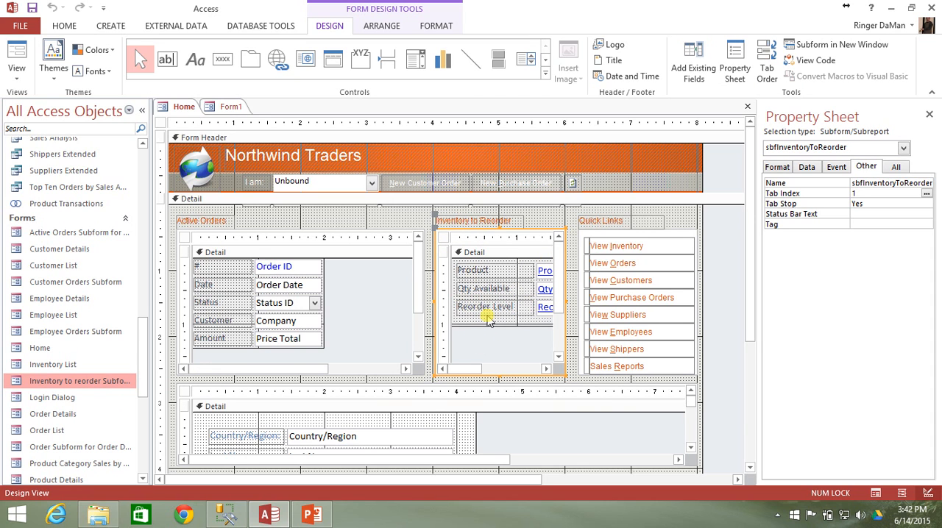
mouse_move(474, 306)
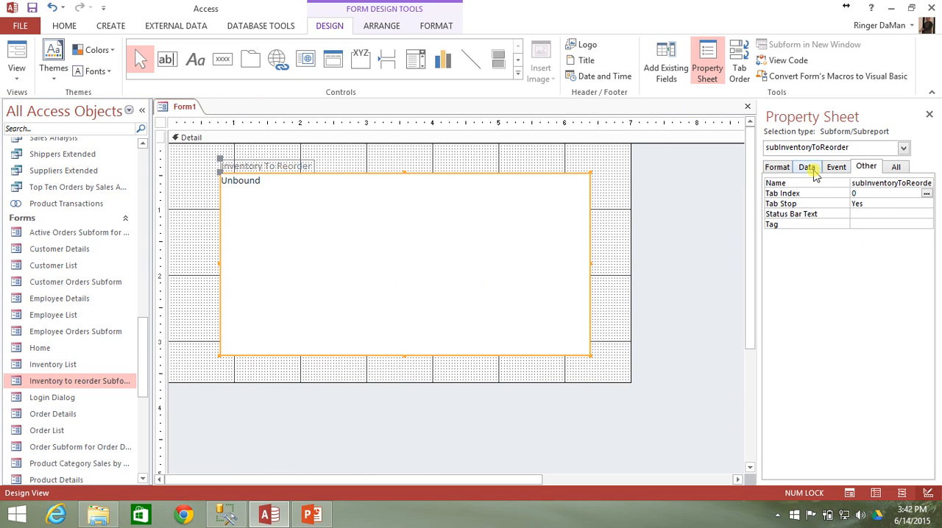
Set the subform control's Source Object to Form.Inventory to reorder Subform.
left_click(806, 166)
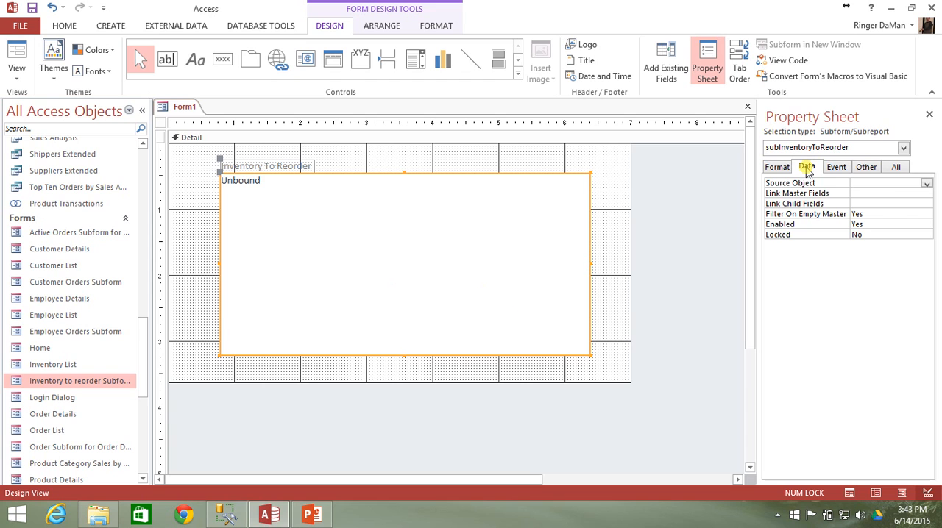
mouse_move(779, 188)
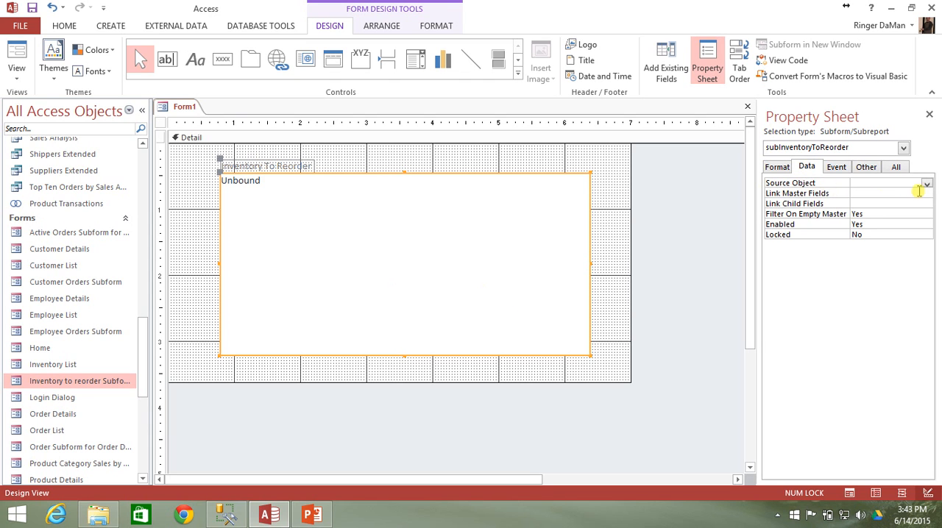
left_click(926, 183)
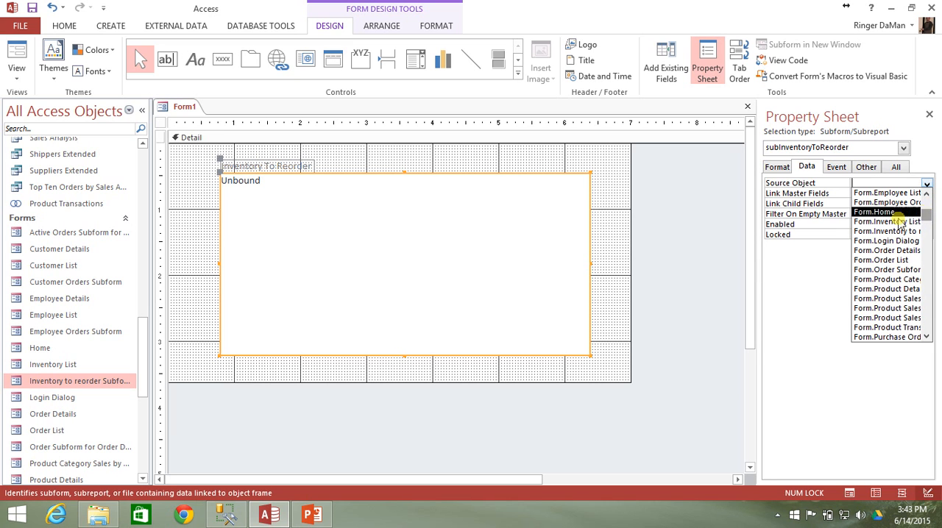
scroll("down", 3)
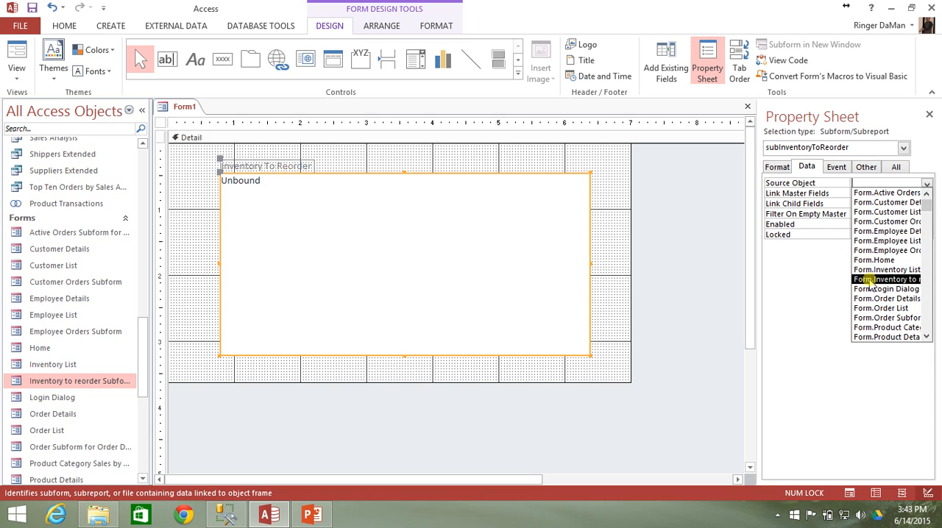
left_click(886, 279)
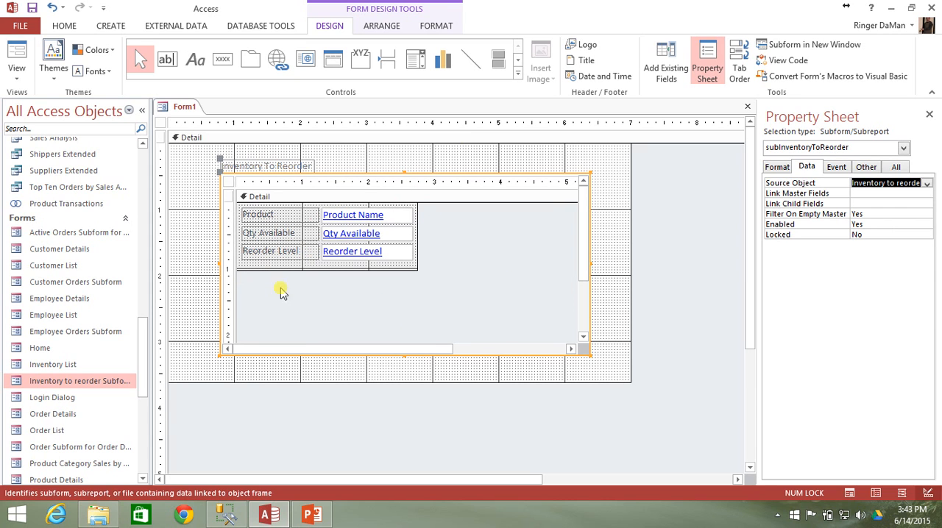
mouse_move(389, 293)
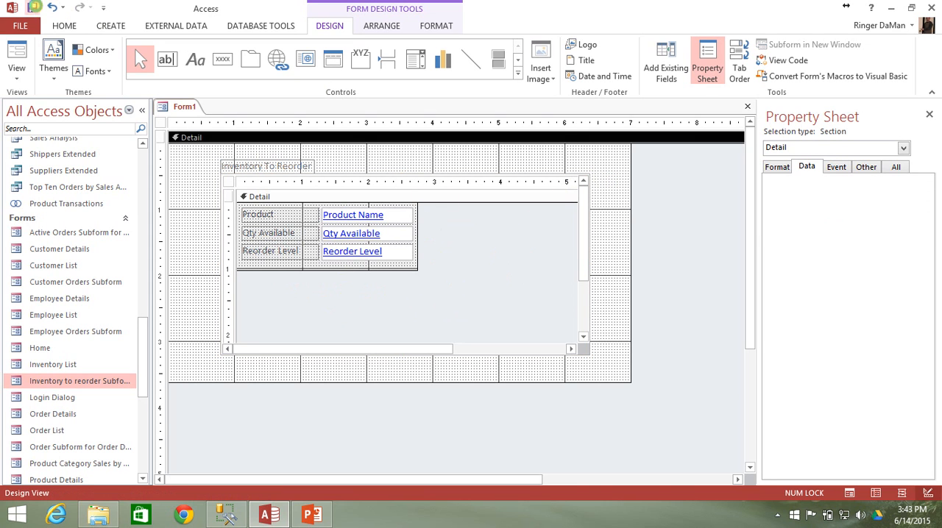
Save the form as frmInventoryToReorder and view it with live data in Form View.
key("ctrl+s")
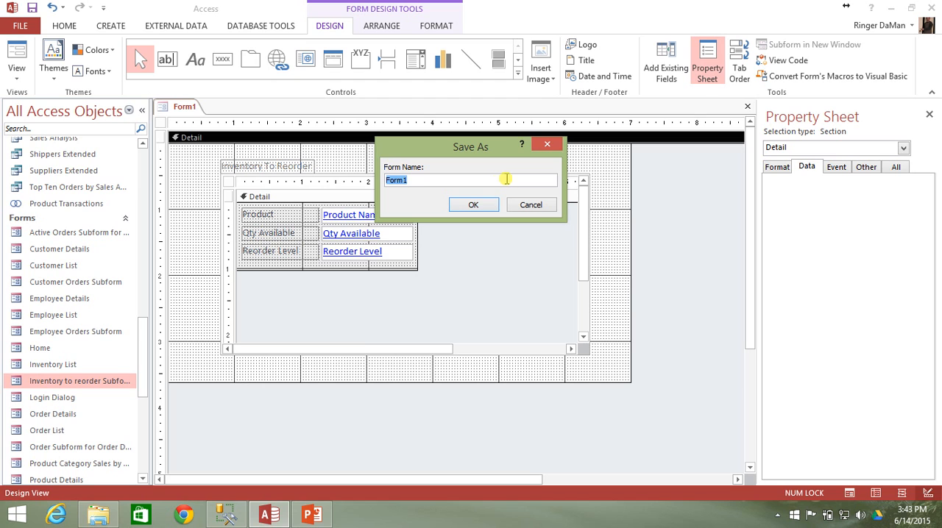
type("frmInventoryToReord")
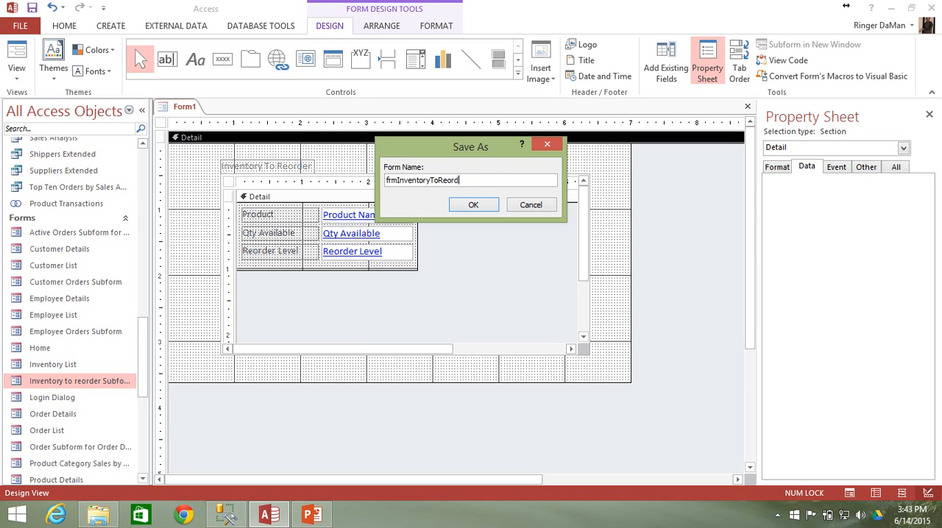
left_click(474, 204)
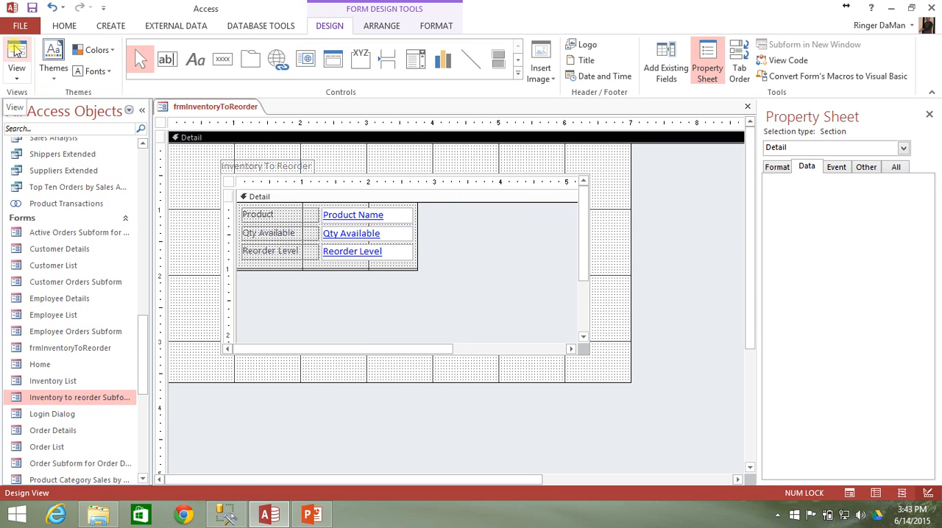
left_click(17, 59)
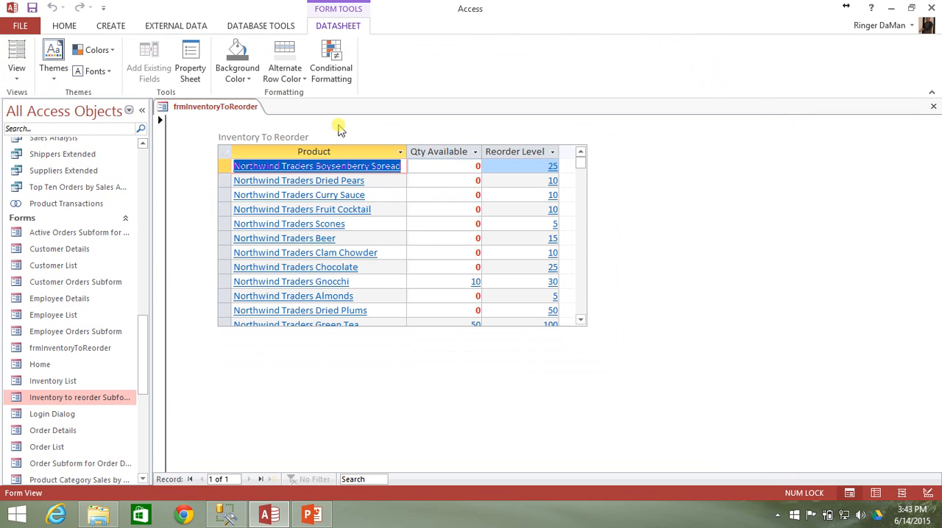
mouse_move(598, 266)
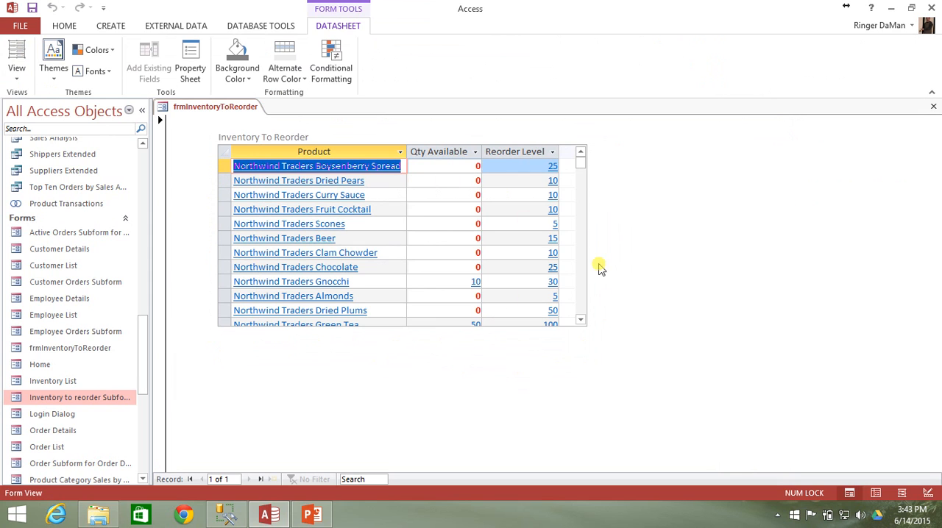
mouse_move(595, 226)
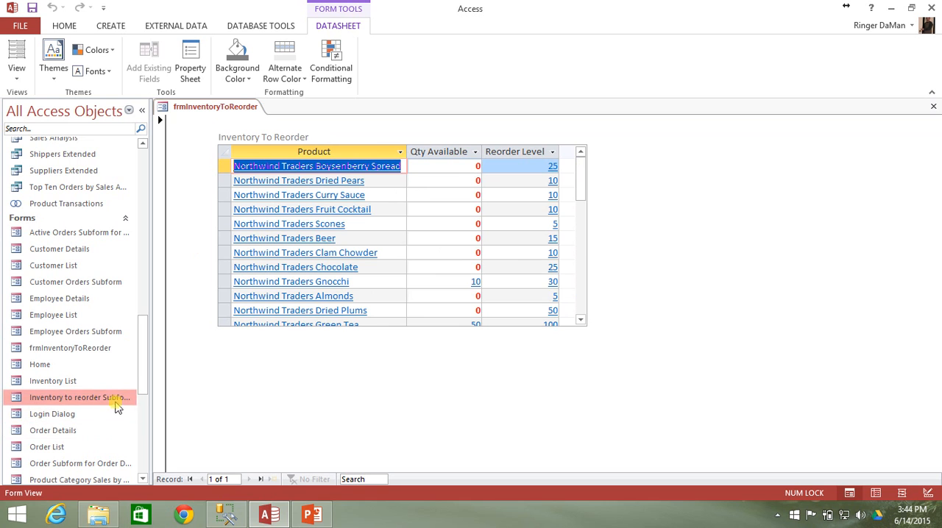
mouse_move(353, 282)
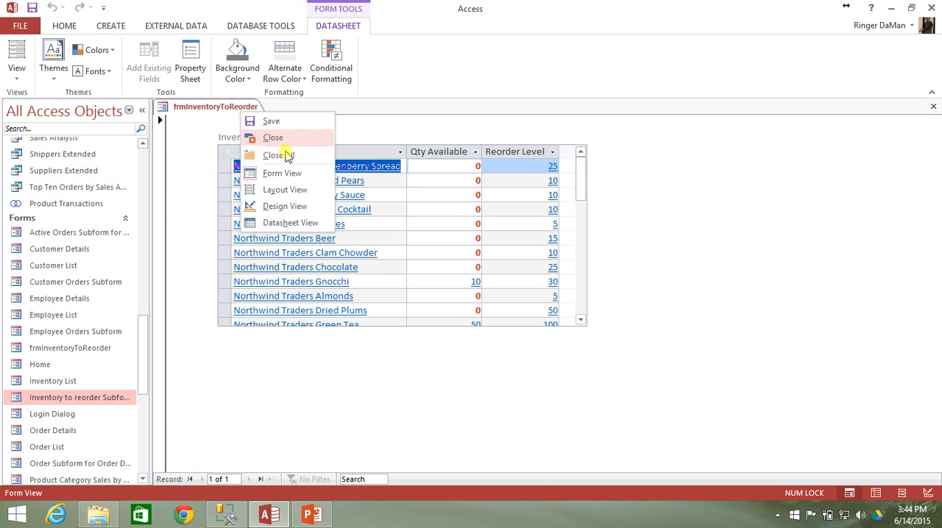
Return to Design View and set the form's Navigation Buttons to No.
left_click(285, 206)
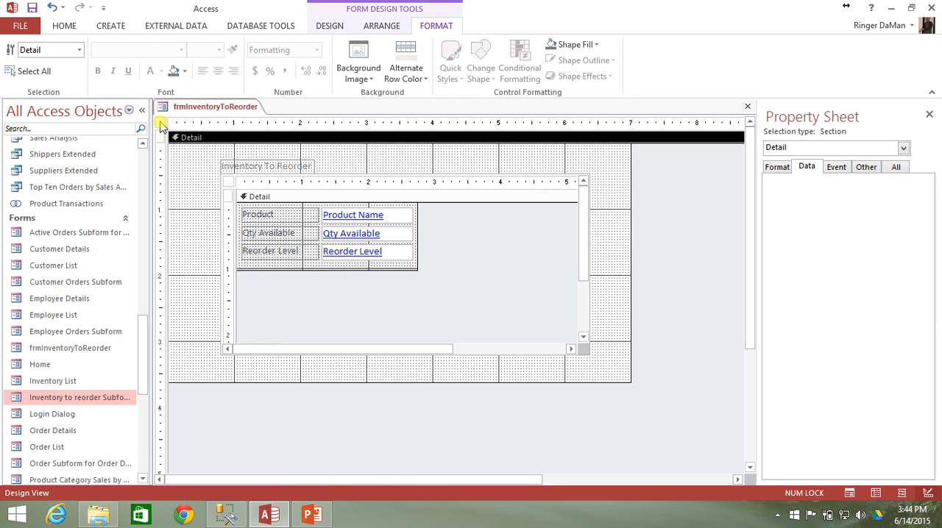
left_click(161, 124)
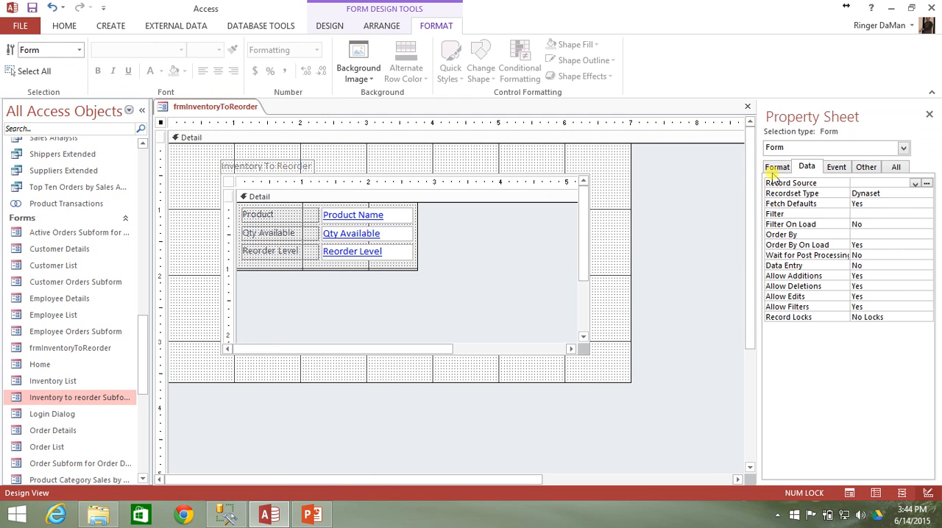
left_click(777, 166)
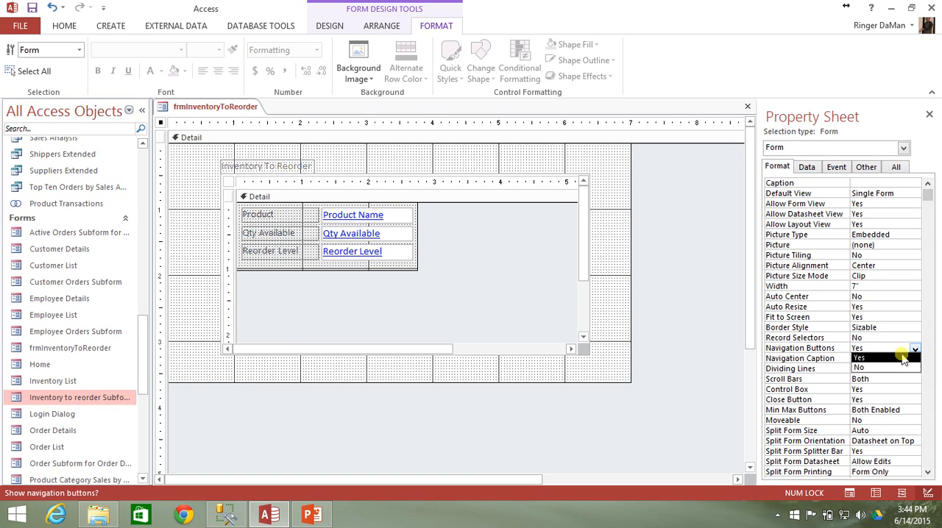
left_click(860, 357)
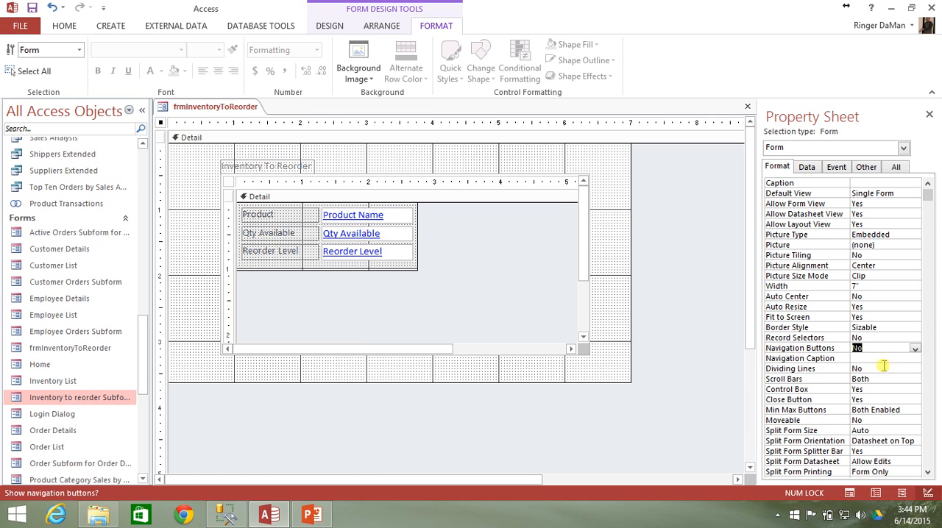
mouse_move(675, 224)
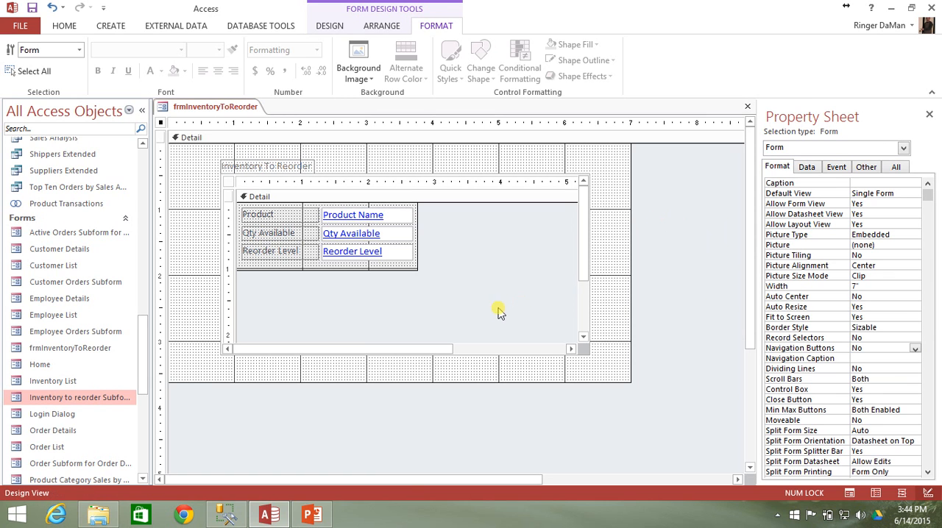
mouse_move(459, 381)
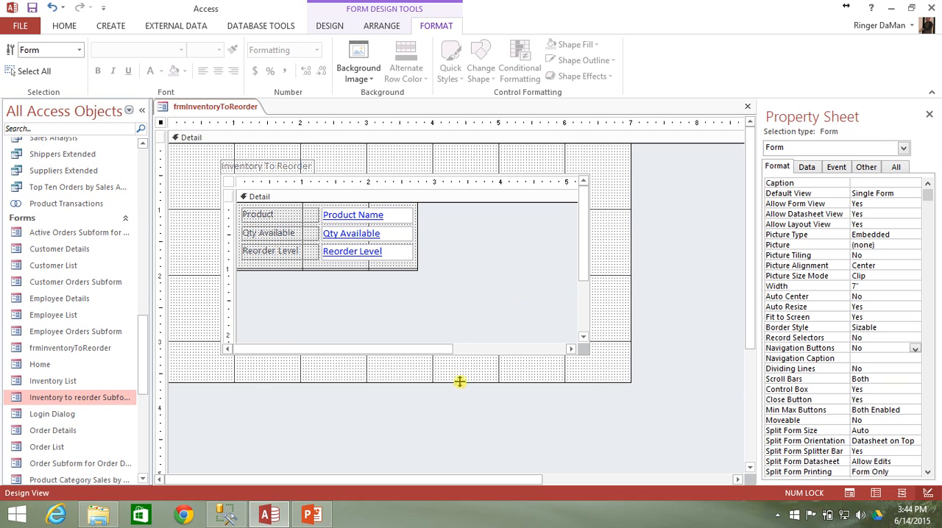
left_click(435, 277)
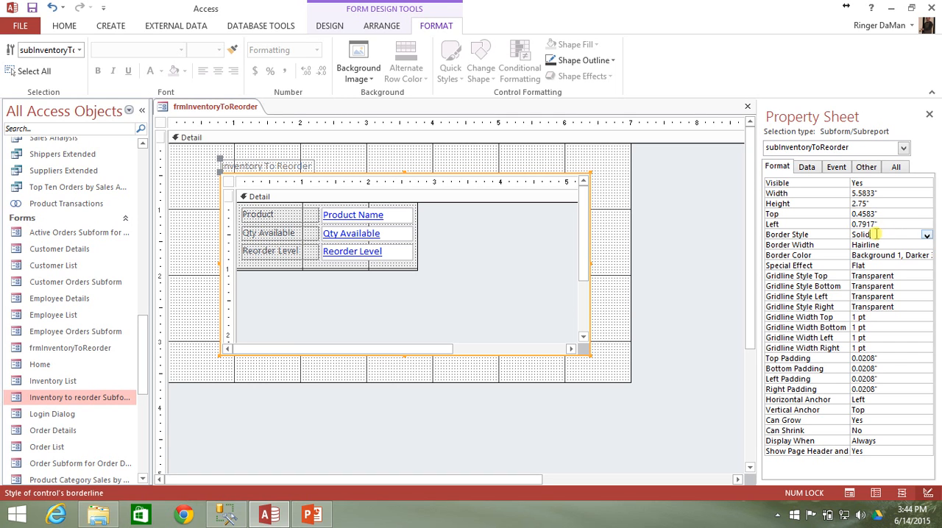
Give the subform control a Shadowed special effect, preview it, and return to Design View.
left_click(890, 265)
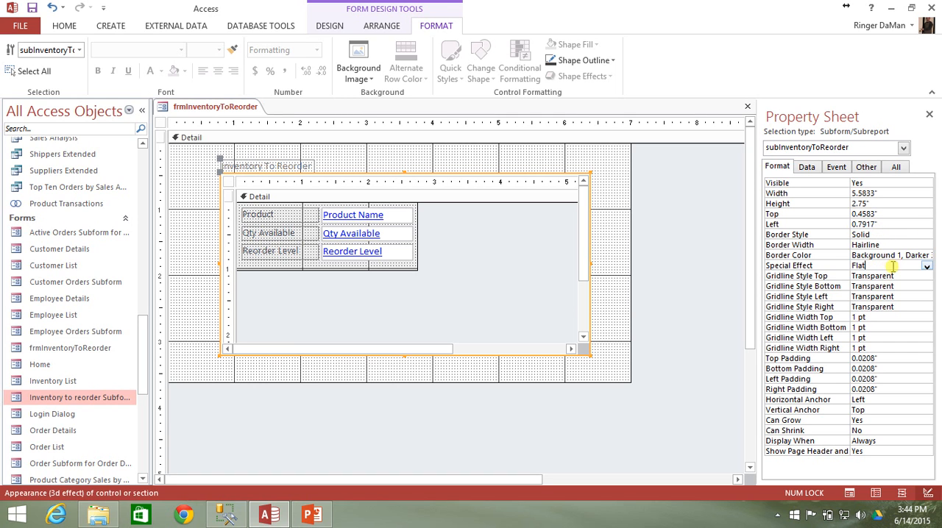
left_click(926, 265)
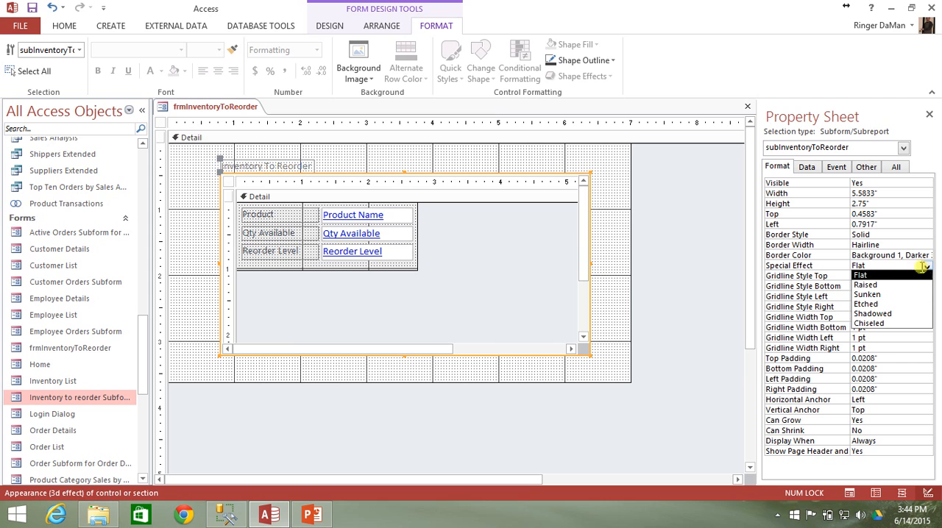
mouse_move(883, 315)
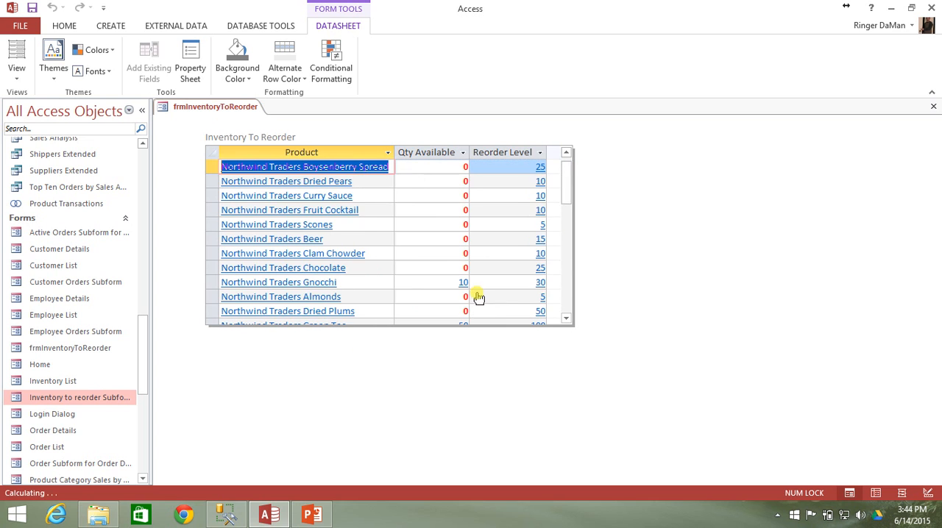
right_click(215, 106)
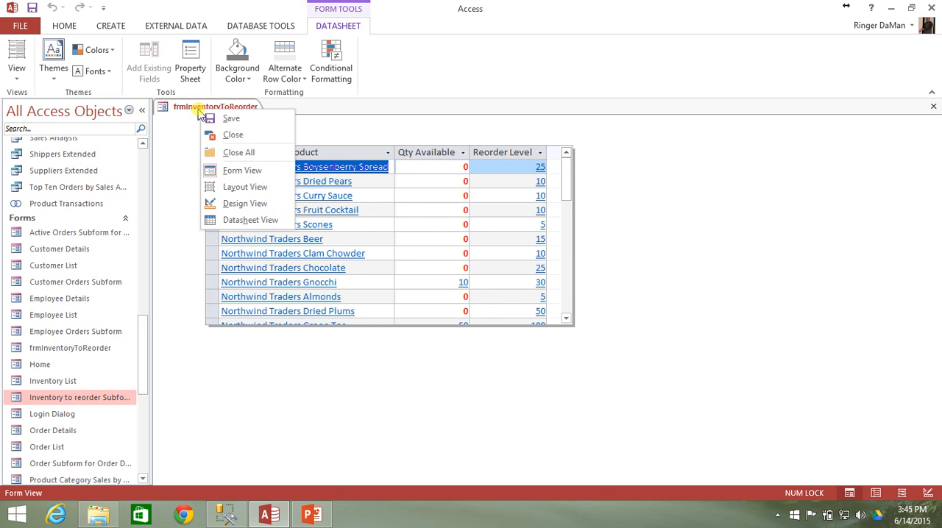
mouse_move(253, 203)
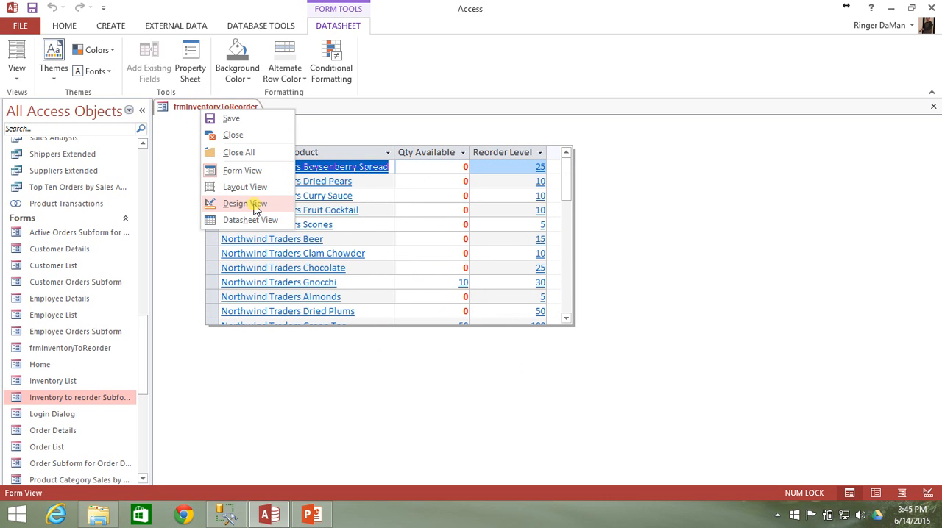
left_click(242, 203)
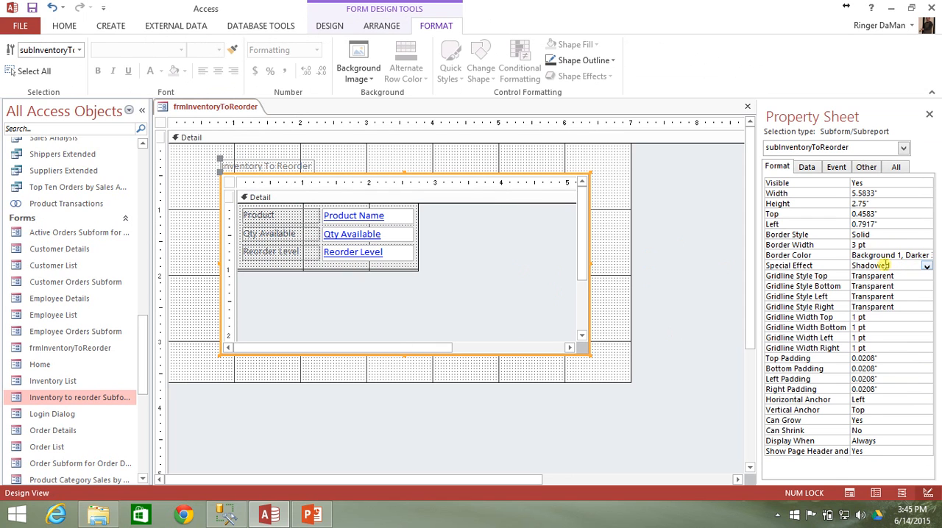
Review the subform control's Display When setting on the Format properties.
left_click(890, 256)
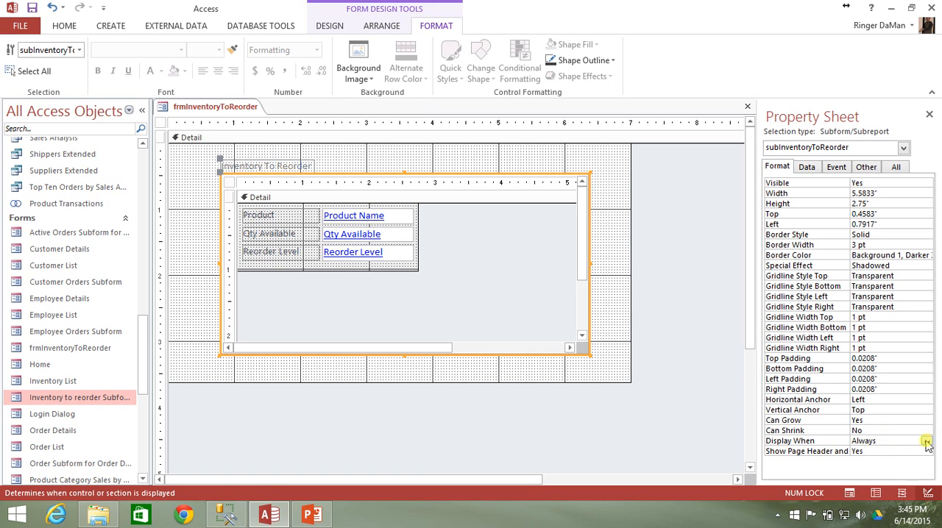
left_click(927, 442)
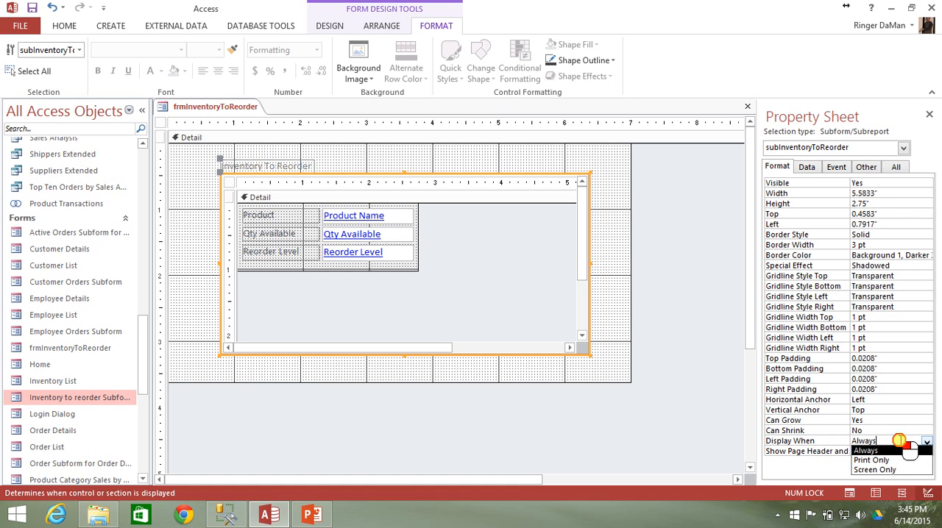
mouse_move(874, 469)
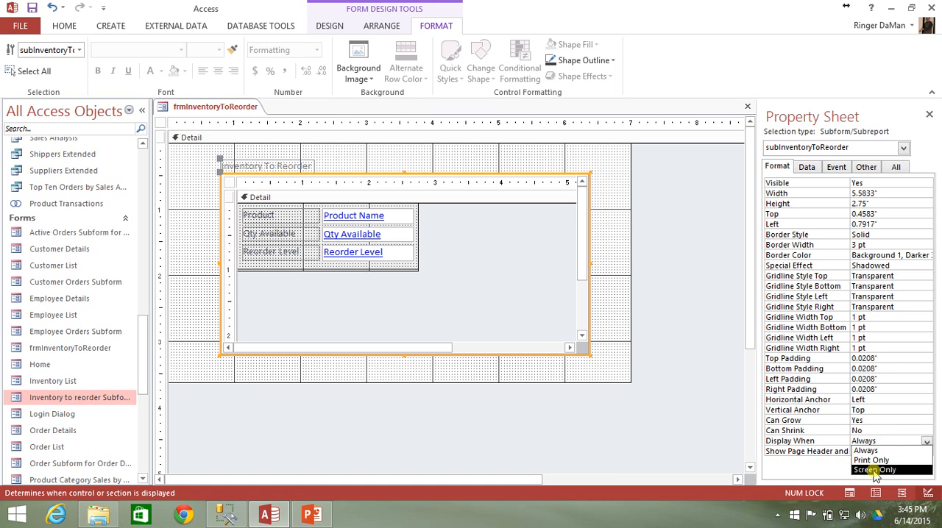
mouse_move(875, 460)
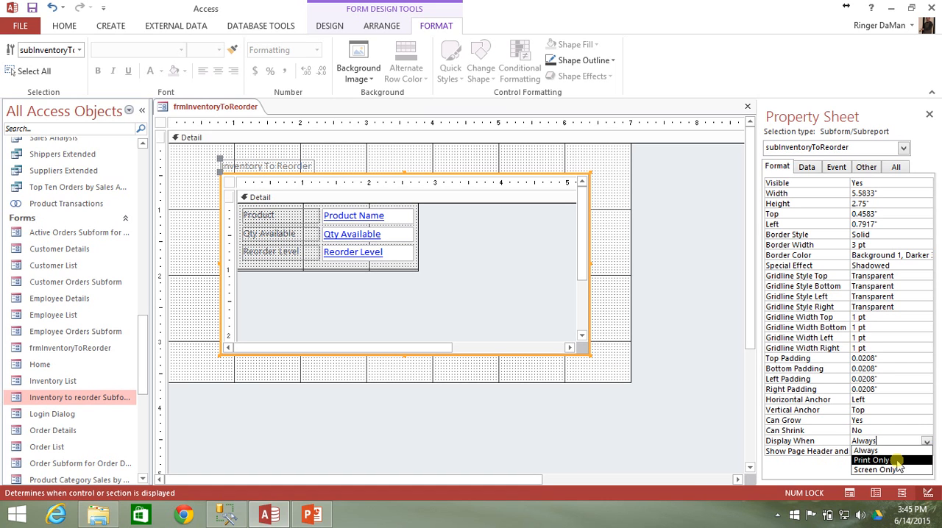
mouse_move(871, 450)
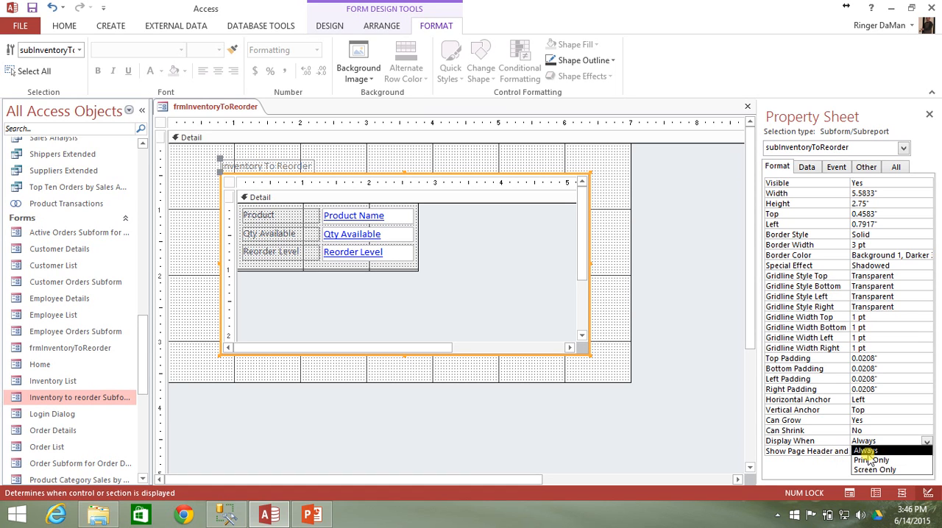
mouse_move(871, 459)
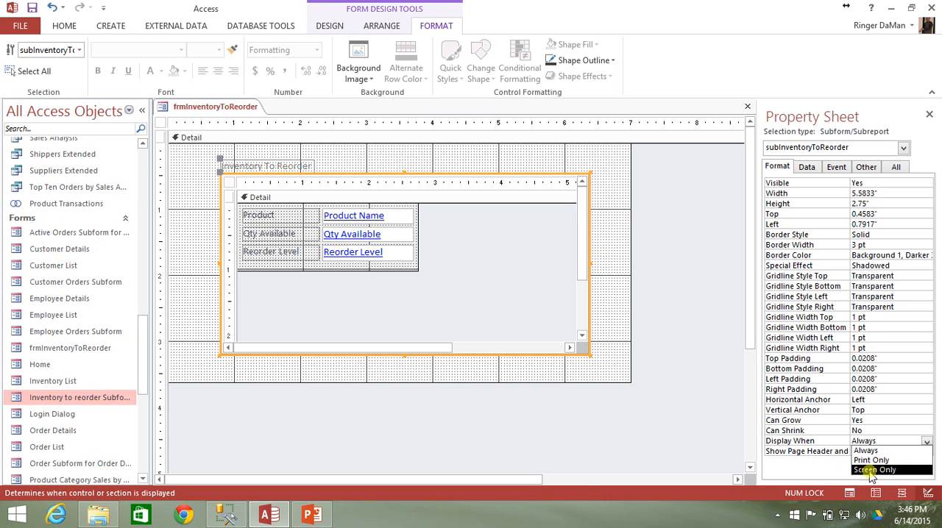
mouse_move(886, 474)
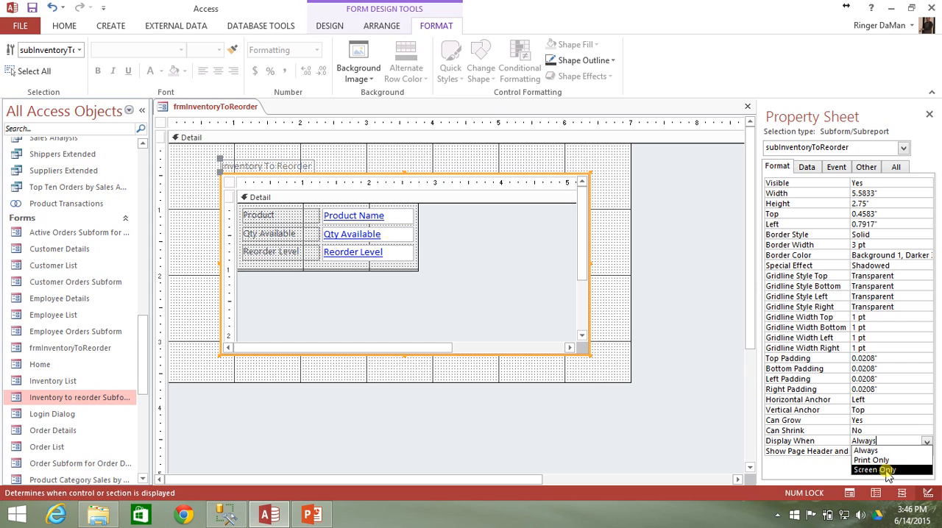
mouse_move(733, 449)
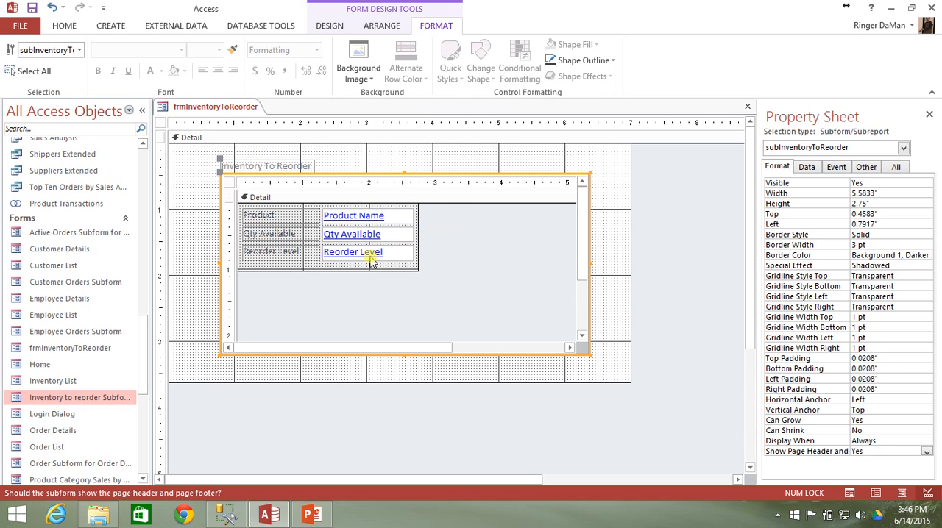
mouse_move(79, 397)
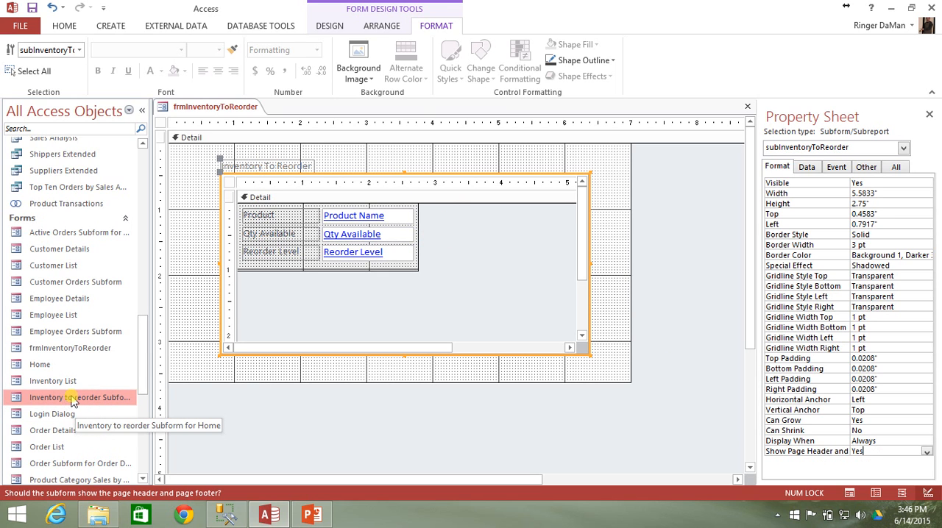
mouse_move(370, 265)
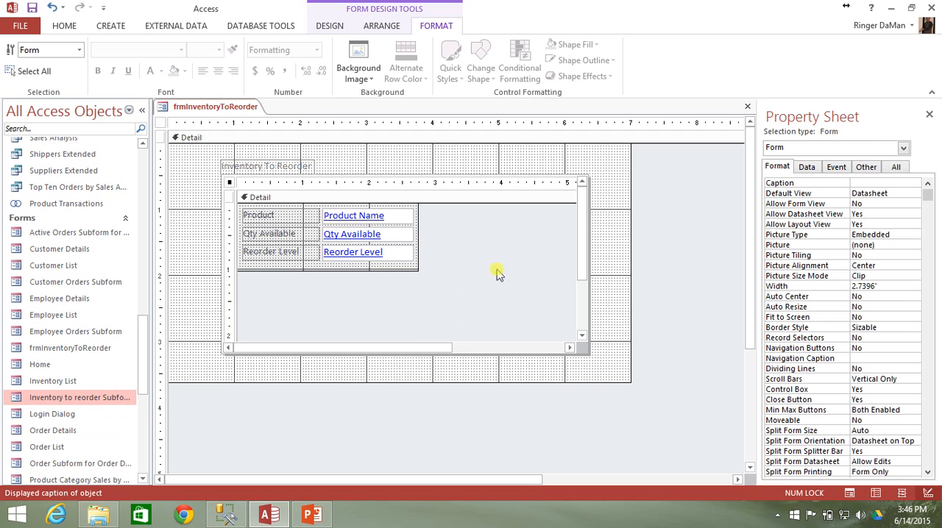
mouse_move(153, 259)
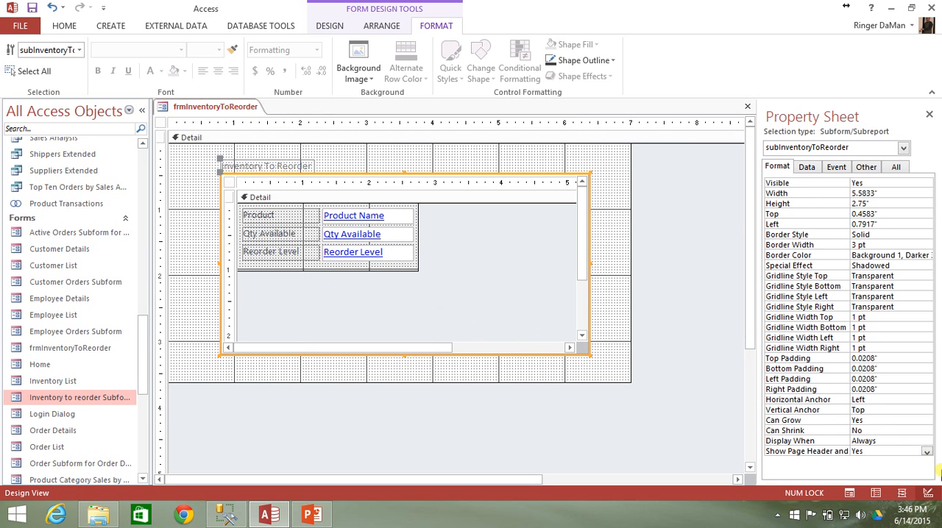
left_click(79, 398)
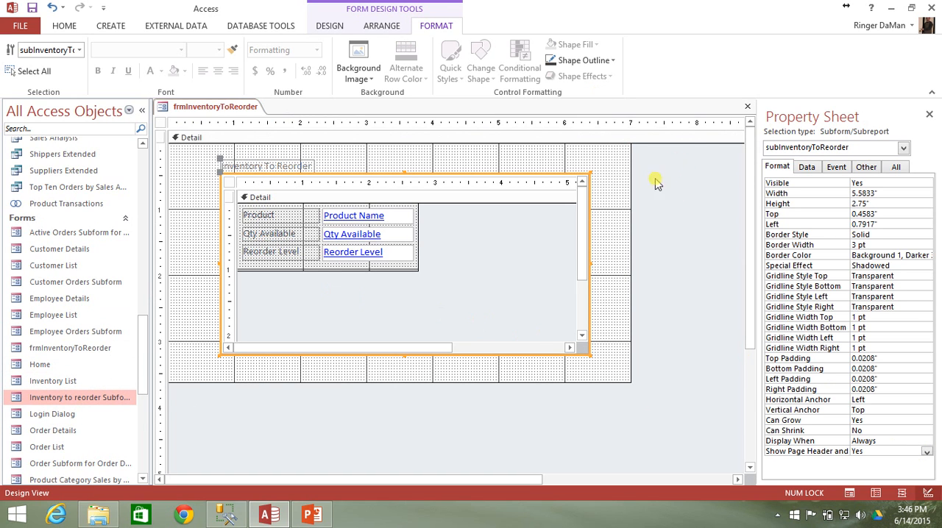
mouse_move(321, 403)
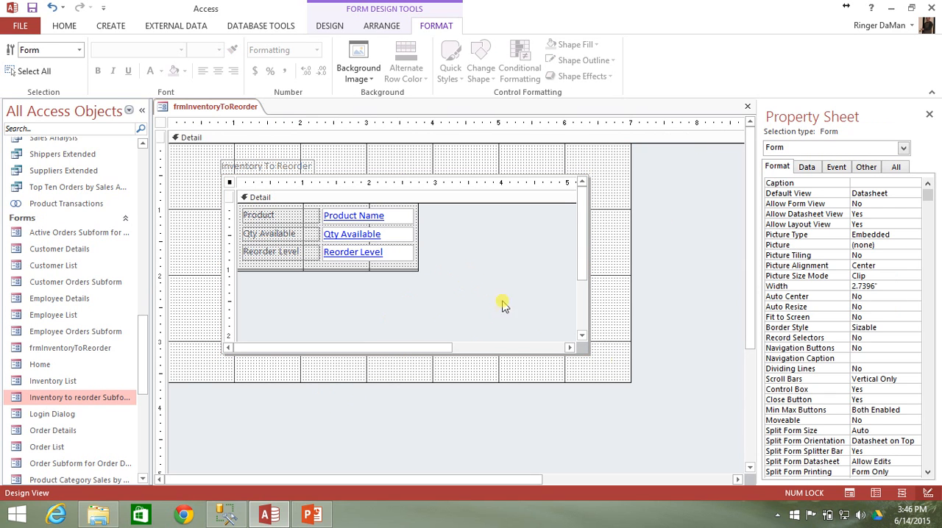
Reselect subInventoryToReorder and show its Data properties, source object Inventory to reorder Subform for Home.
left_click(404, 301)
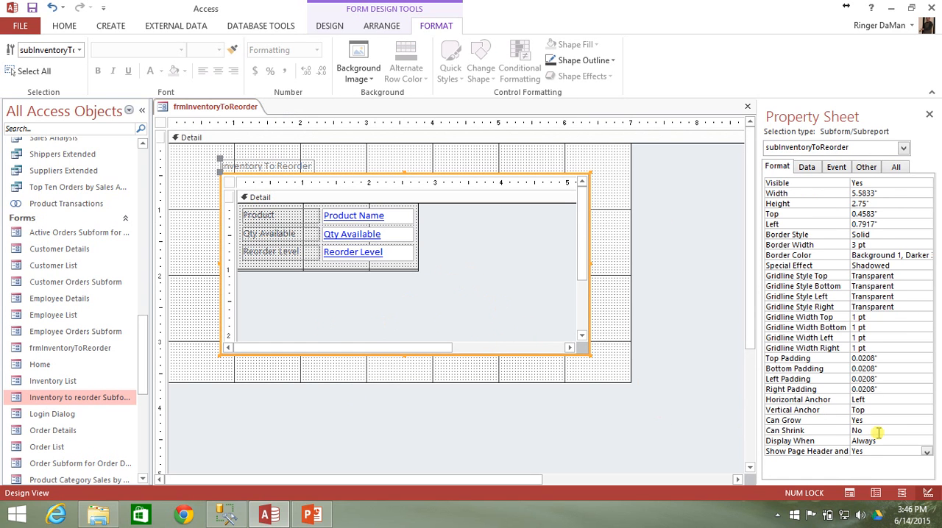
left_click(926, 450)
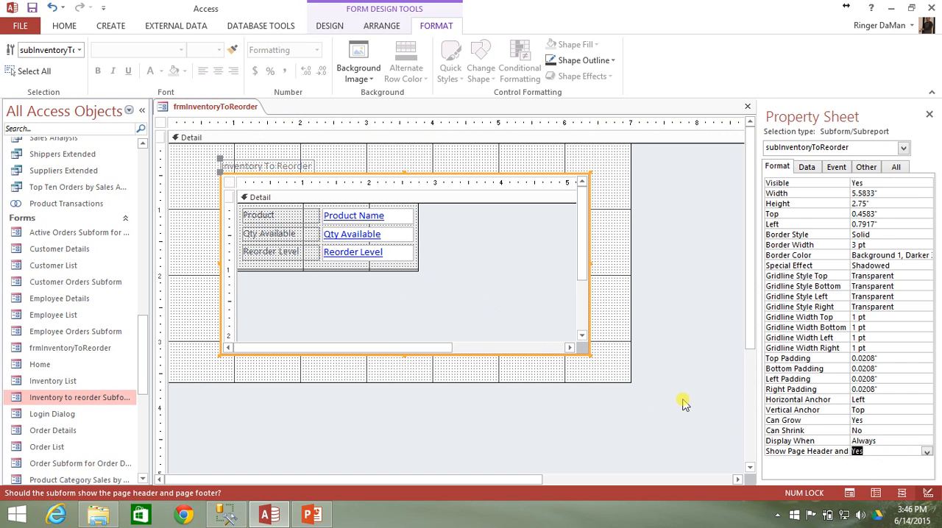
left_click(806, 166)
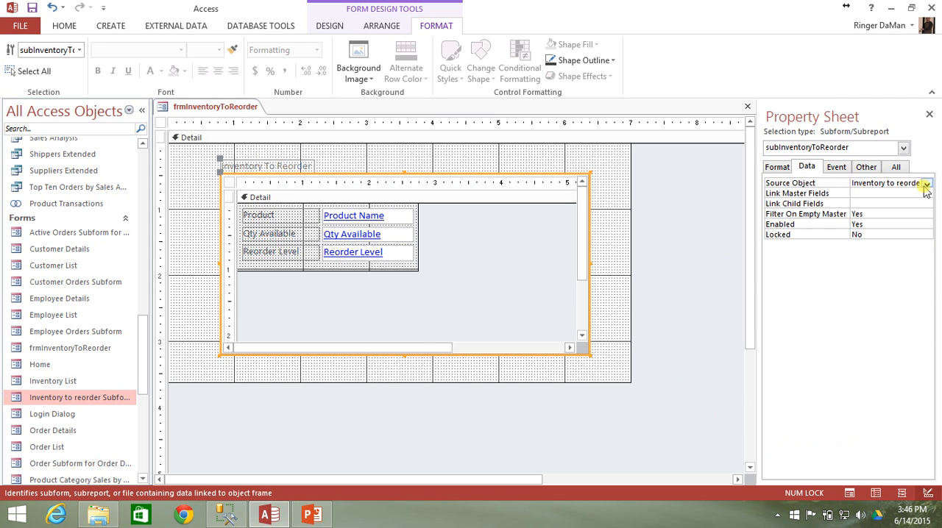
Review Link Child Fields, Enabled and Locked, then show the control's empty On Enter and On Exit events.
left_click(925, 183)
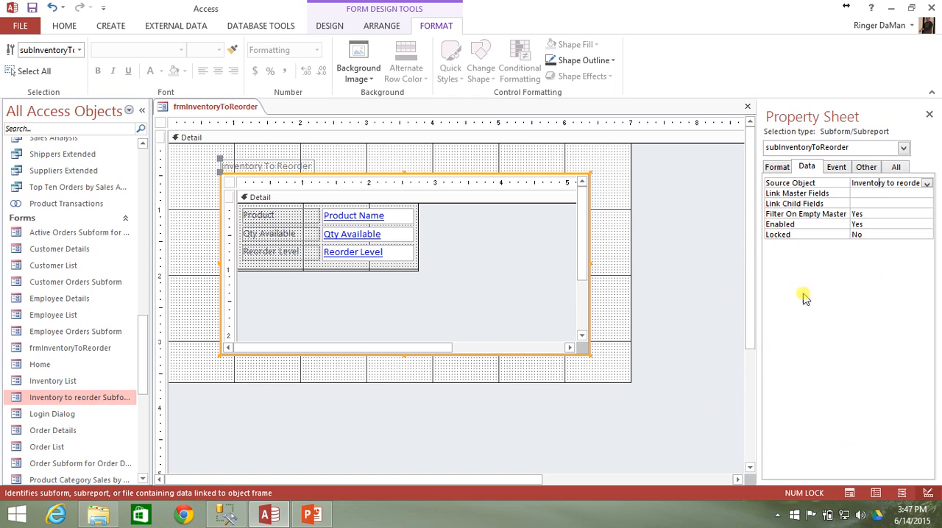
left_click(883, 203)
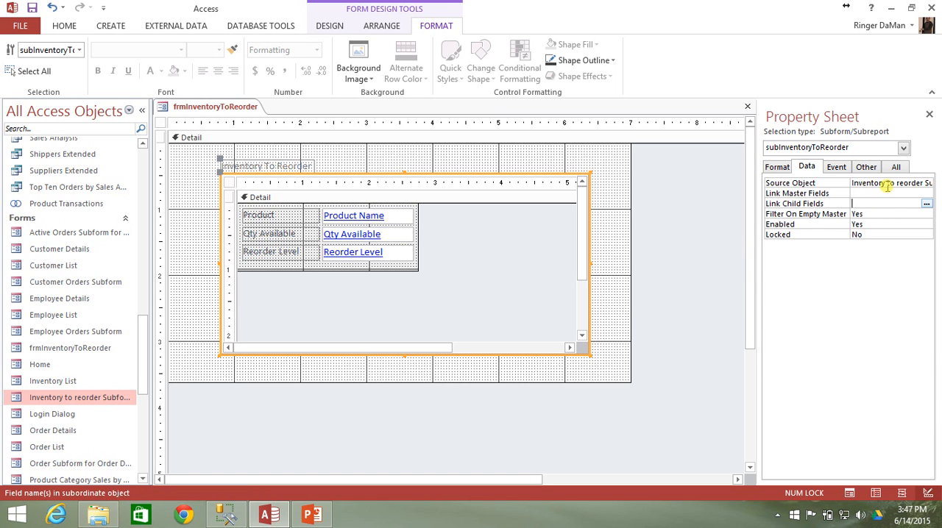
left_click(815, 213)
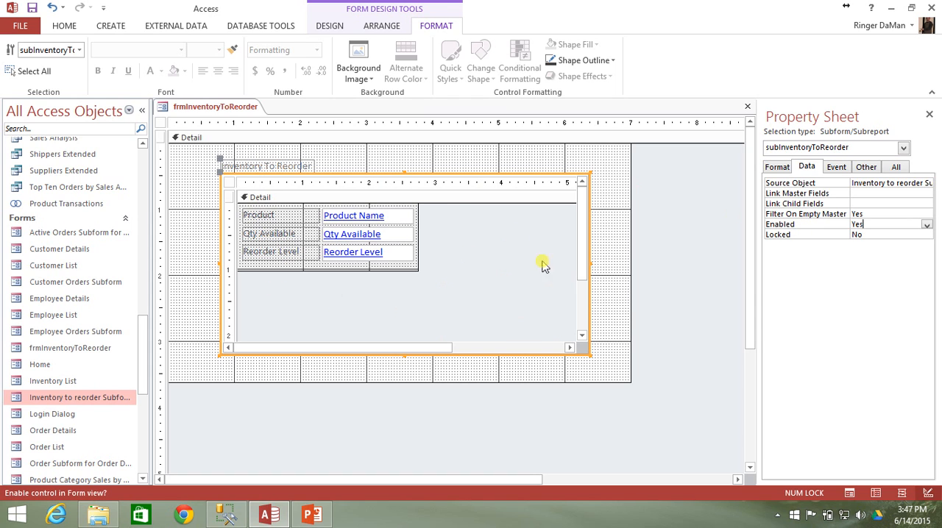
mouse_move(645, 285)
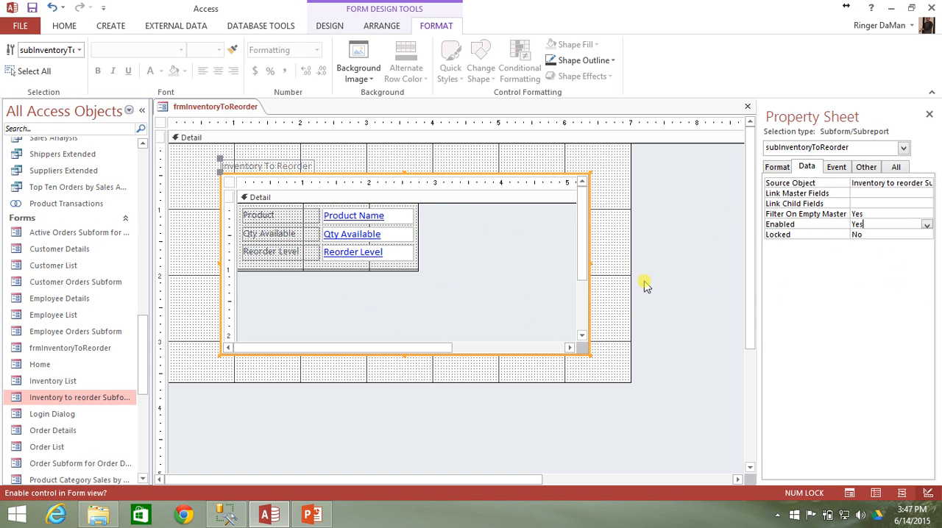
mouse_move(612, 224)
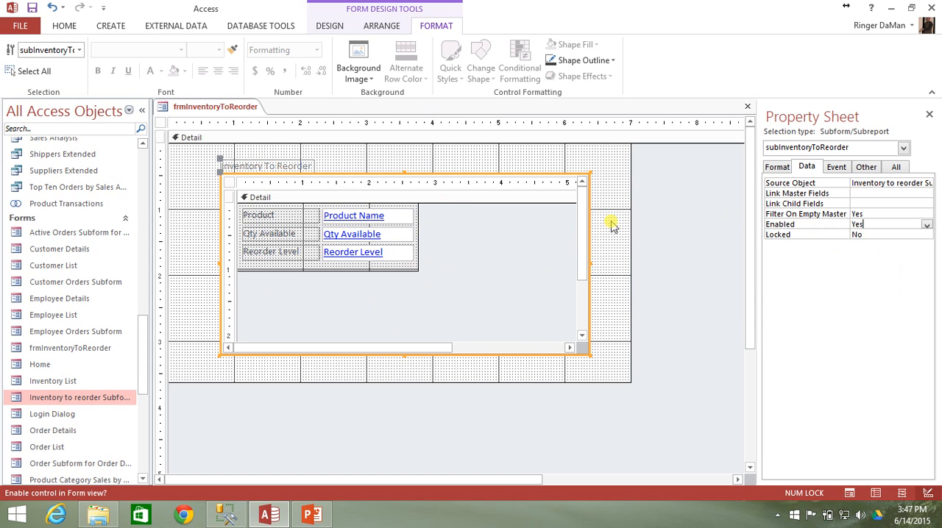
left_click(883, 234)
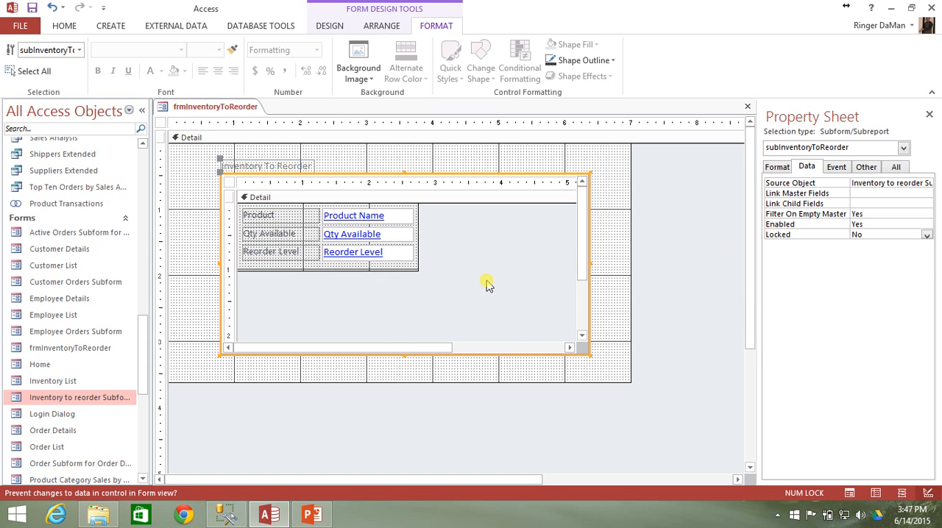
mouse_move(486, 265)
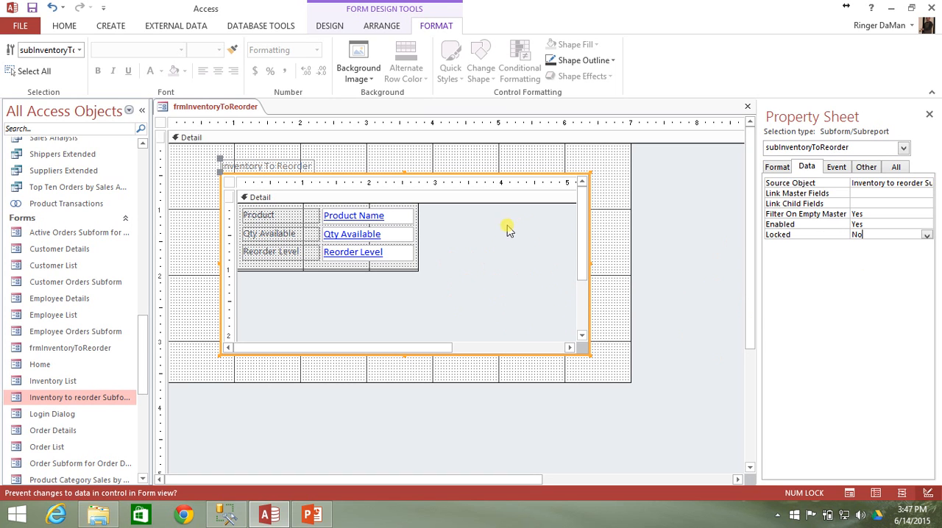
mouse_move(478, 293)
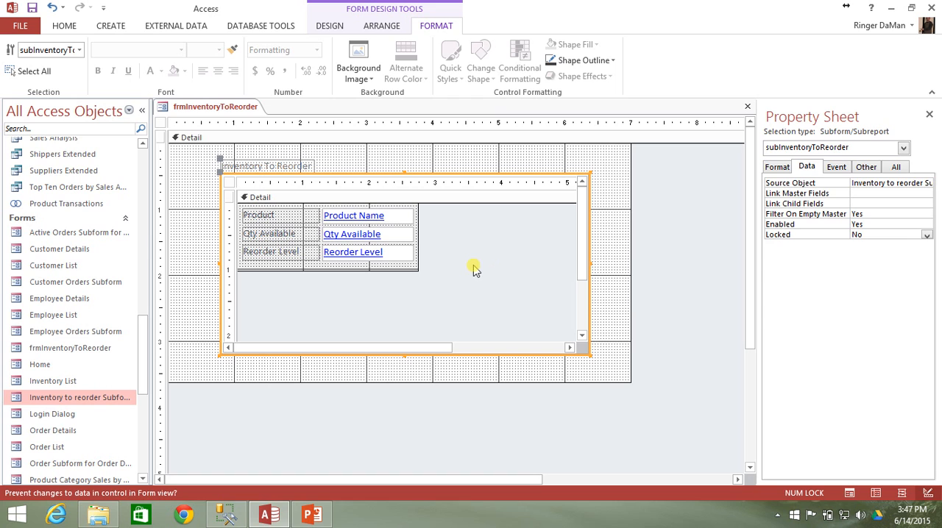
left_click(836, 166)
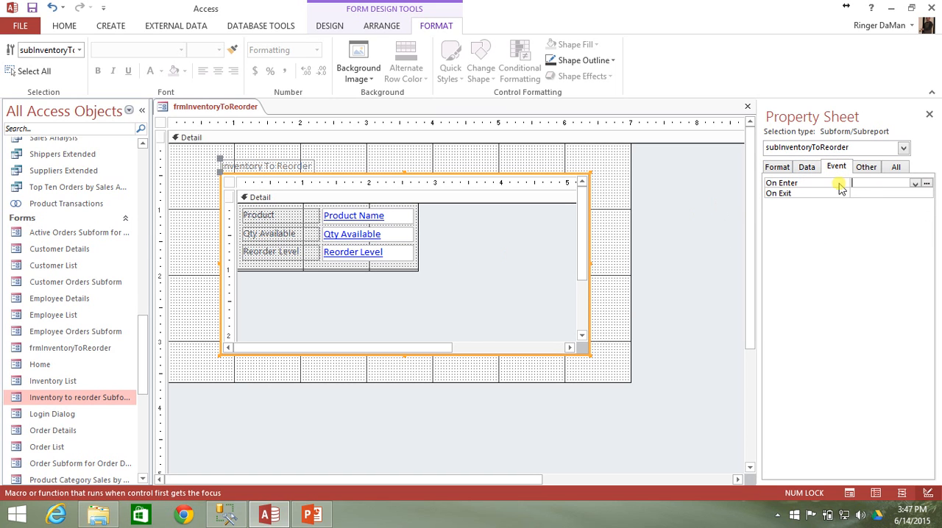
mouse_move(872, 184)
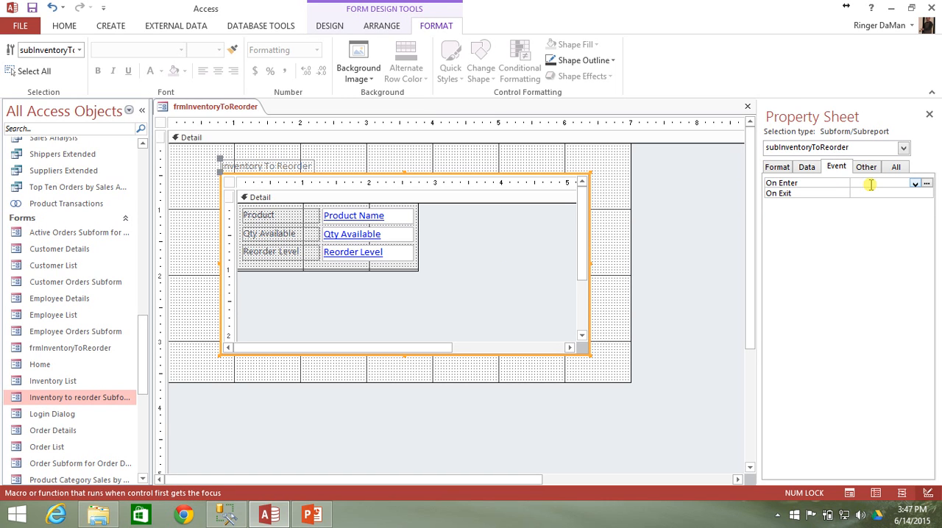
mouse_move(847, 193)
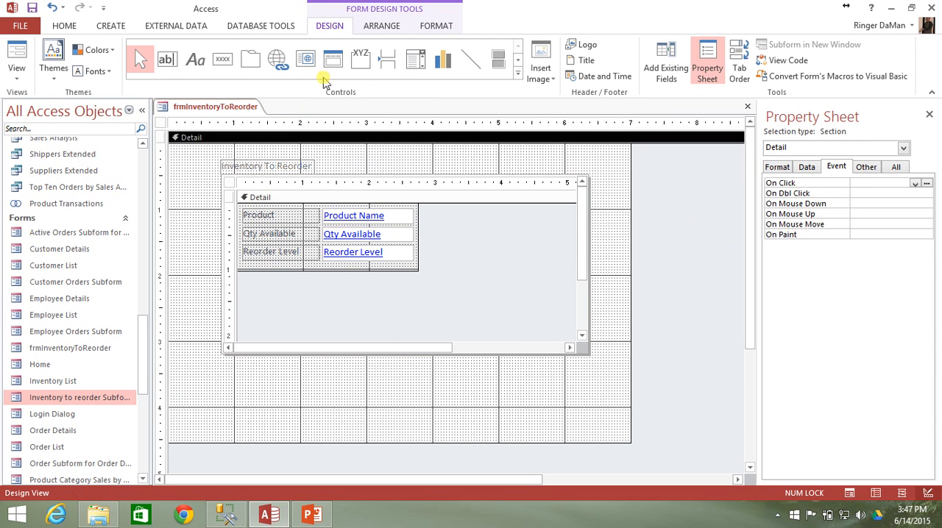
left_click(168, 58)
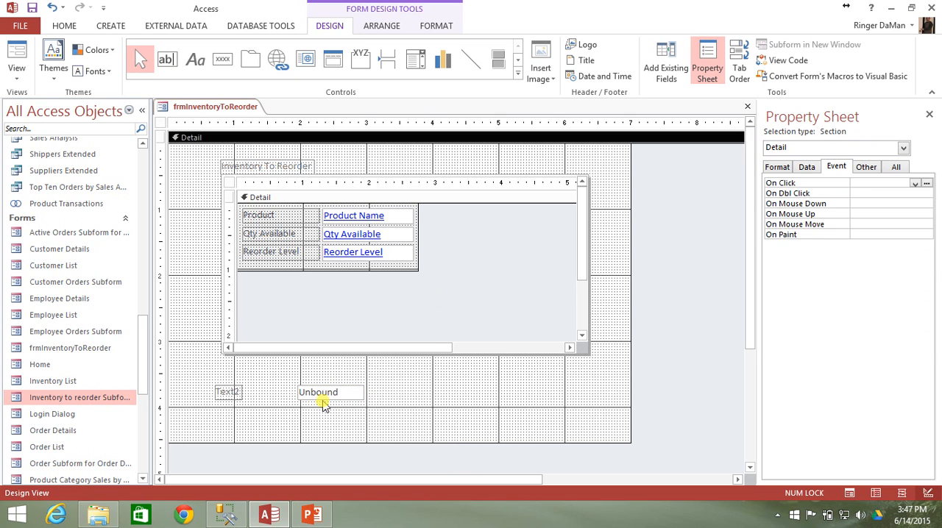
left_click(330, 391)
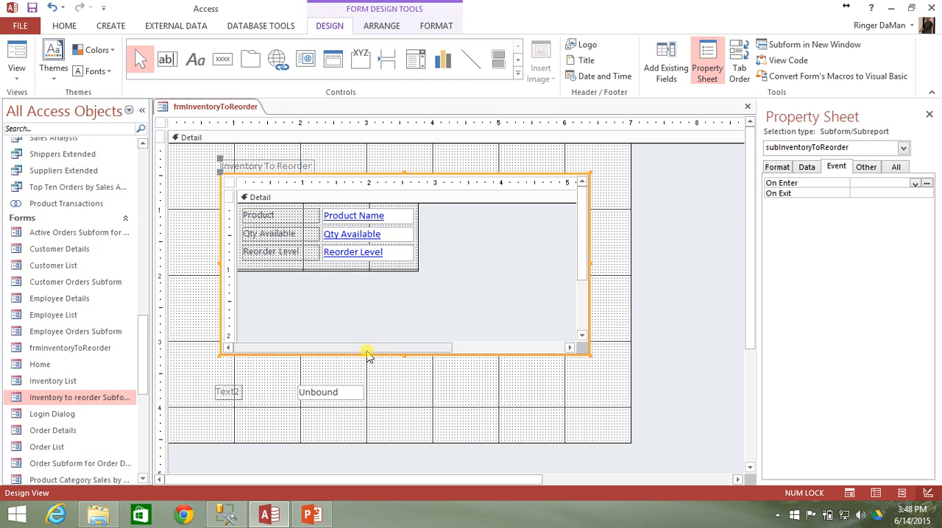
mouse_move(346, 400)
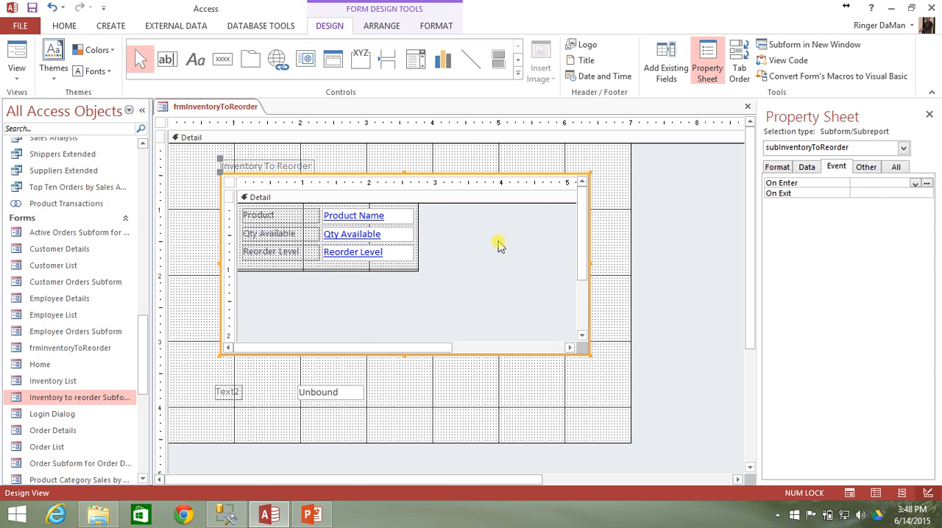
mouse_move(350, 394)
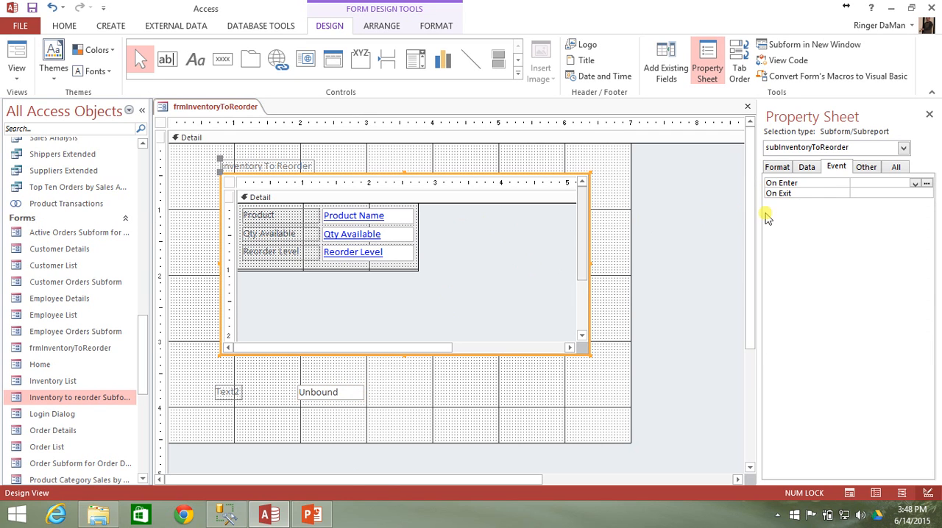
mouse_move(869, 203)
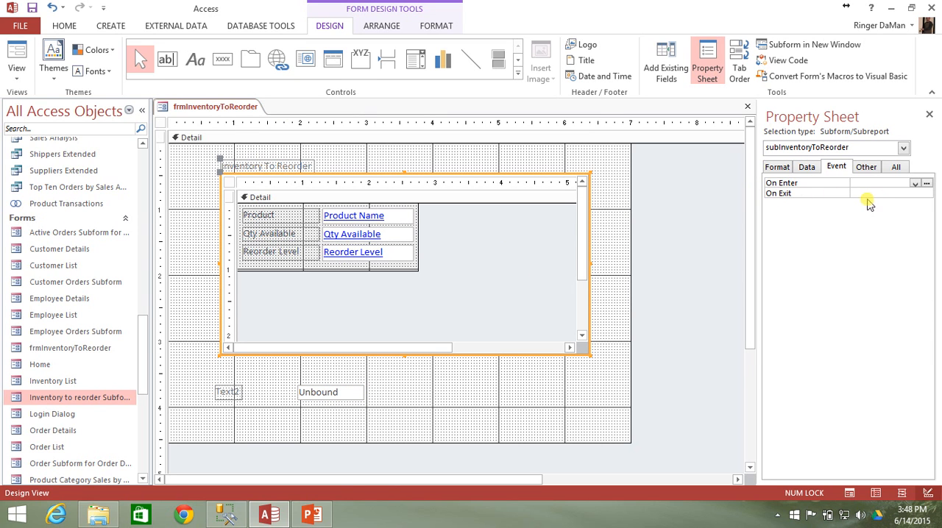
mouse_move(583, 256)
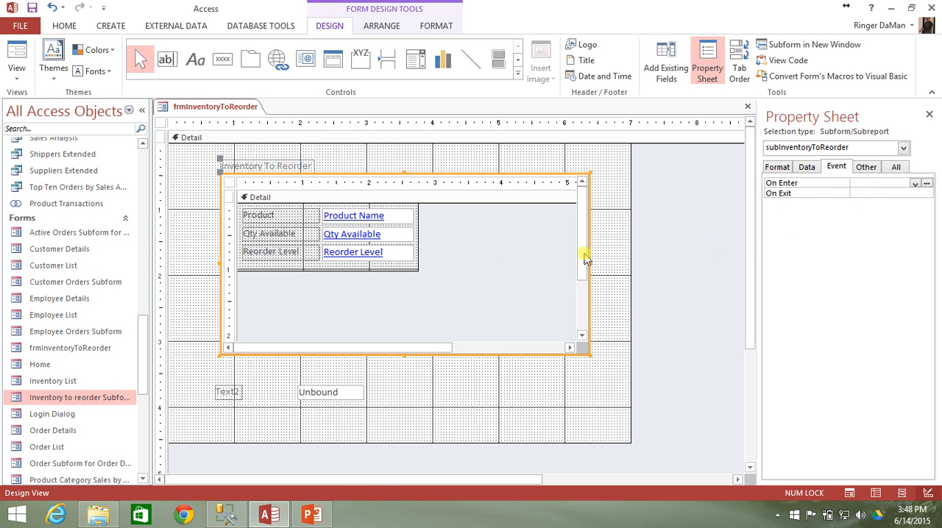
mouse_move(483, 253)
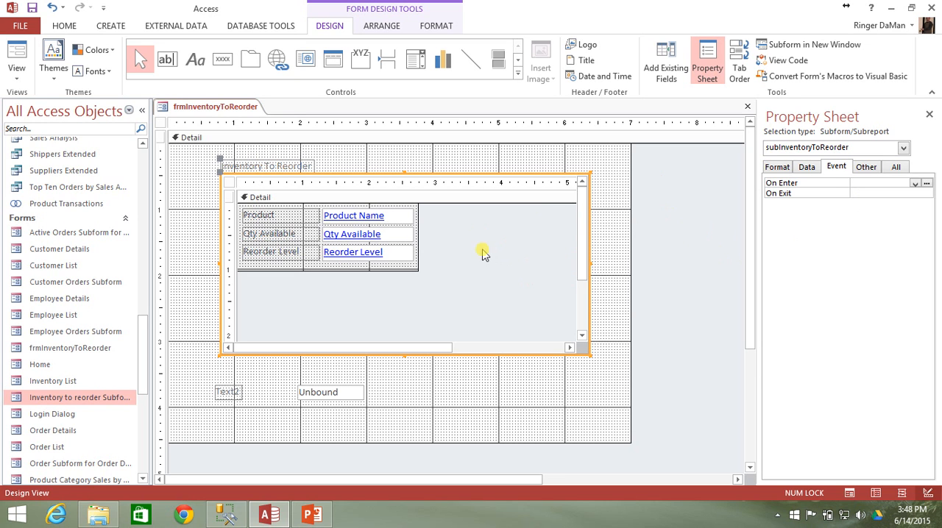
left_click(353, 215)
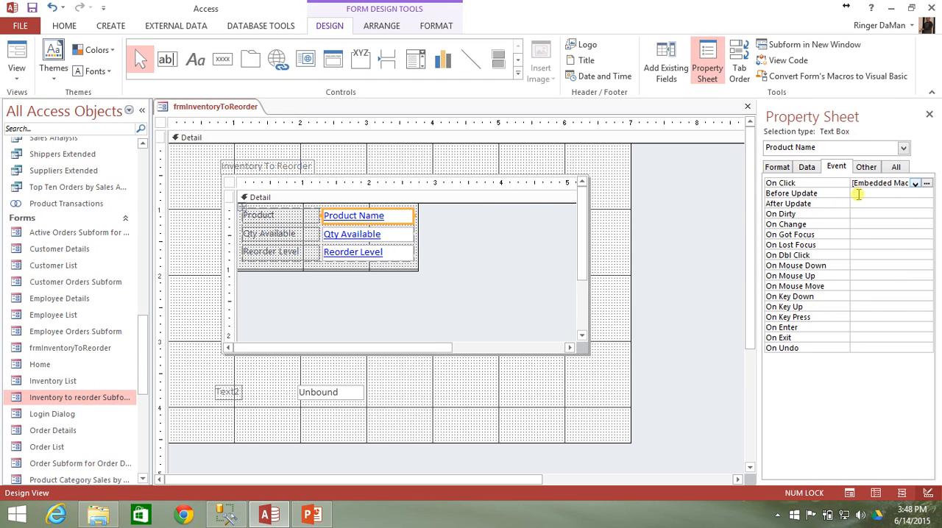
left_click(662, 209)
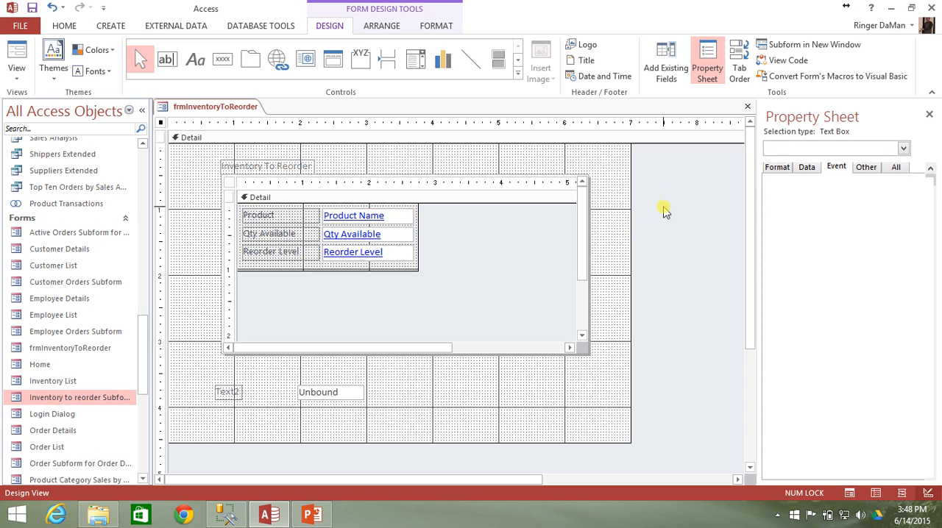
left_click(662, 209)
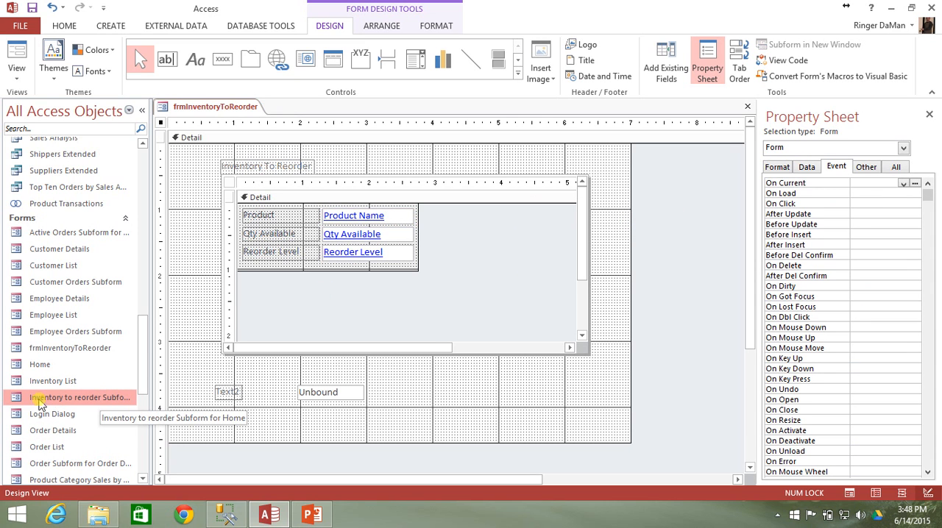
mouse_move(61, 404)
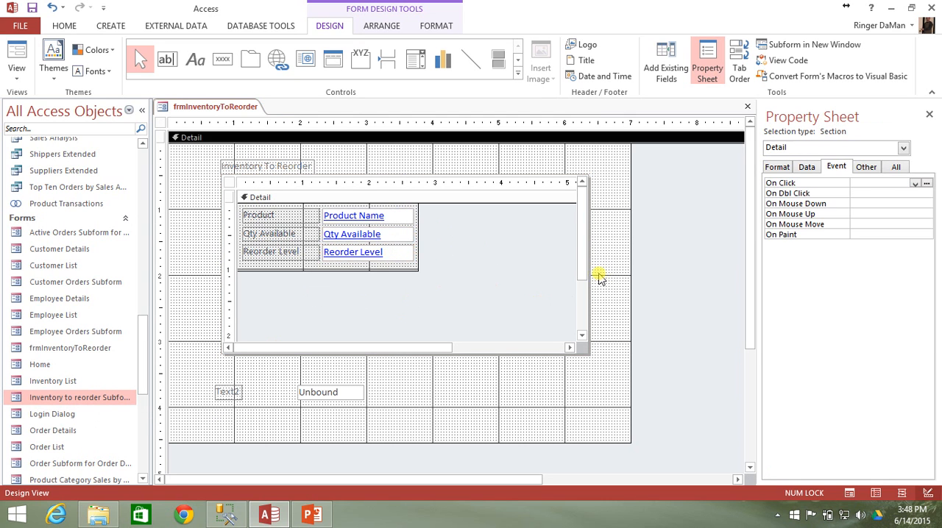
mouse_move(615, 281)
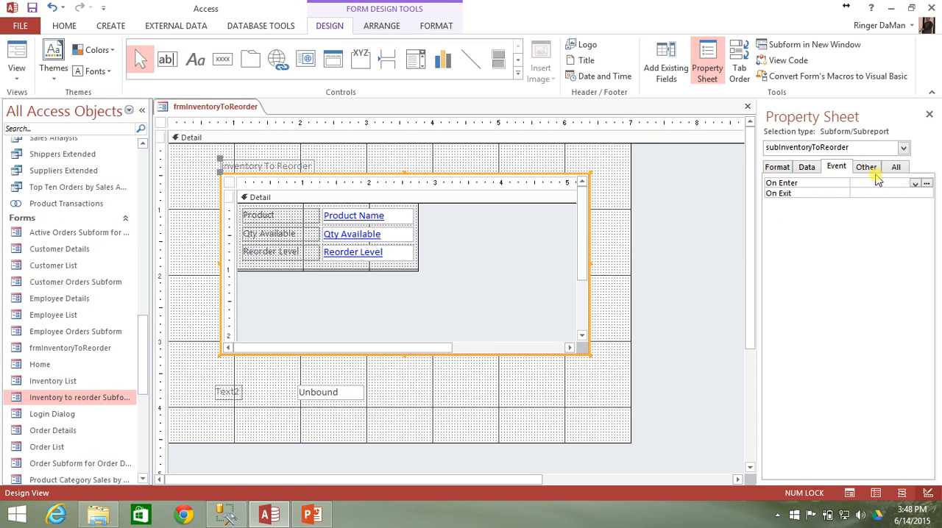
Show subInventoryToReorder's Other properties: its name, Tab Index 0 and Tab Stop Yes.
left_click(865, 166)
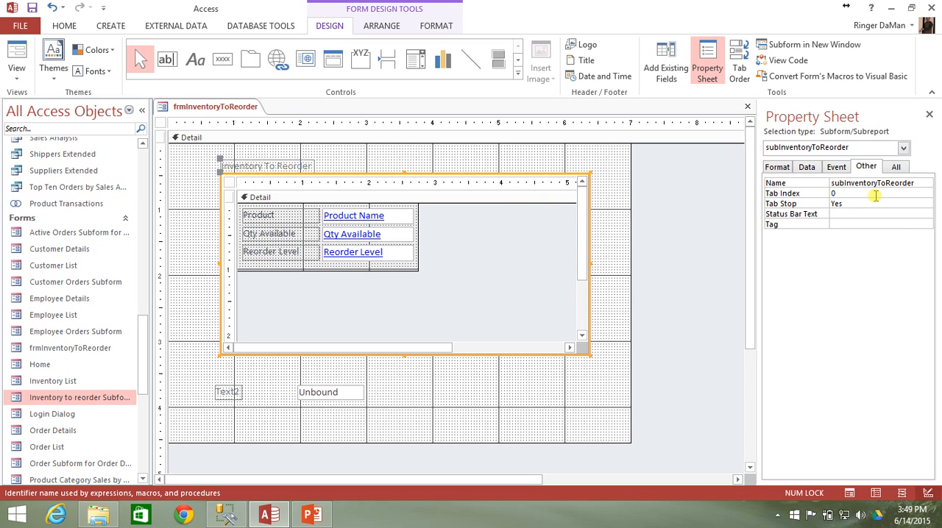
left_click(876, 203)
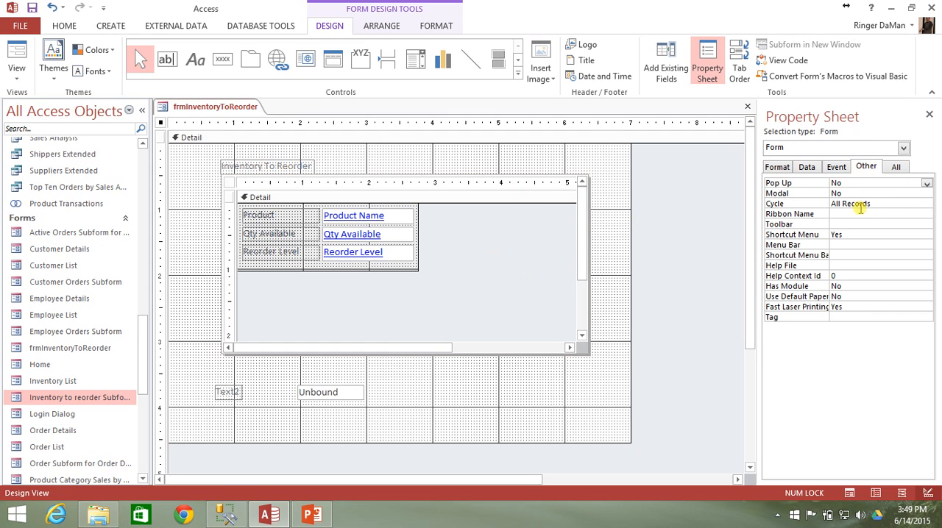
left_click(403, 264)
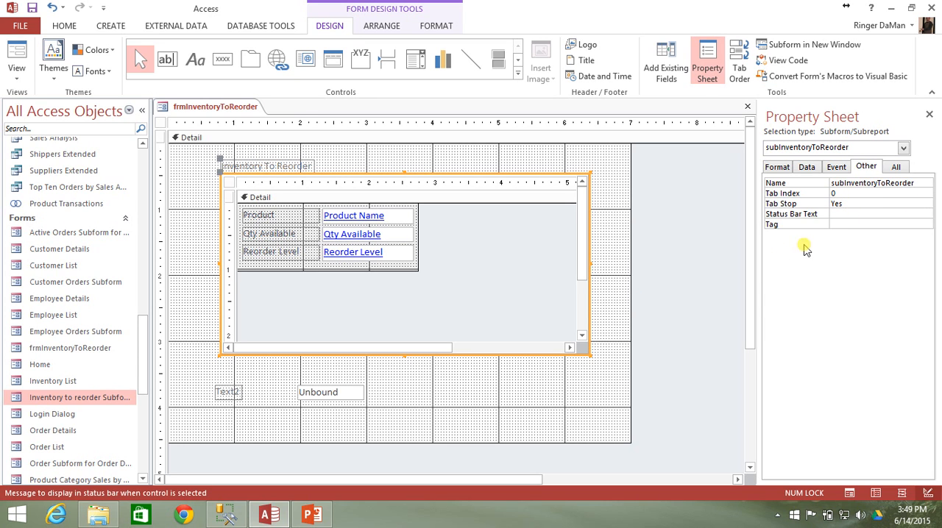
mouse_move(485, 243)
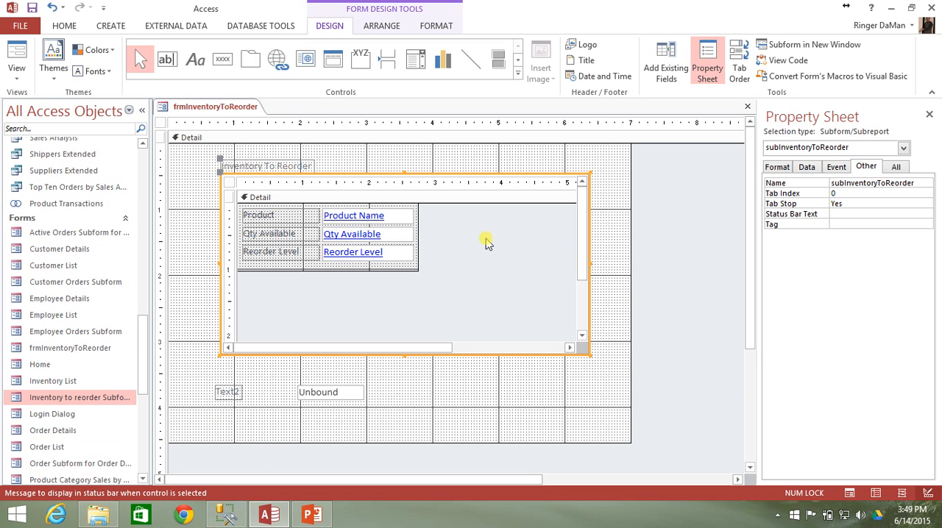
mouse_move(539, 250)
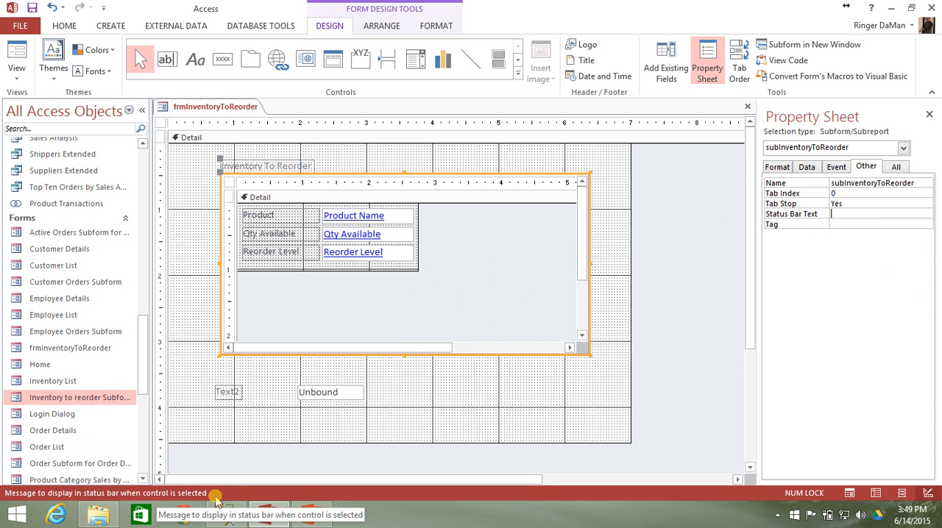
mouse_move(660, 266)
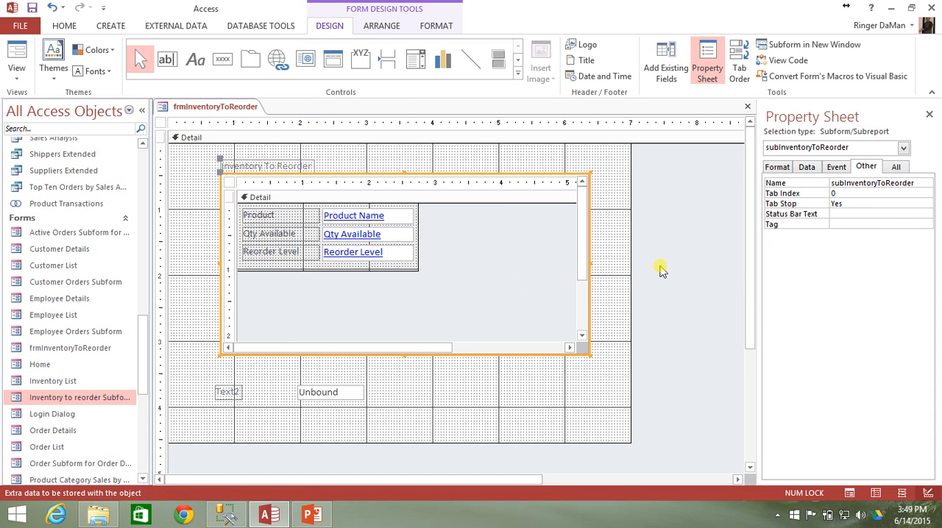
mouse_move(677, 264)
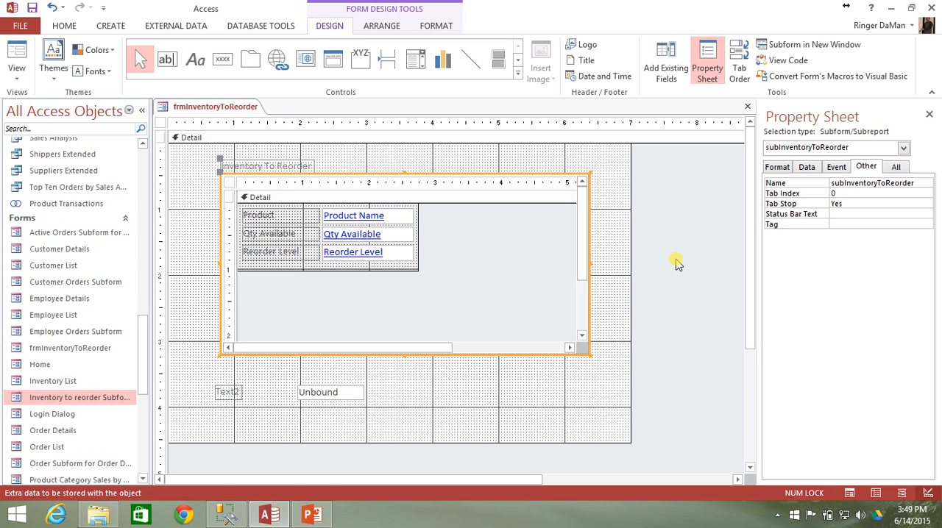
mouse_move(646, 239)
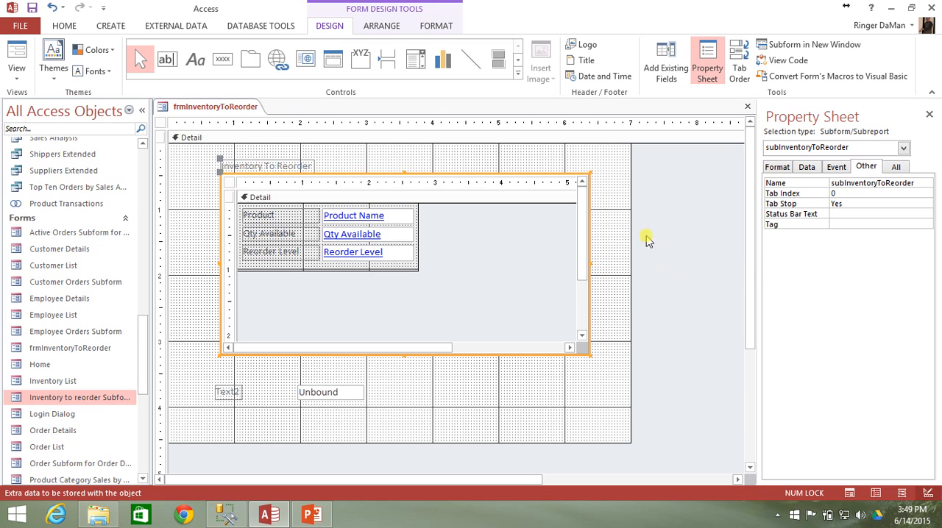
mouse_move(592, 242)
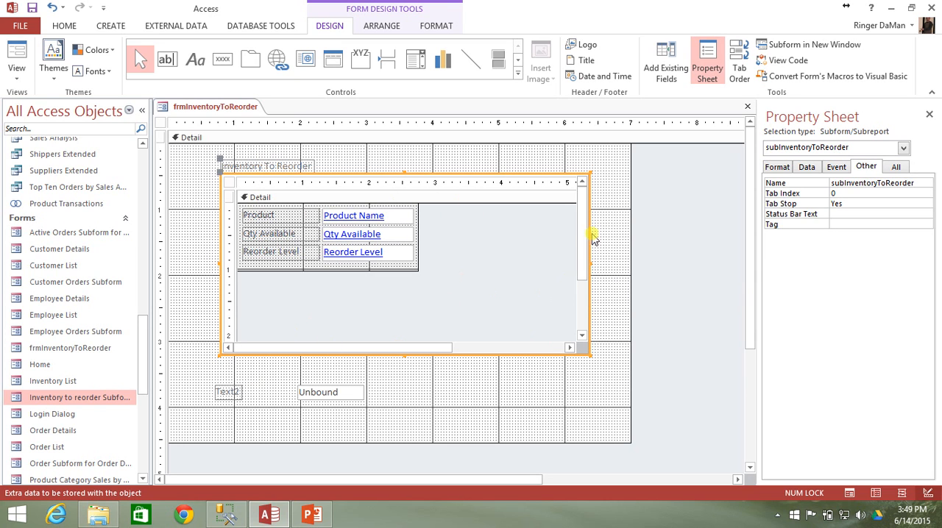
mouse_move(647, 313)
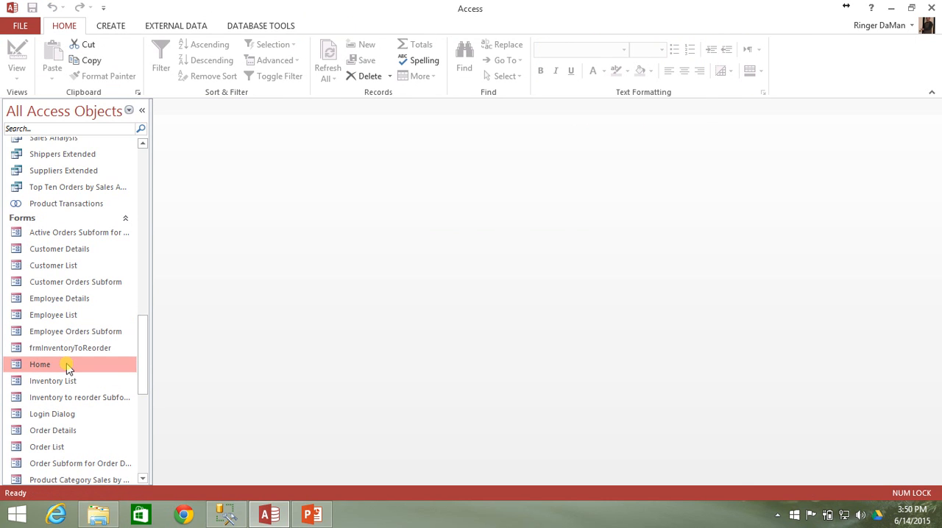
Select the employee combo box on the Home form and run the form in Form View.
right_click(40, 365)
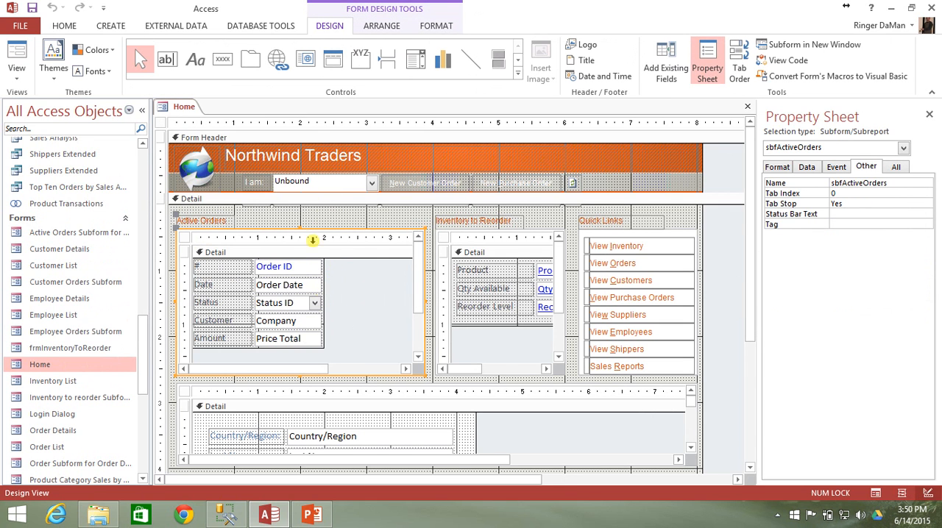
left_click(324, 183)
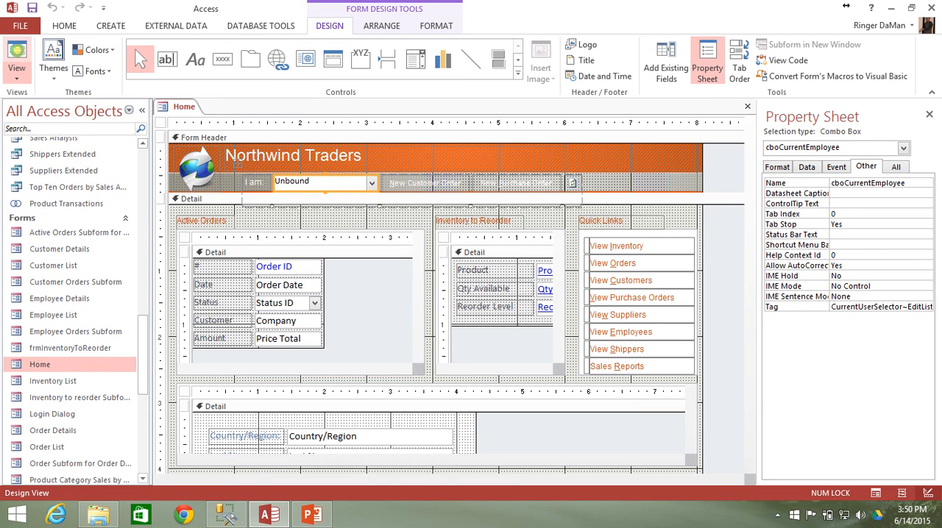
left_click(16, 56)
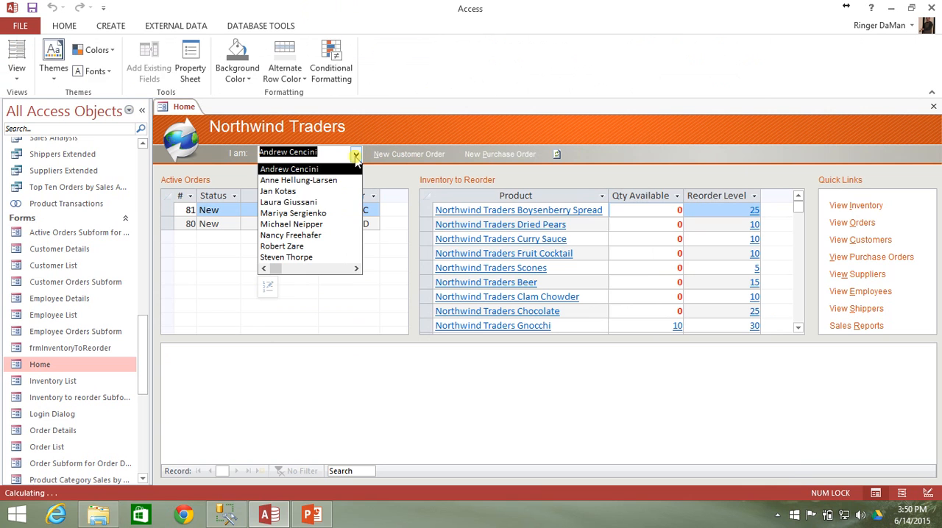
Filter Active Orders by choosing Nancy Freehafer, then switch back to Andrew Cencini's two orders.
left_click(278, 235)
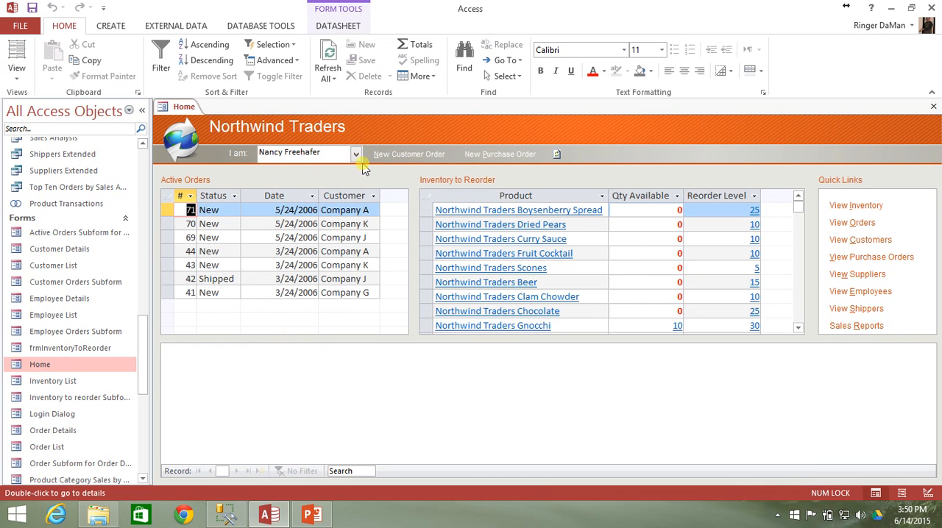
left_click(356, 153)
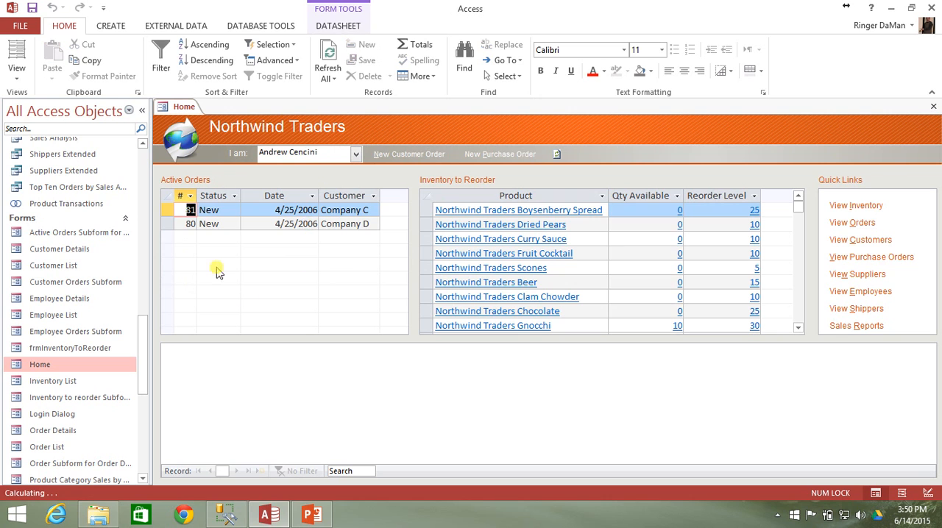
left_click(356, 153)
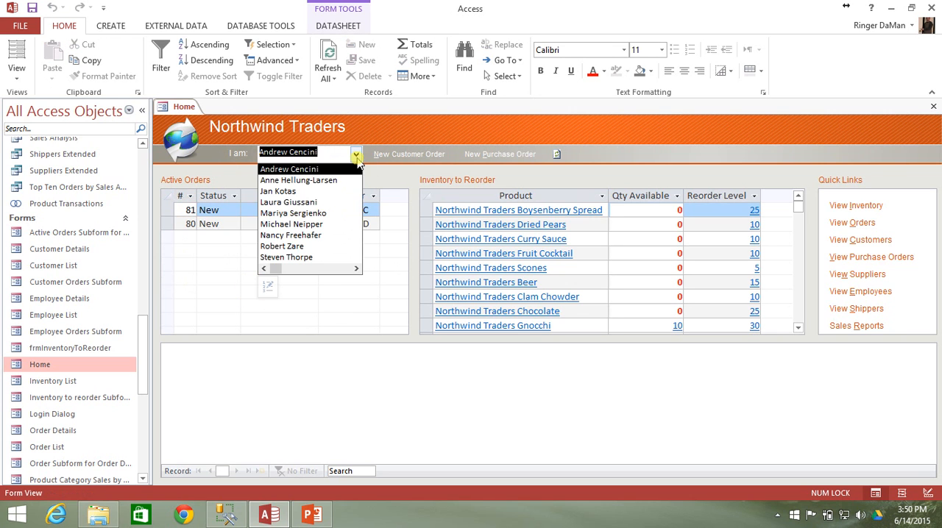
mouse_move(281, 245)
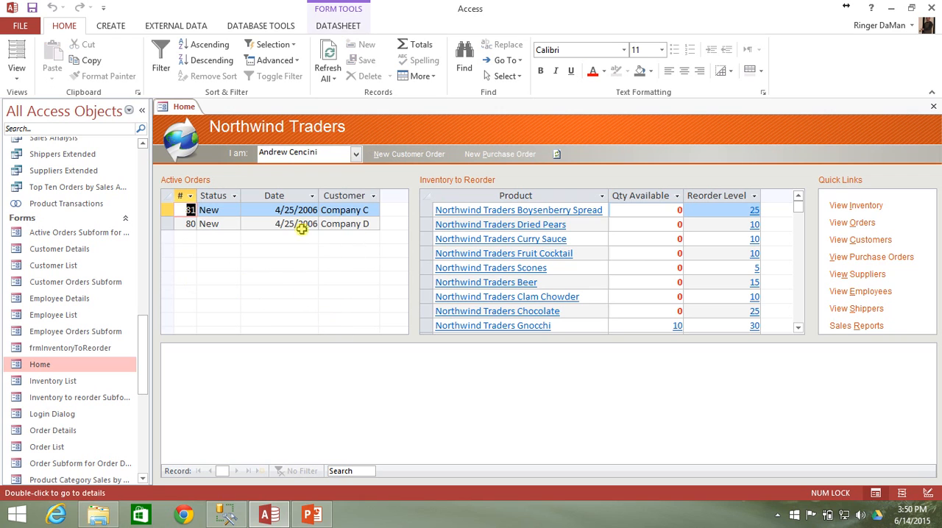
mouse_move(309, 286)
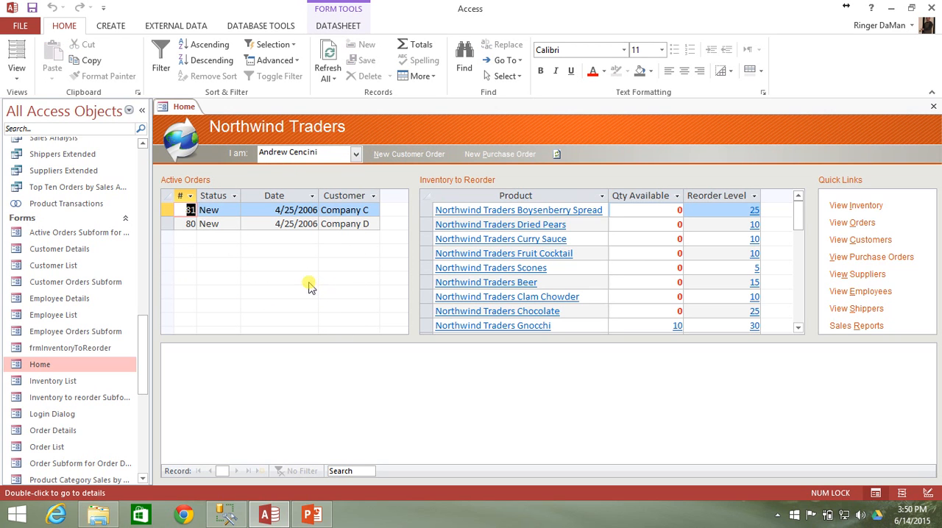
mouse_move(297, 298)
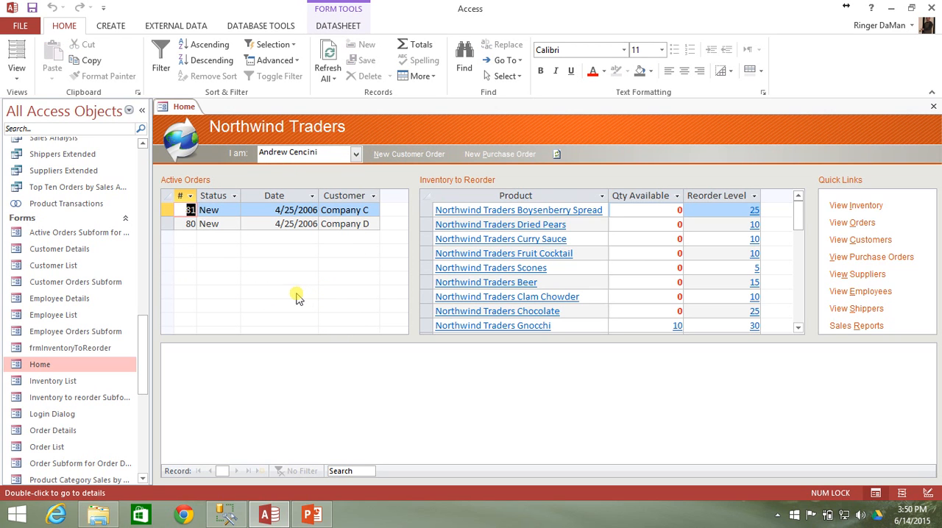